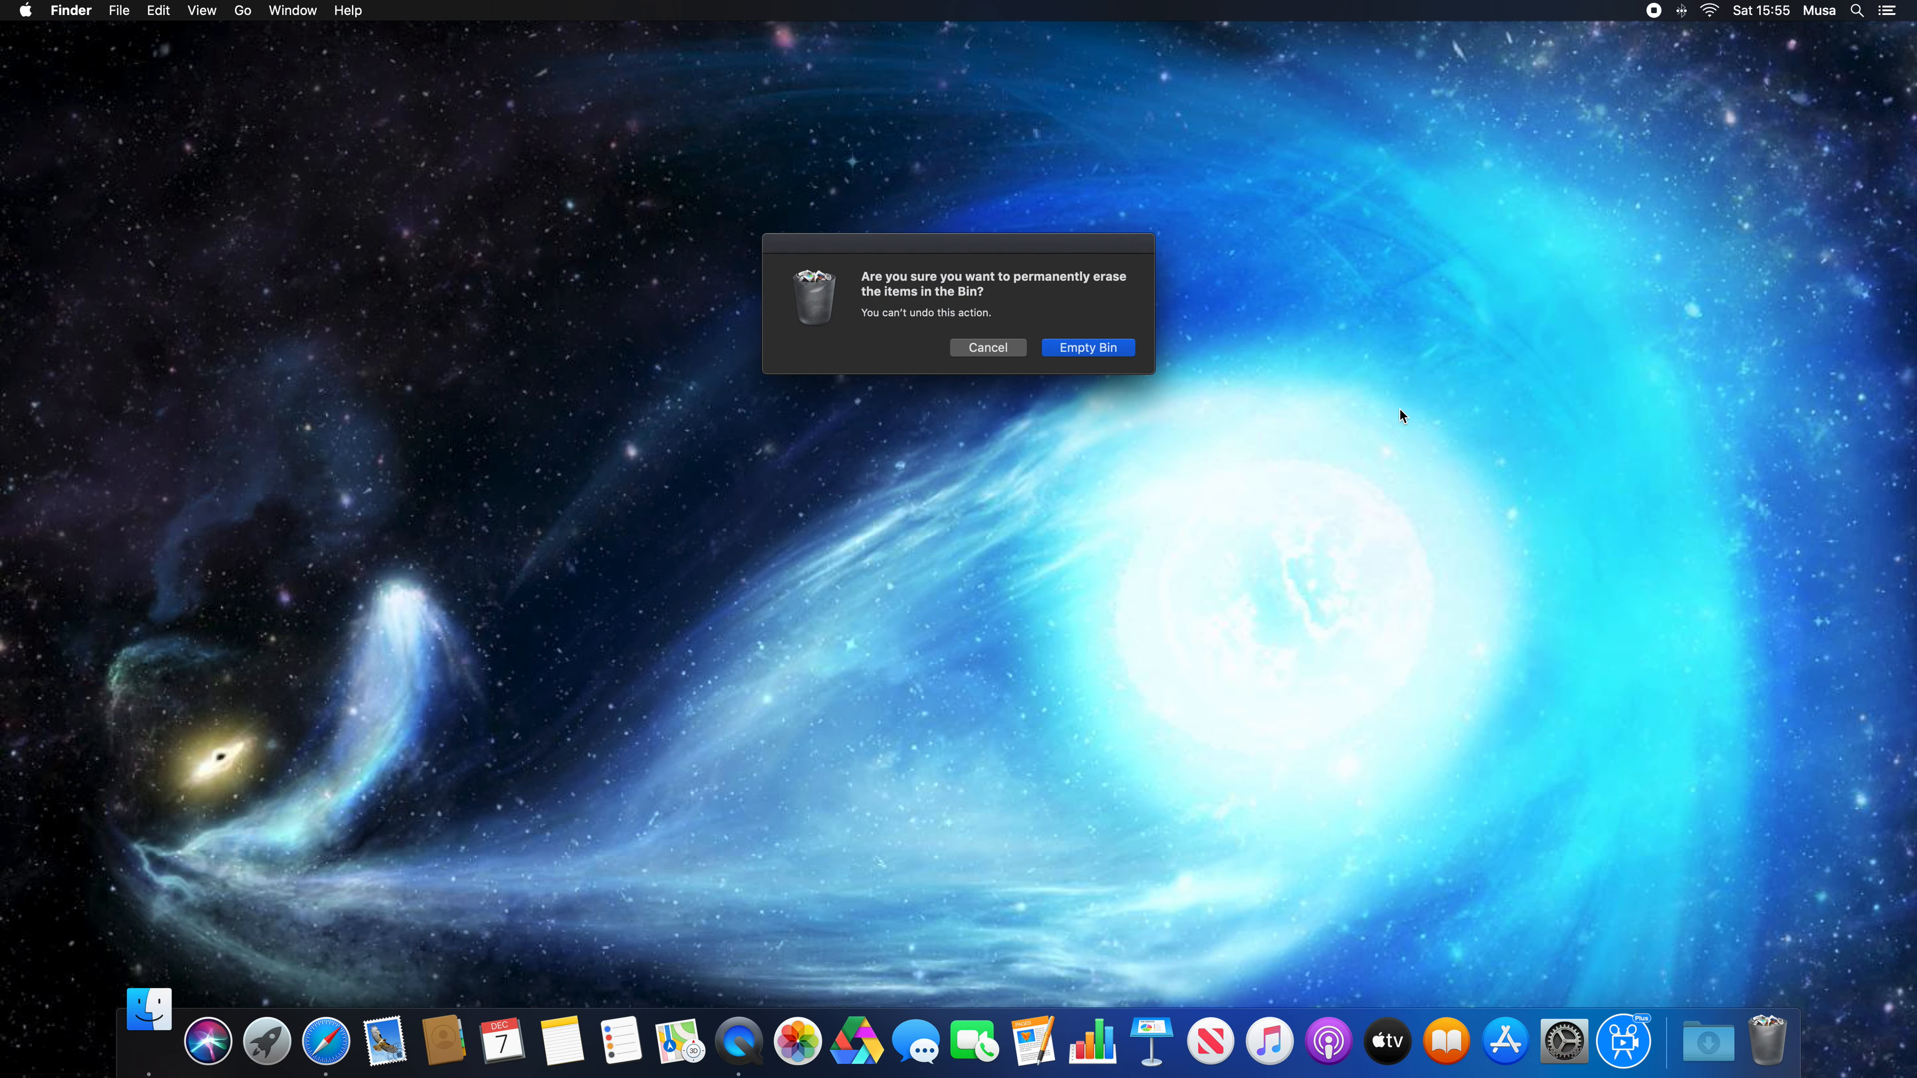
Step: Dismiss the Finder confirmation about permanently erasing the Bin items
{"action": "left_click", "coordinate": [1088, 348]}
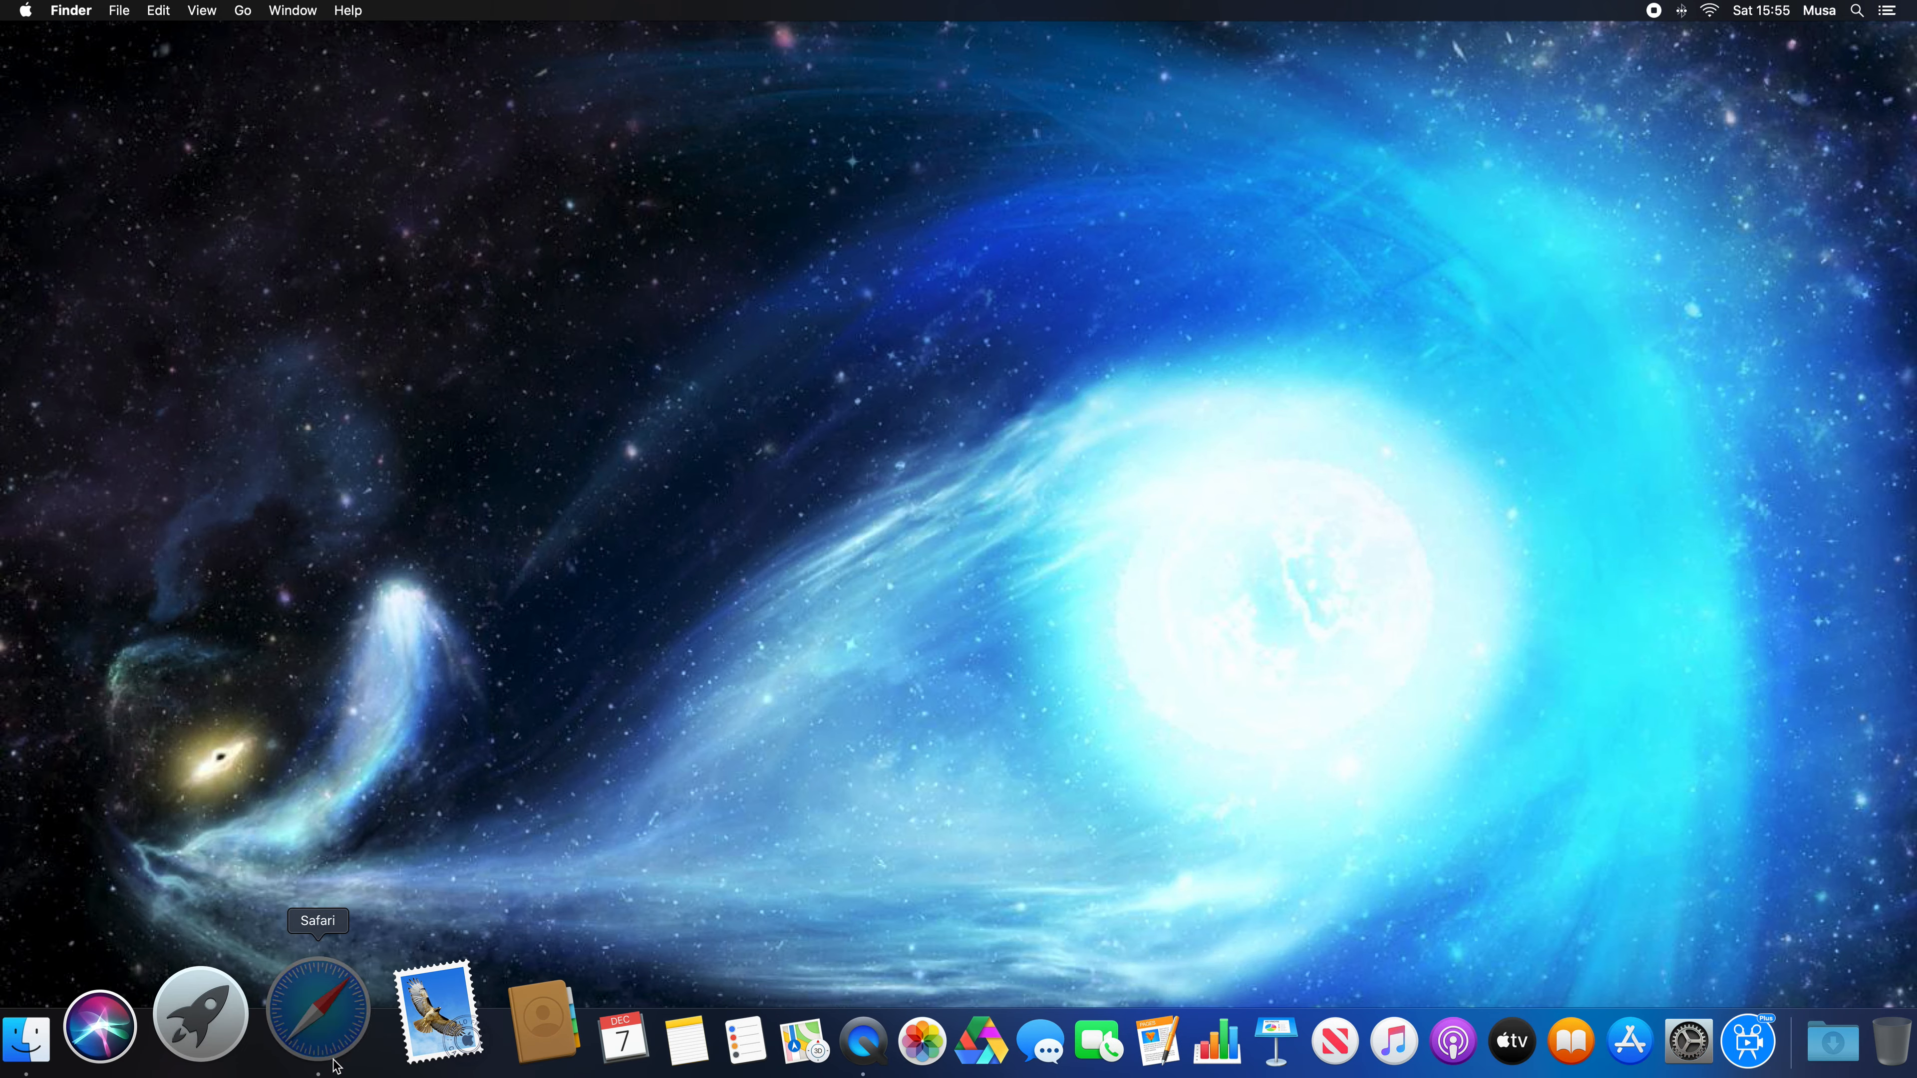
Step: Launch Safari, search Google for 'do a barrel roll', view it, then go back to the Google homepage
{"action": "left_click", "coordinate": [317, 1010]}
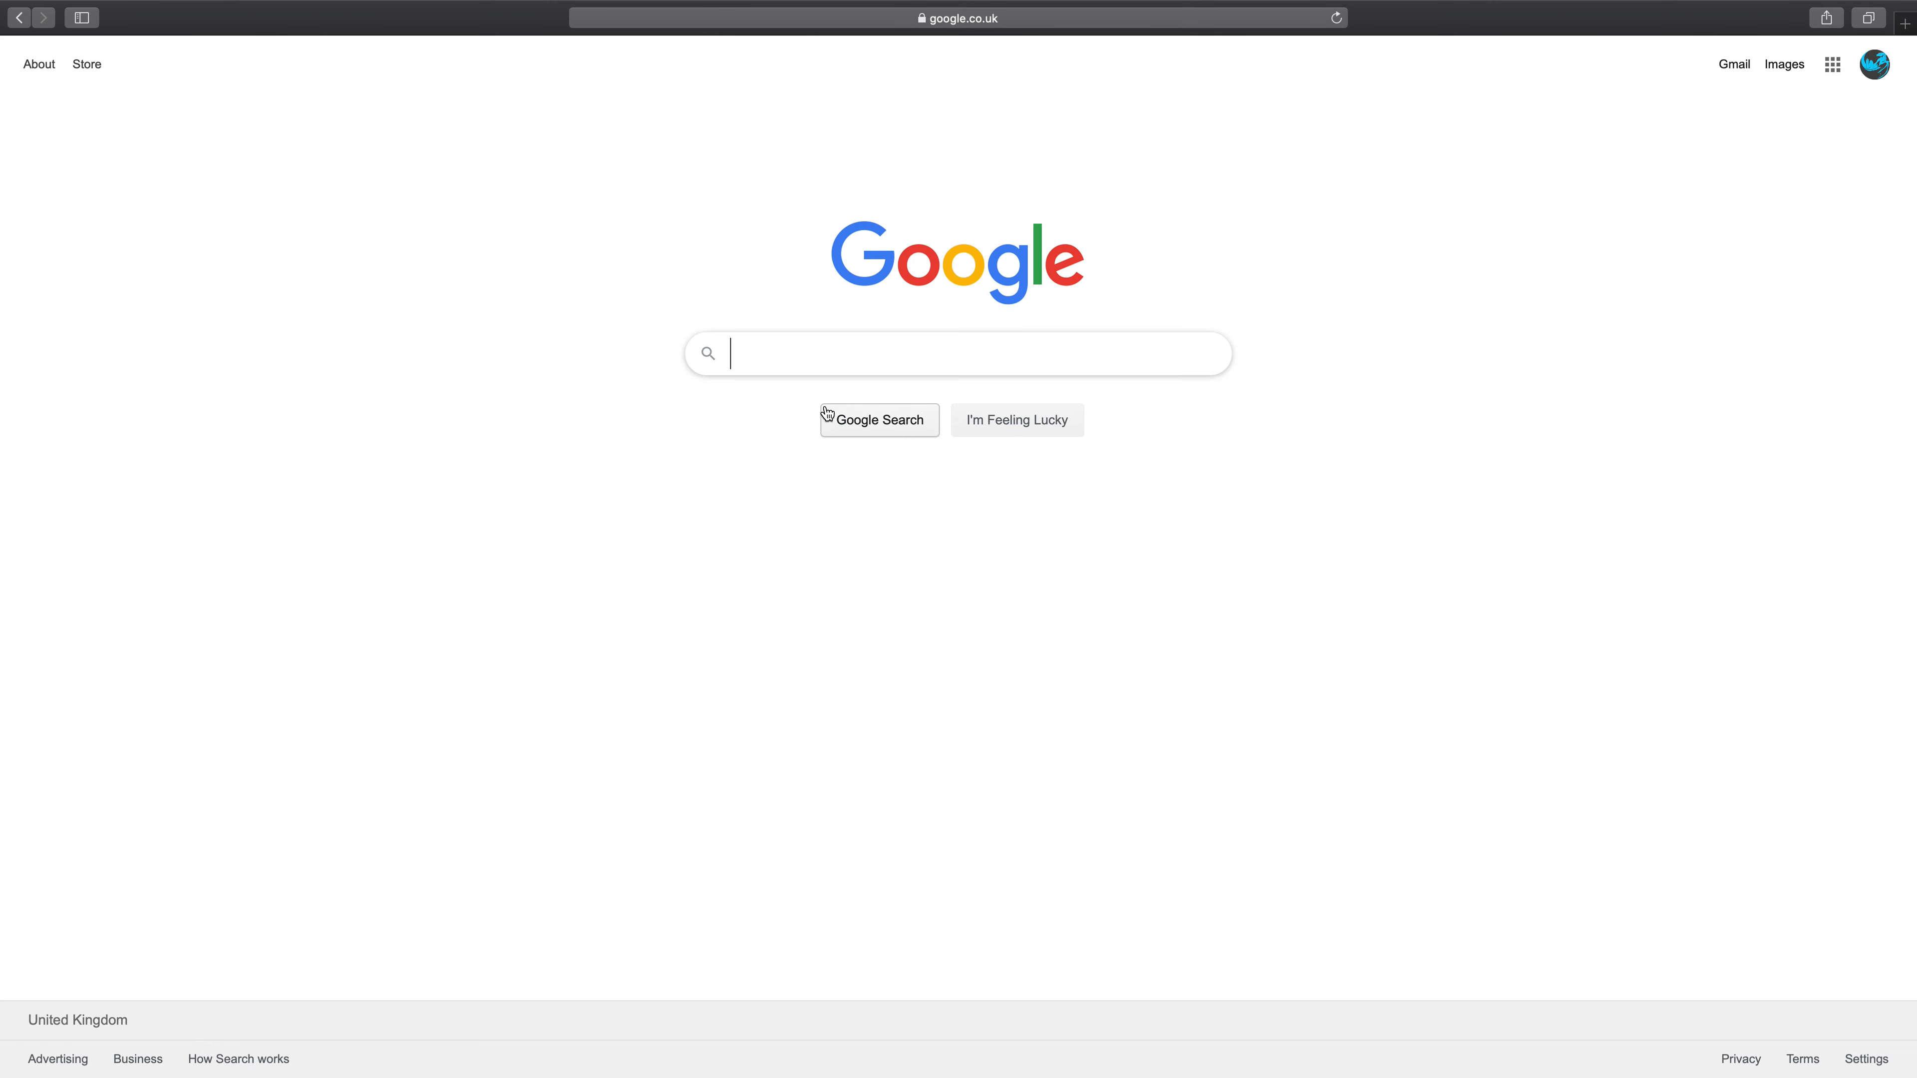
{"action": "type", "text": "do"}
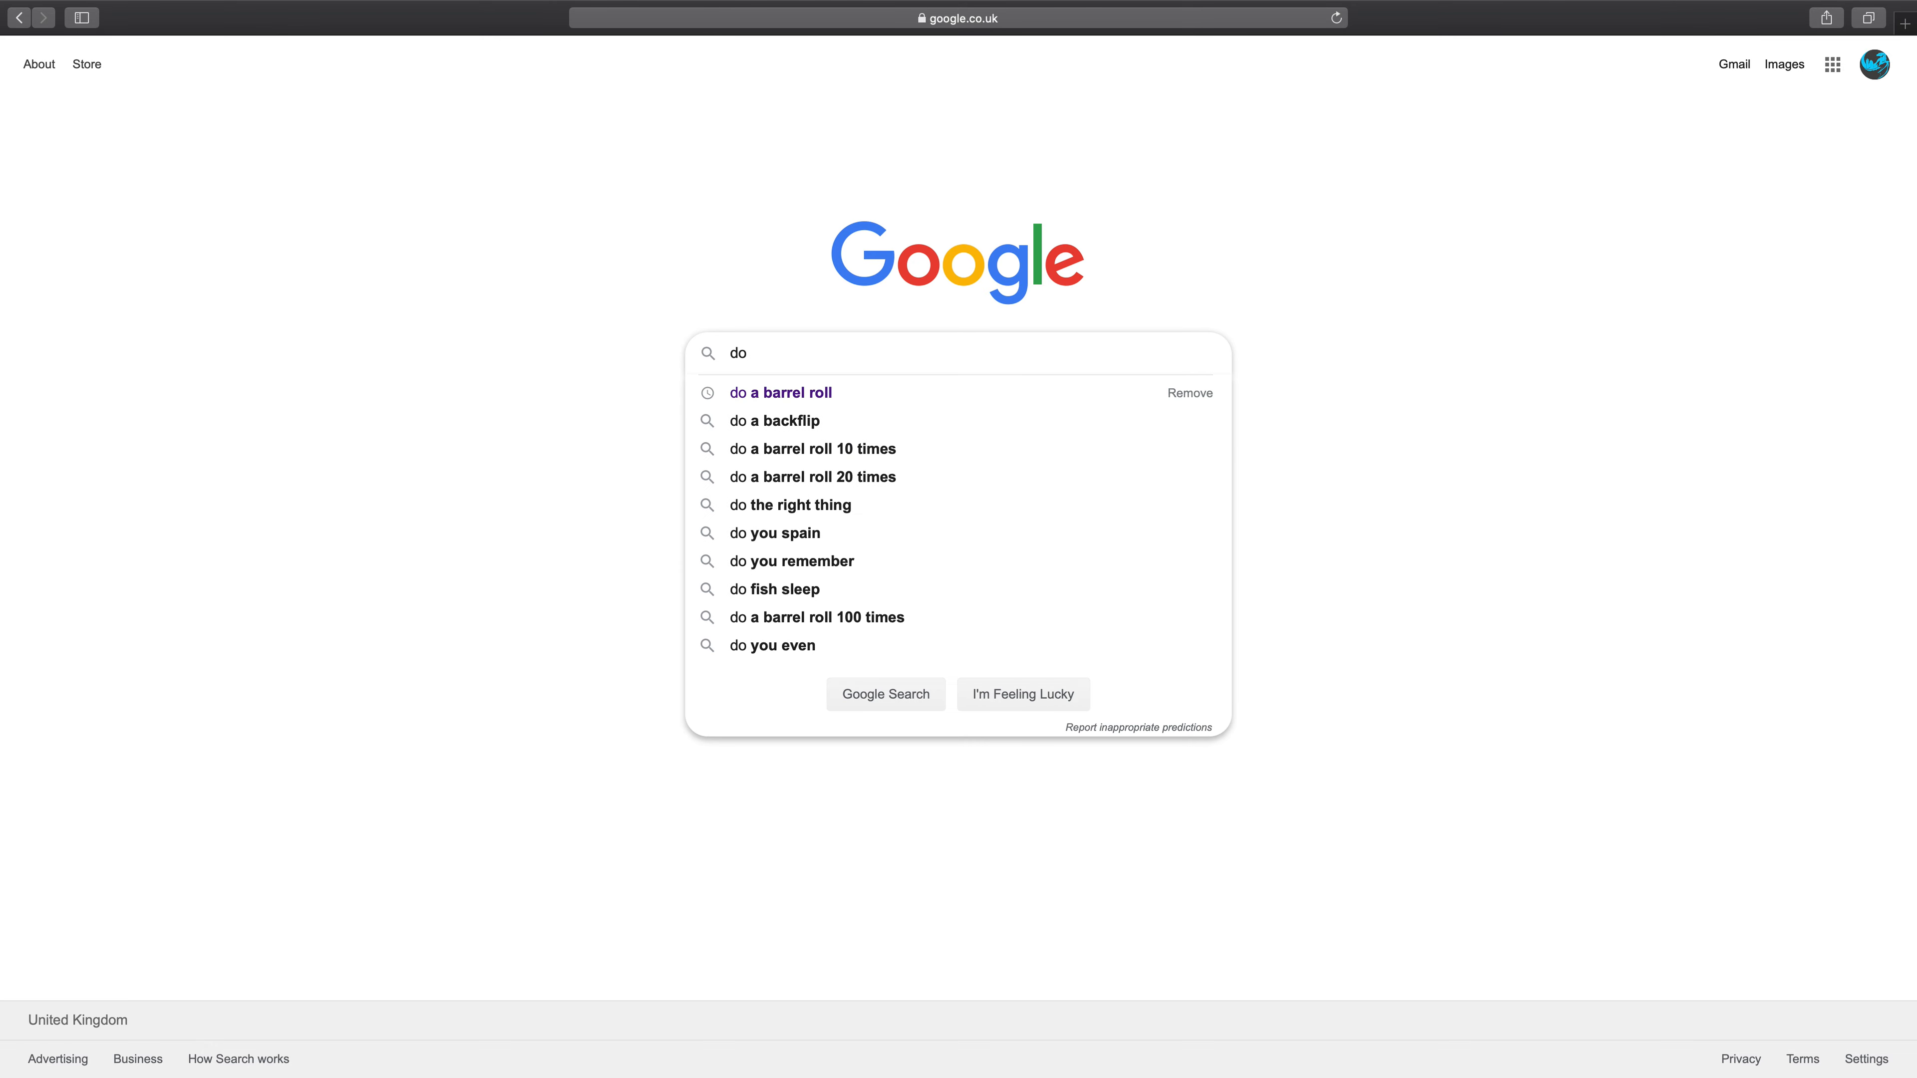
{"action": "type", "text": "a n"}
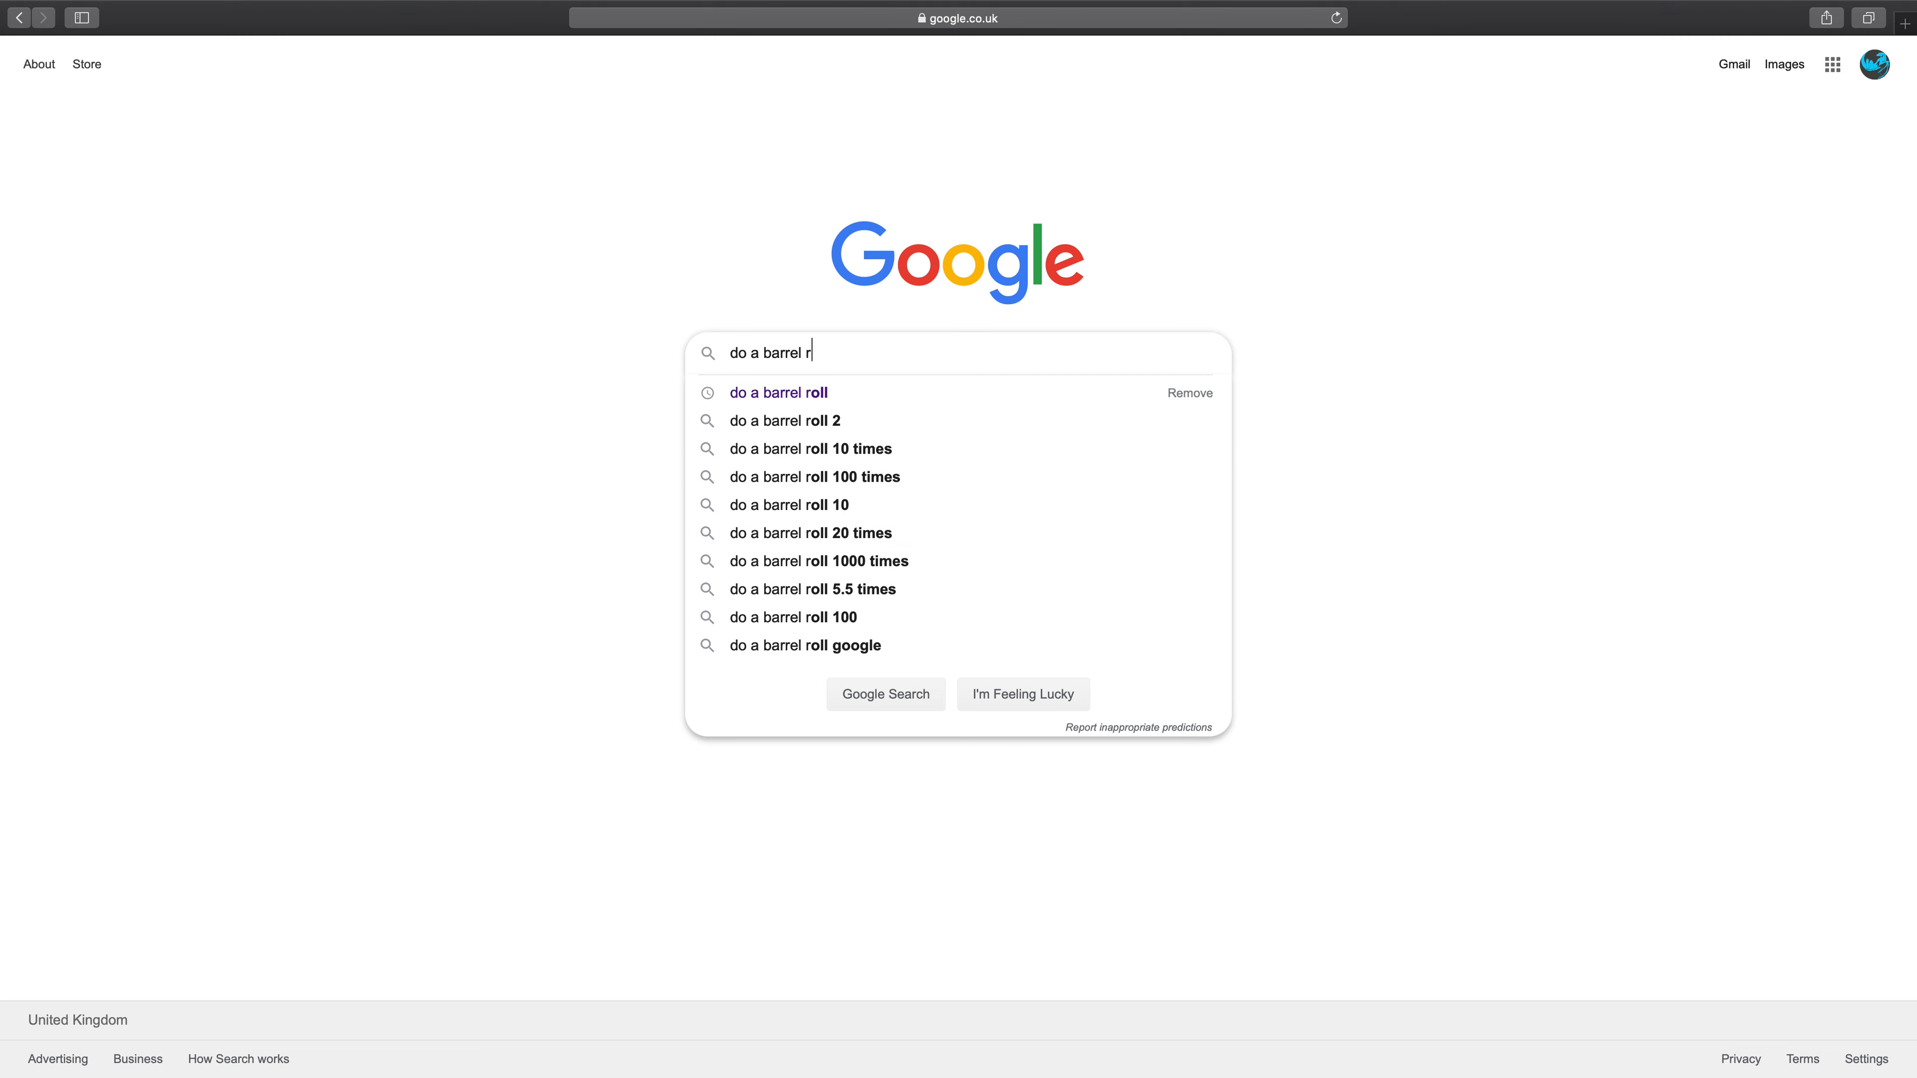
{"action": "left_click", "coordinate": [779, 394]}
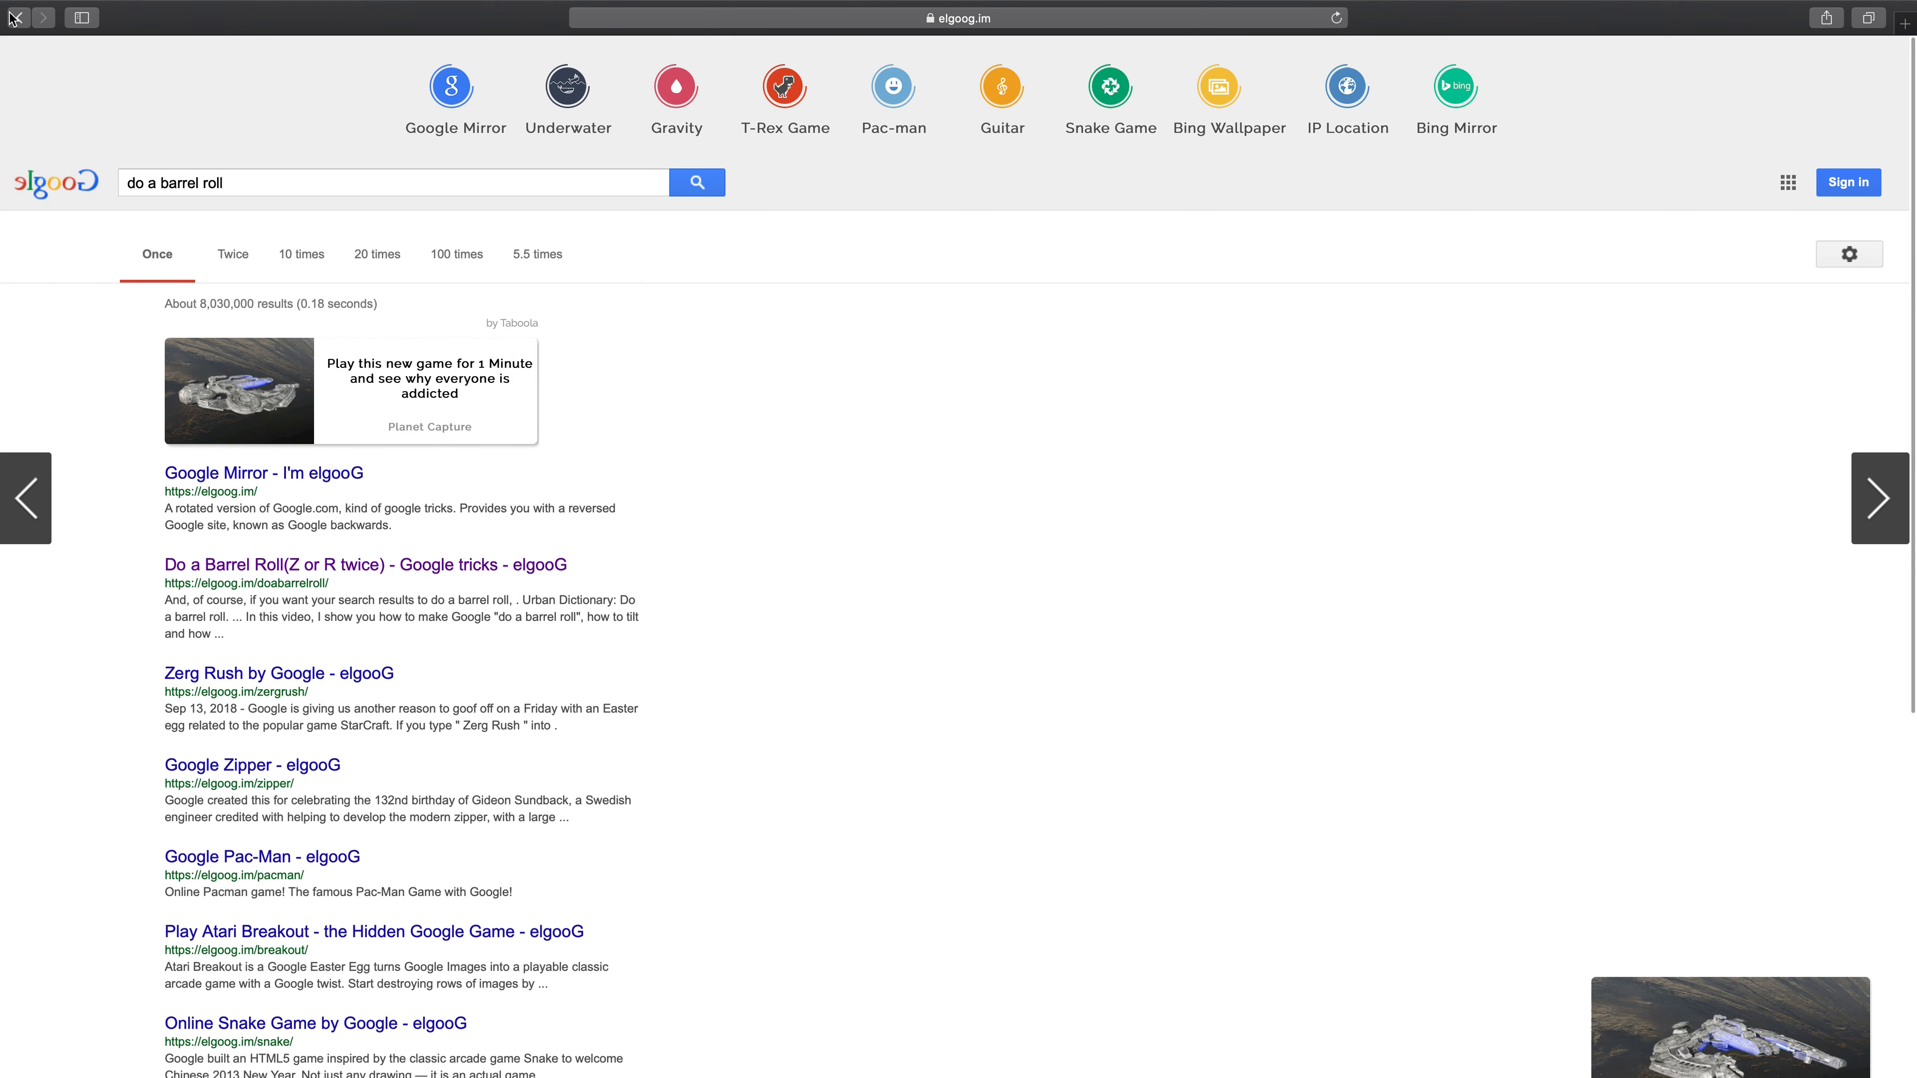
{"action": "left_click", "coordinate": [44, 18]}
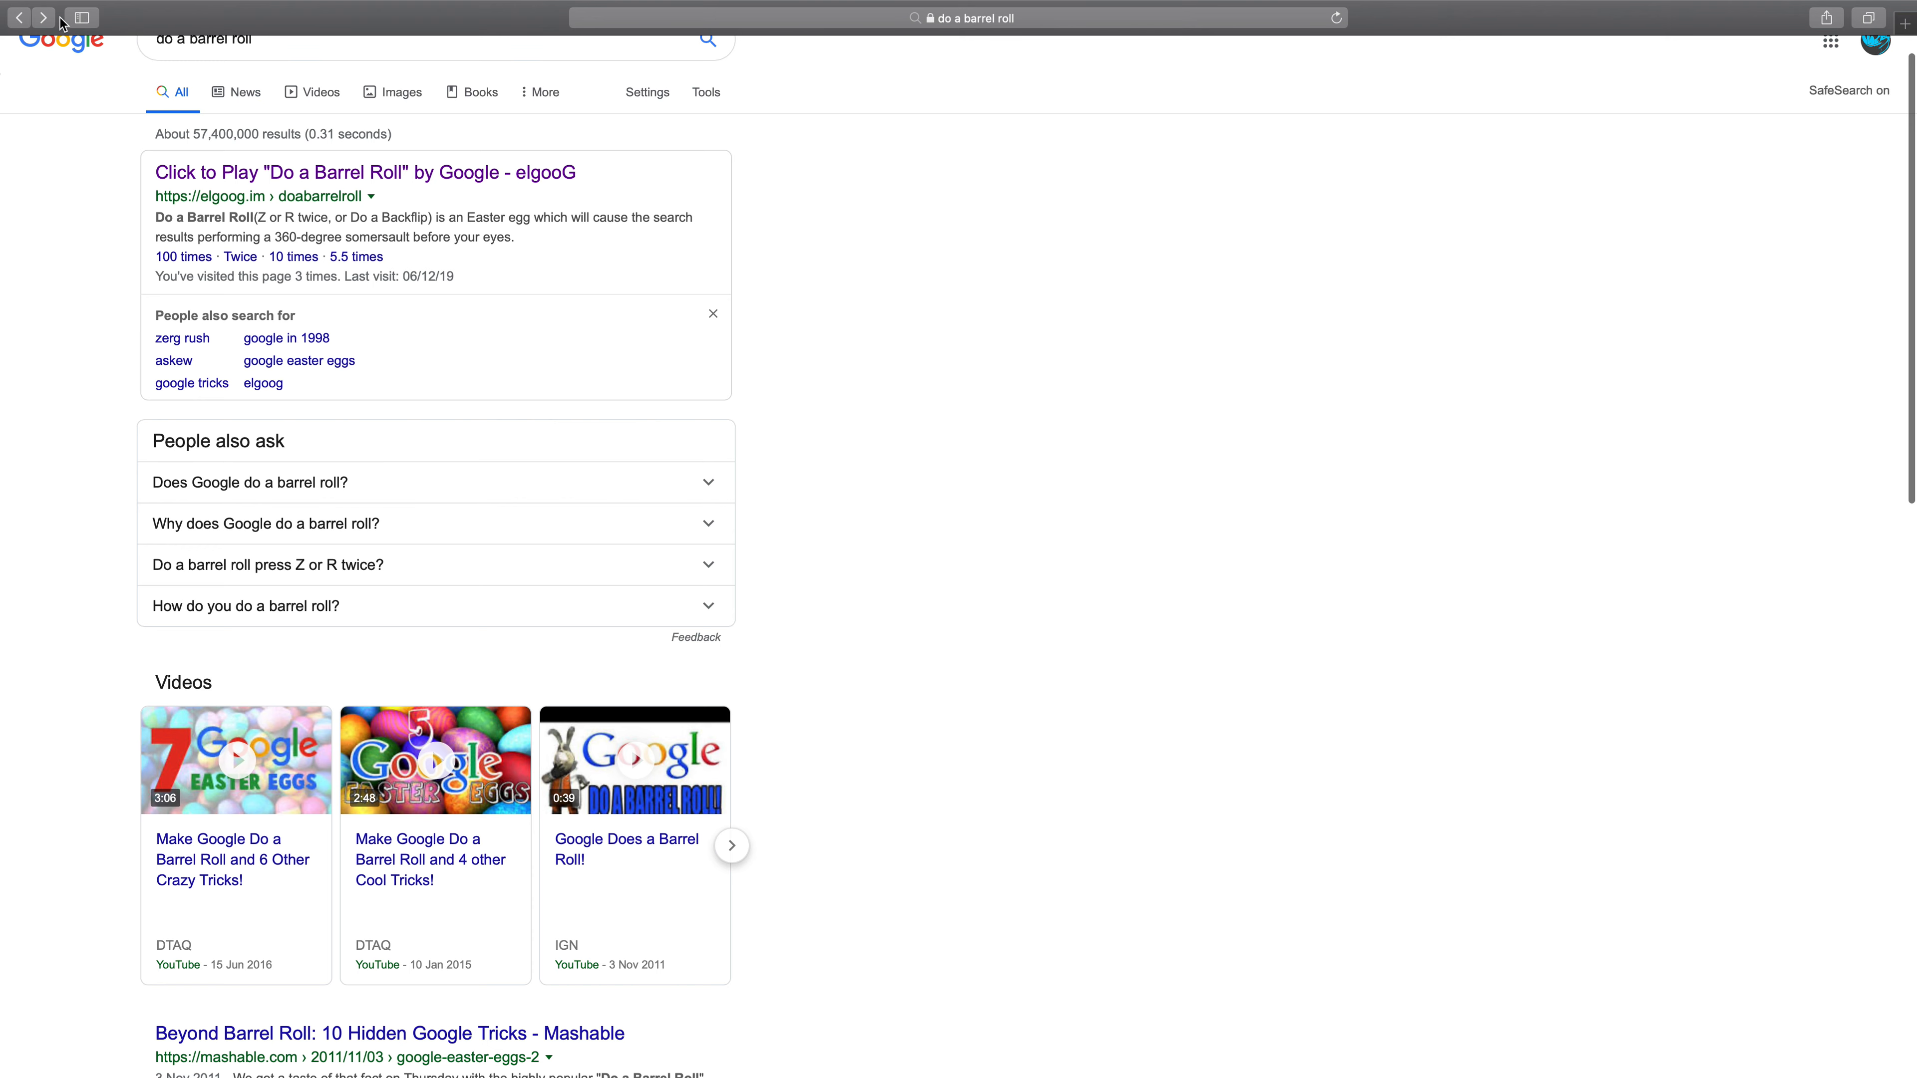
{"action": "left_click", "coordinate": [22, 18]}
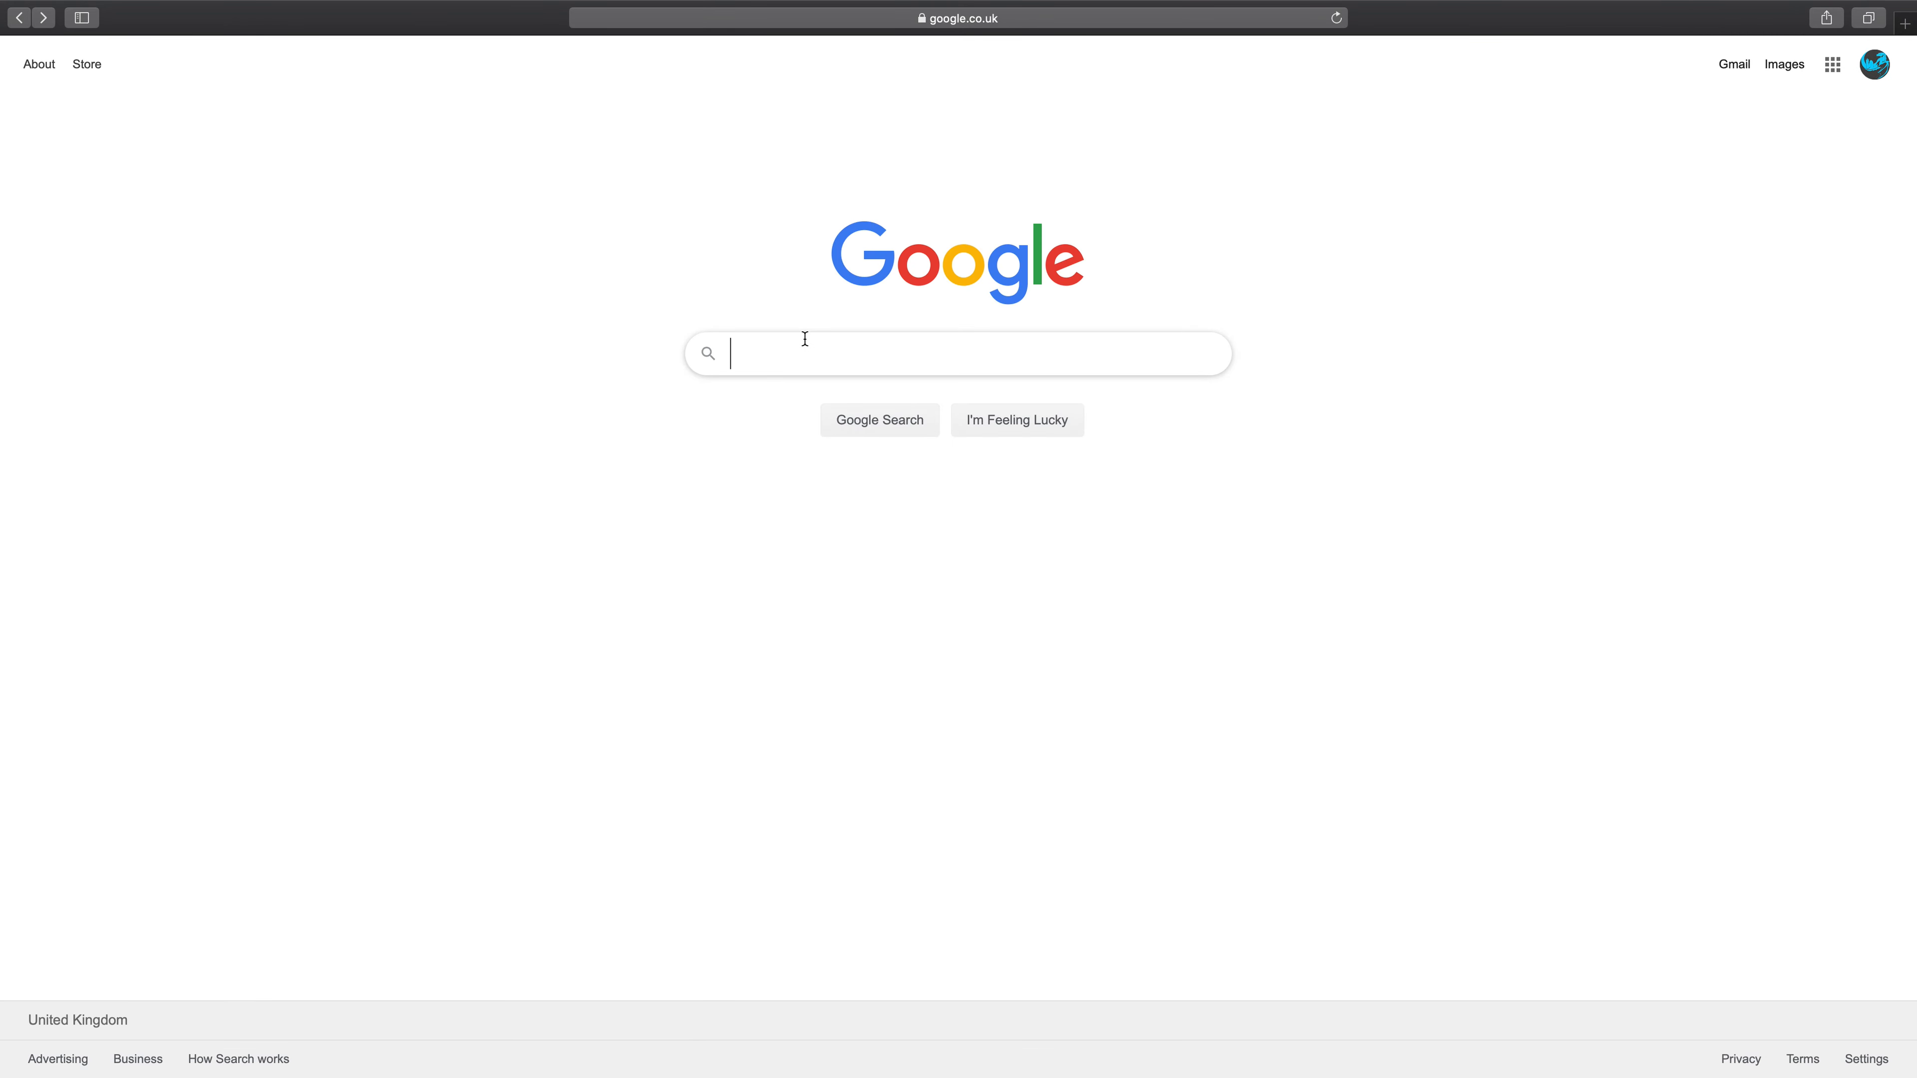
Step: Search Google for 'thanos' via the suggestion to show its knowledge panel
{"action": "type", "text": "thzan"}
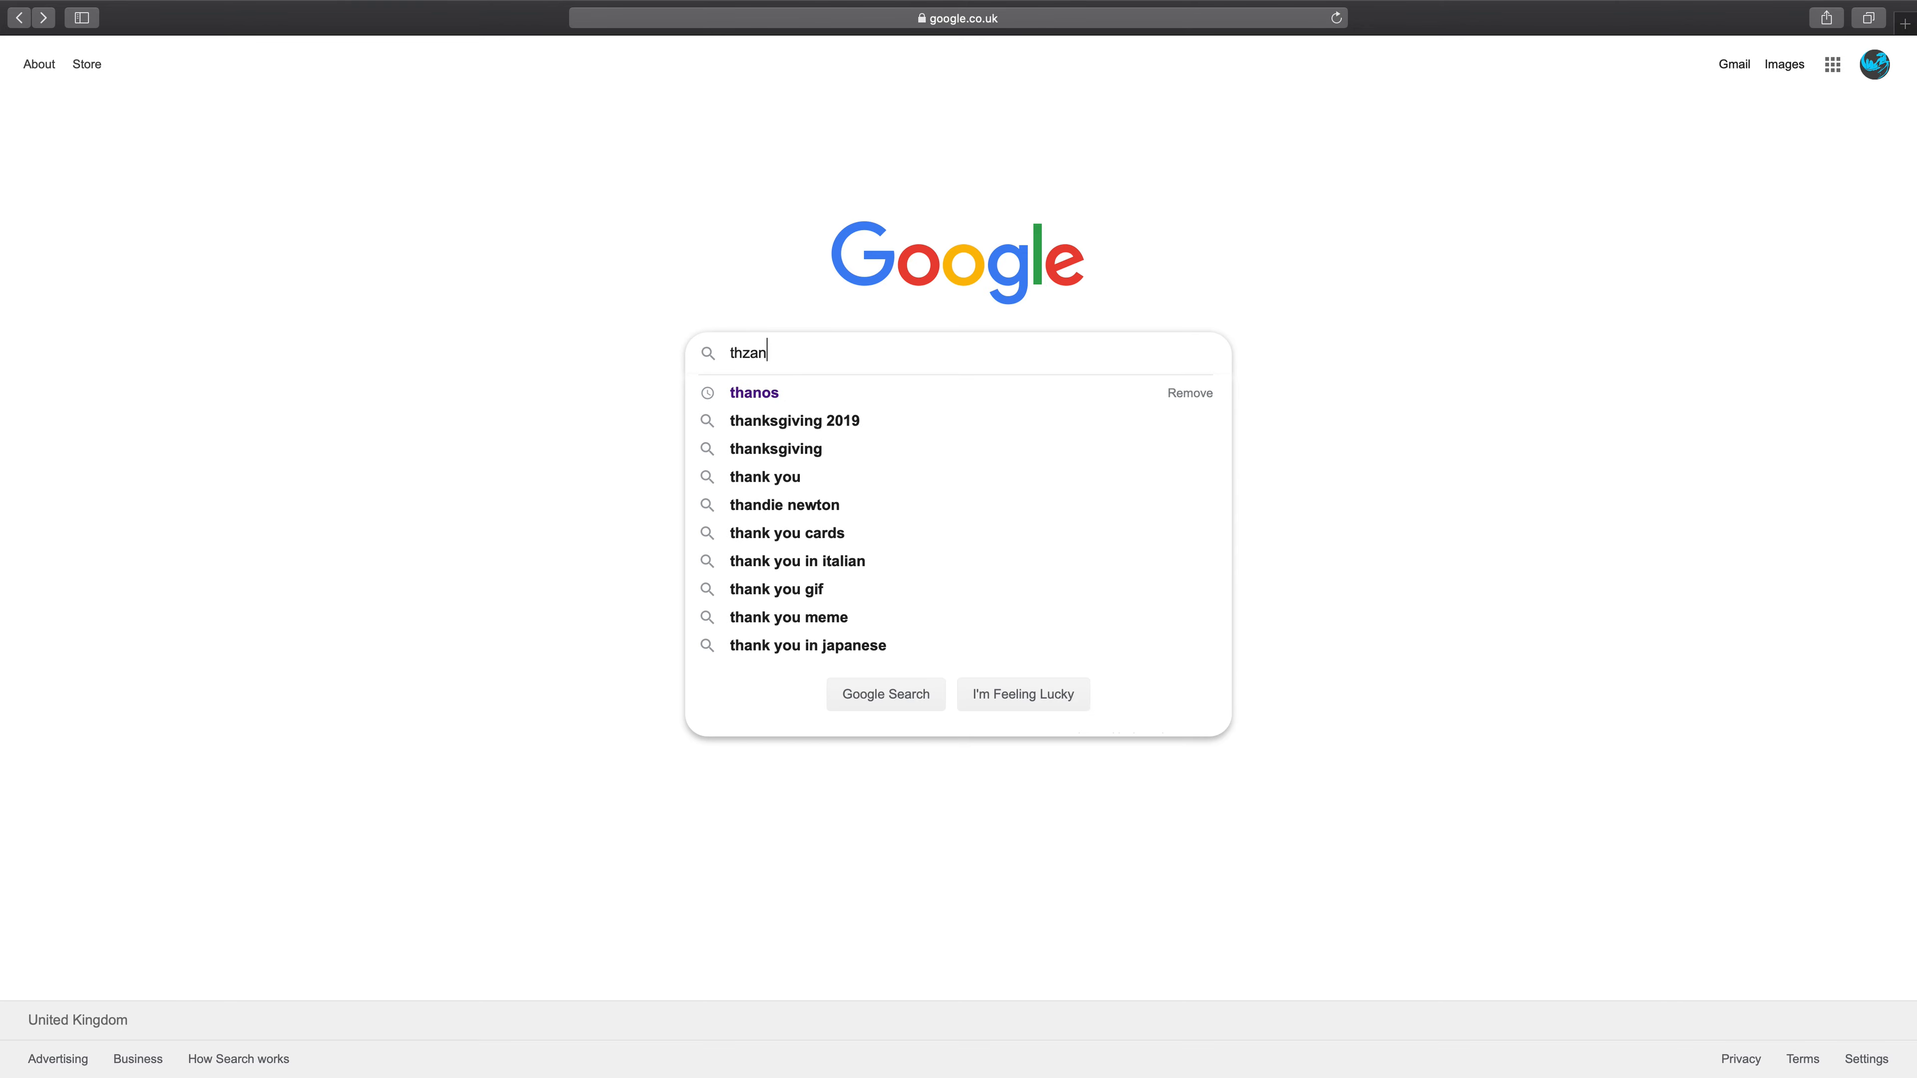
{"action": "left_click", "coordinate": [754, 393]}
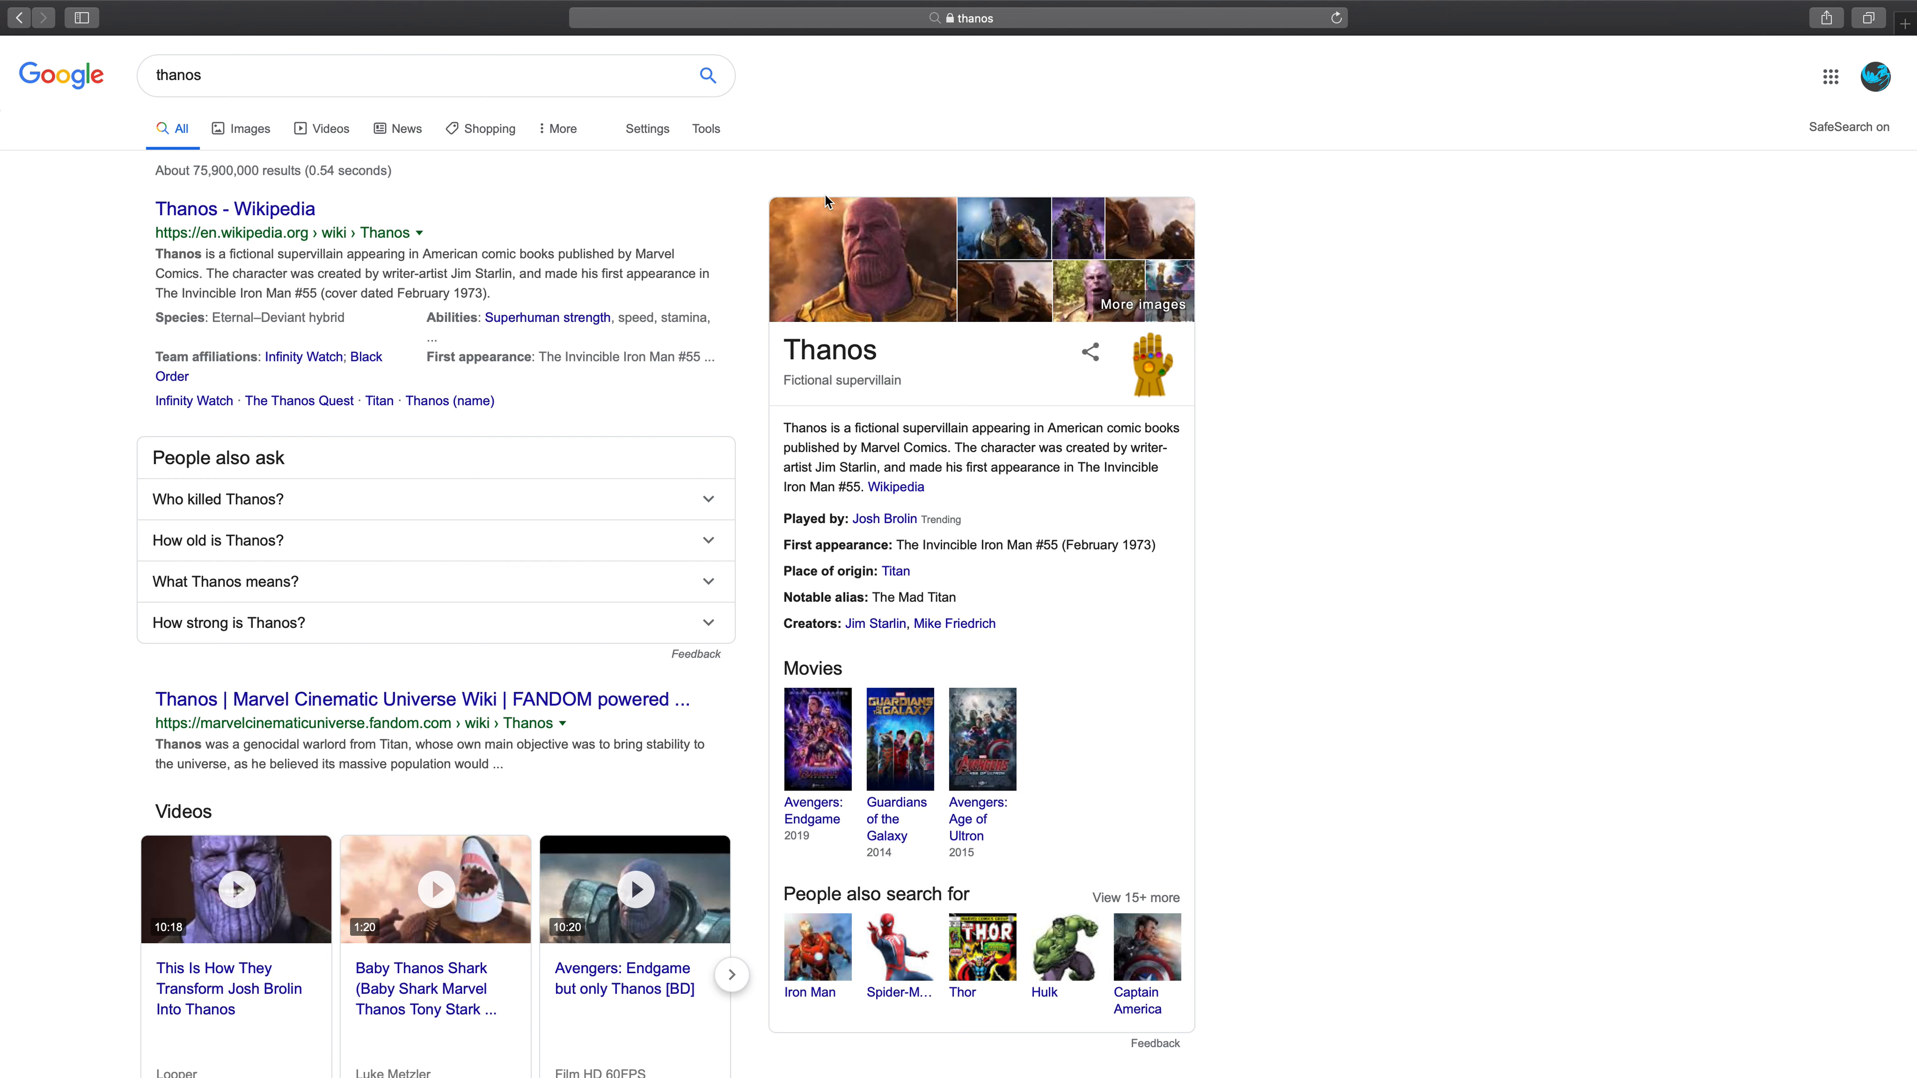
{"action": "mouse_move", "coordinate": [890, 291]}
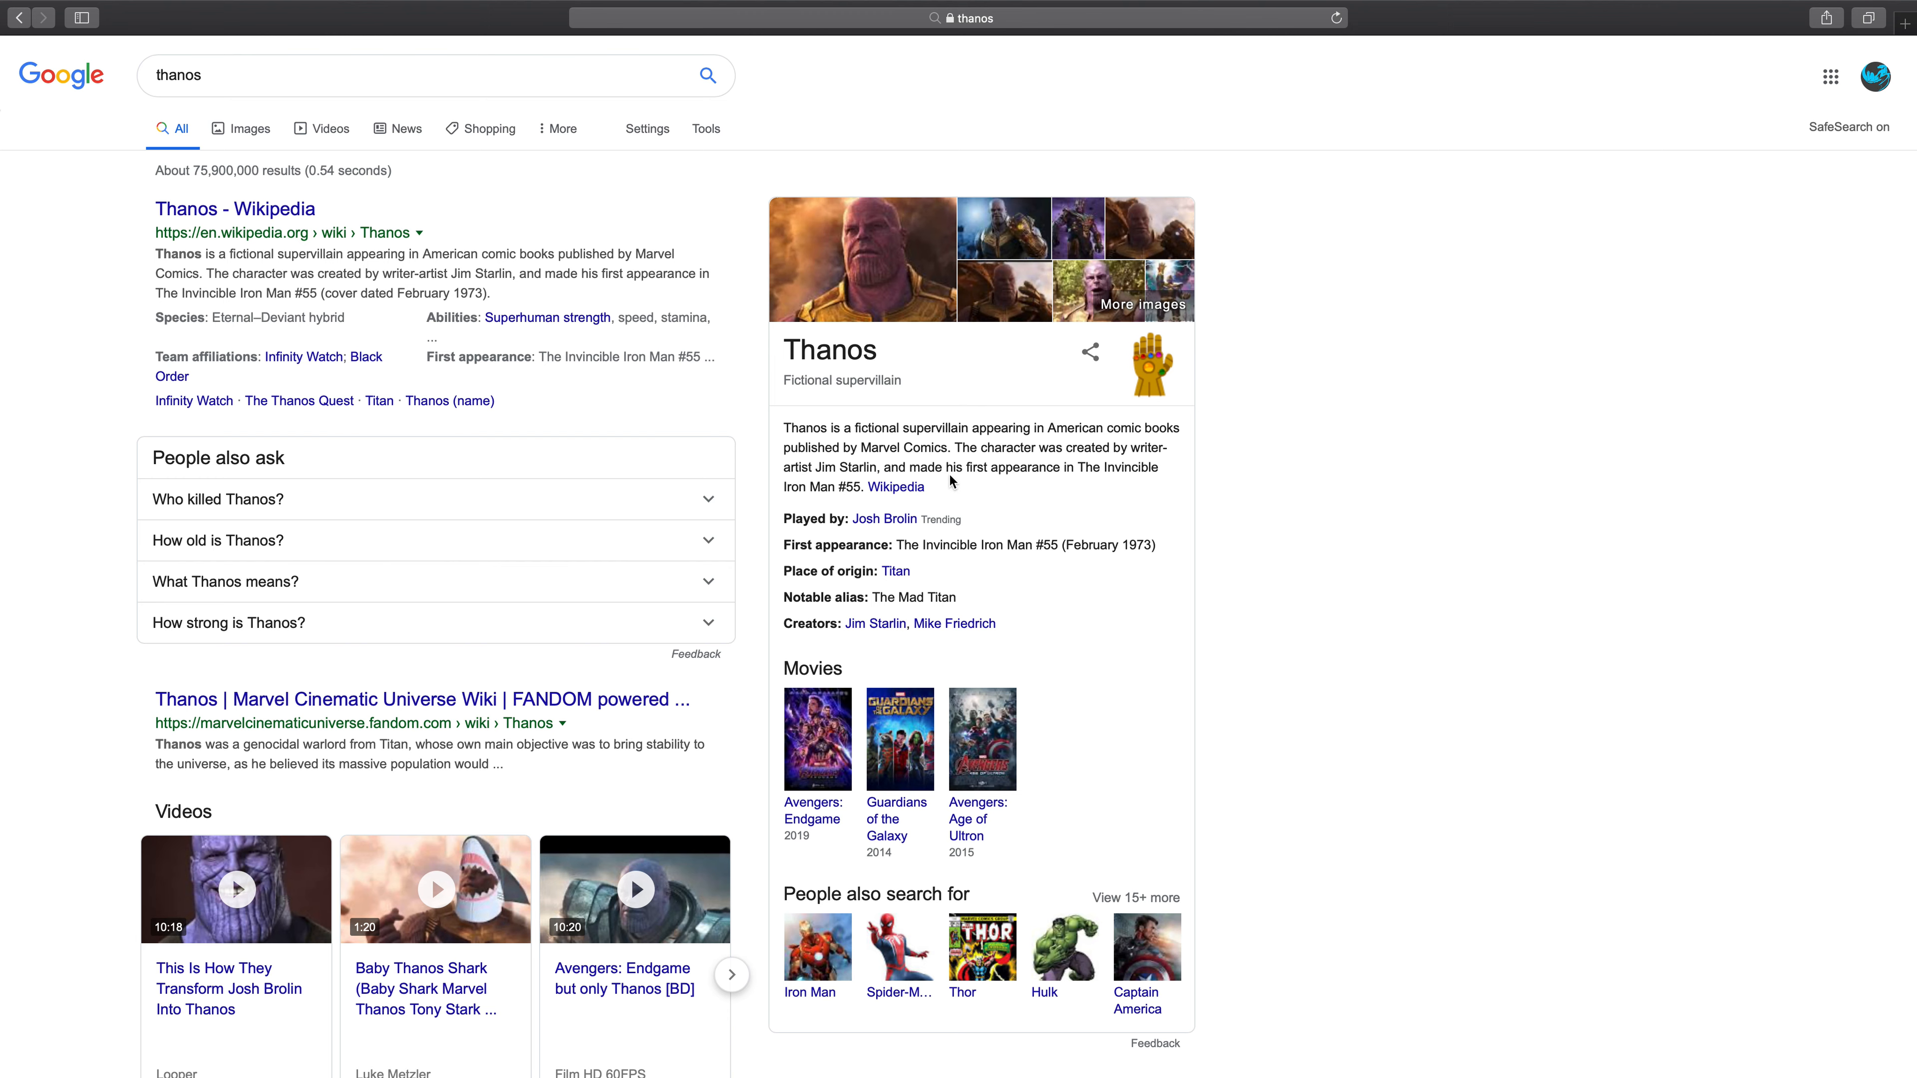
{"action": "mouse_move", "coordinate": [1342, 381]}
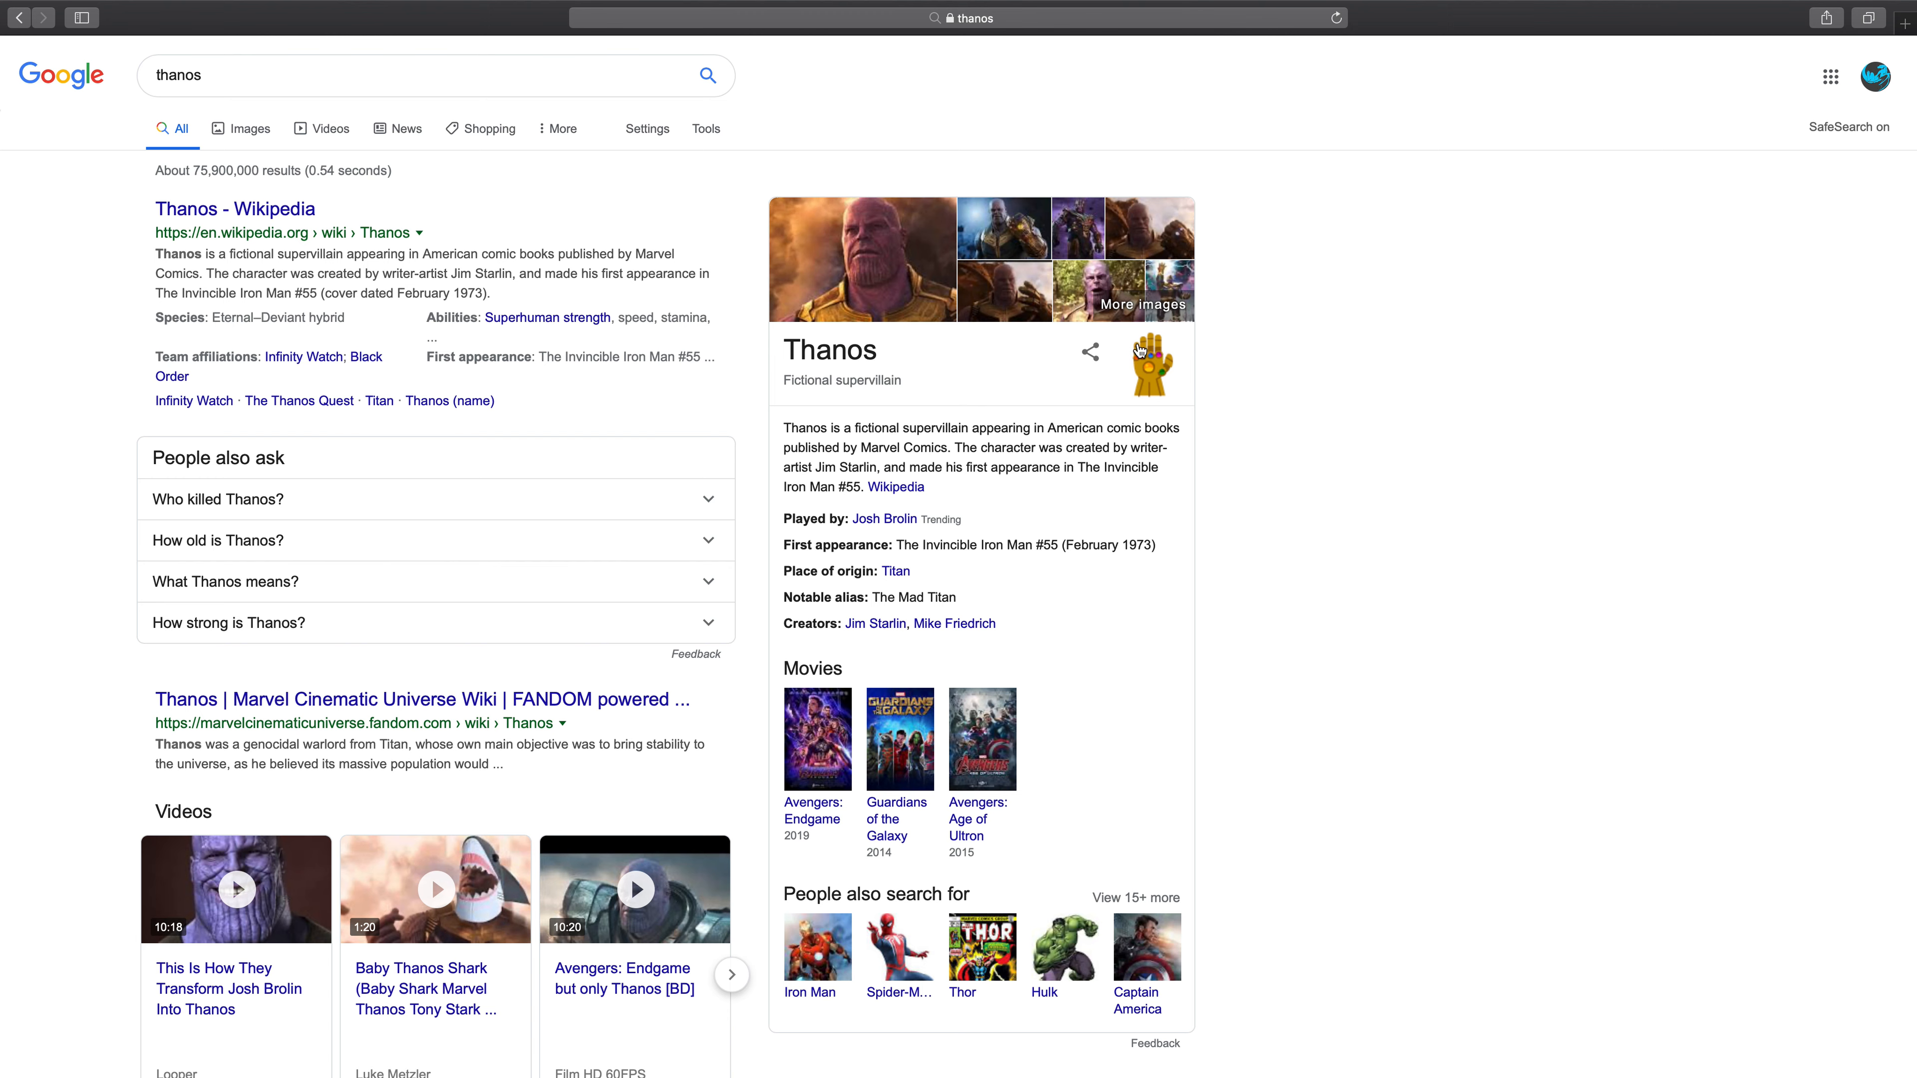
{"action": "mouse_move", "coordinate": [1143, 255]}
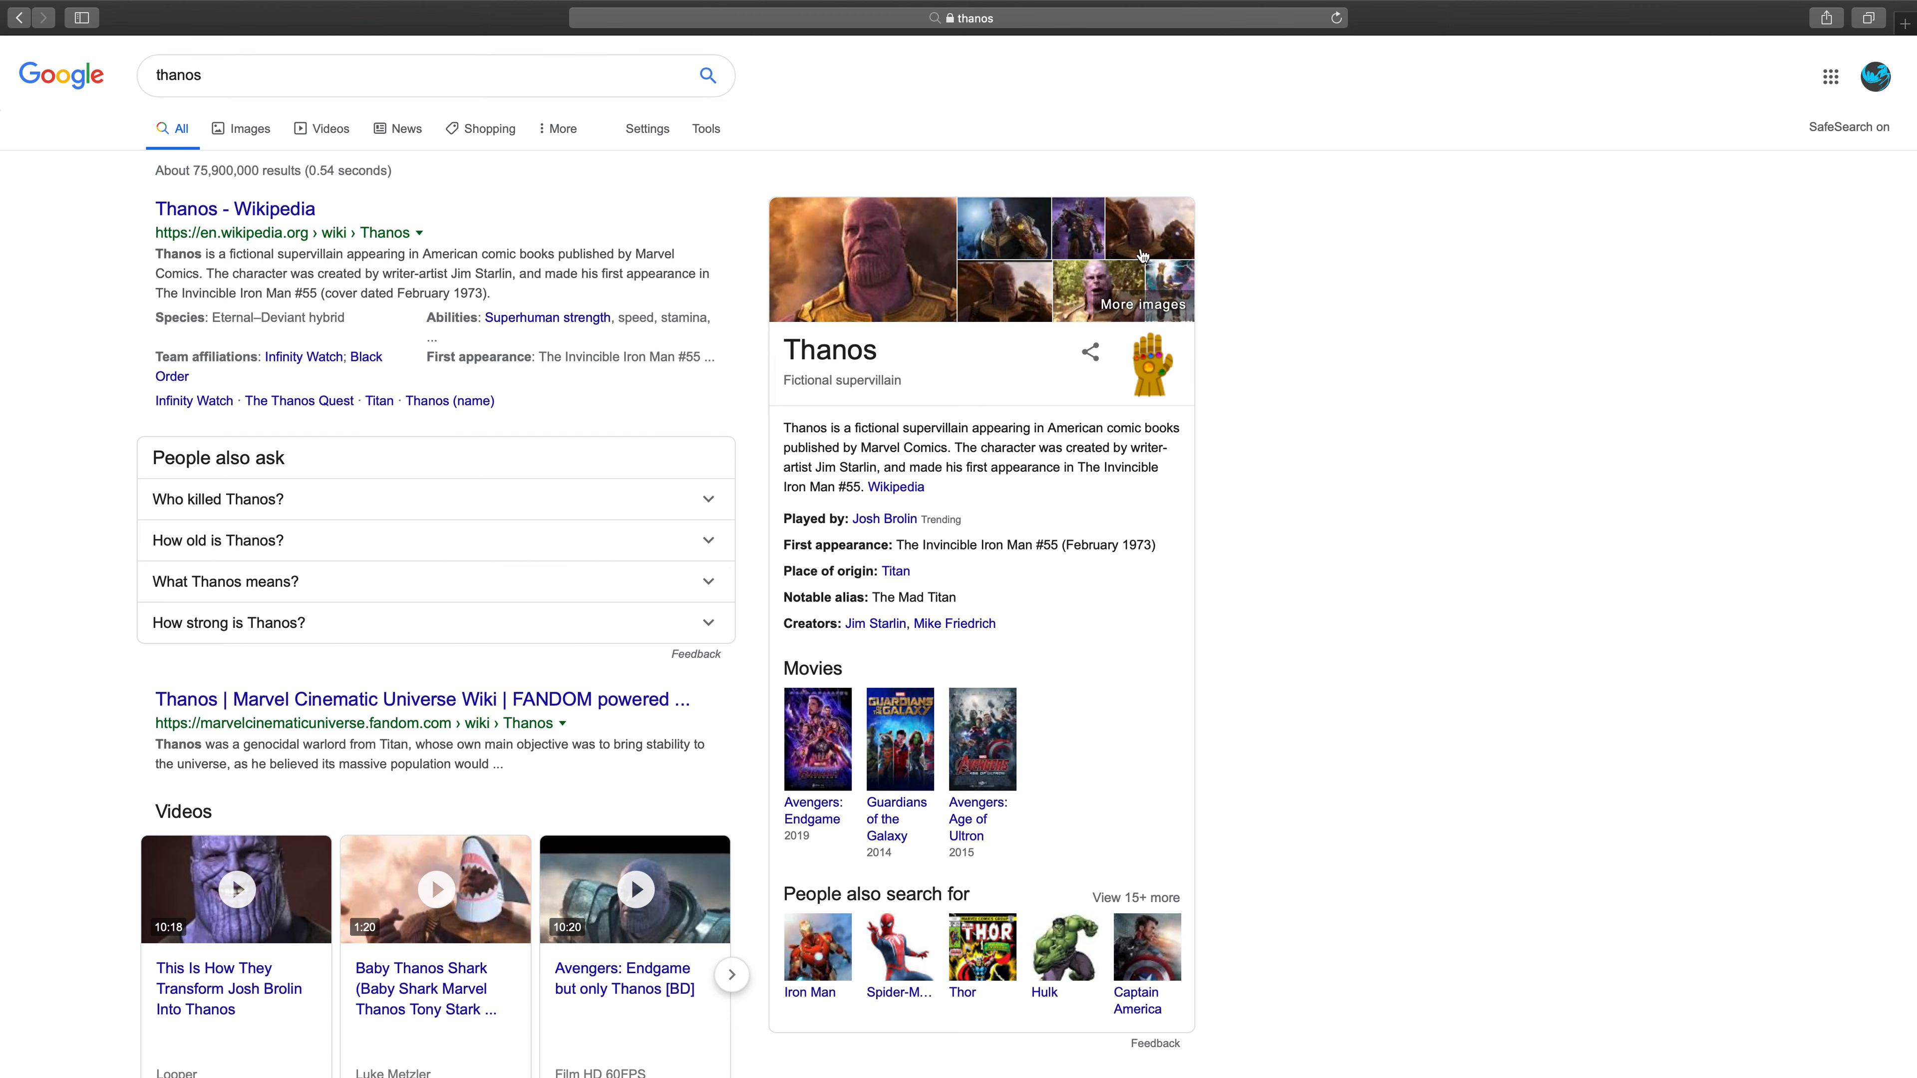
{"action": "mouse_move", "coordinate": [1029, 449]}
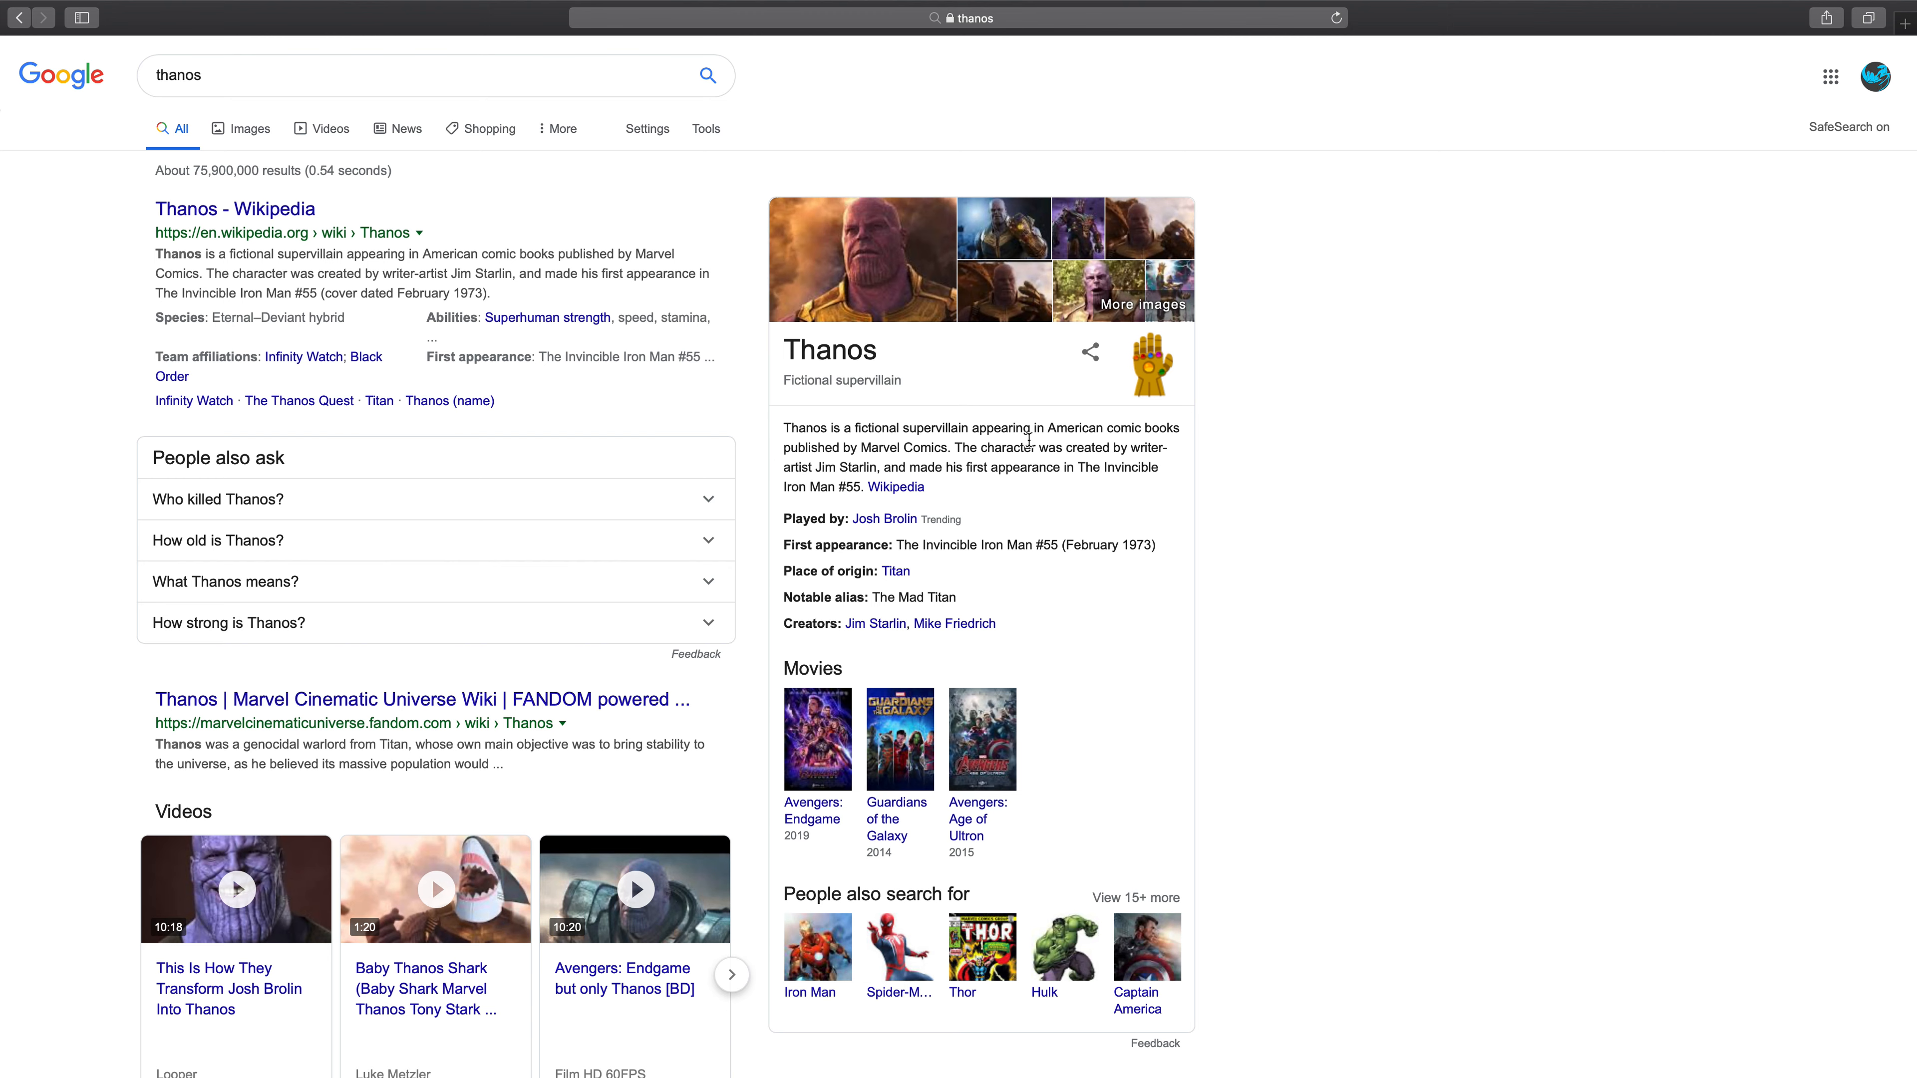
{"action": "mouse_move", "coordinate": [1122, 384]}
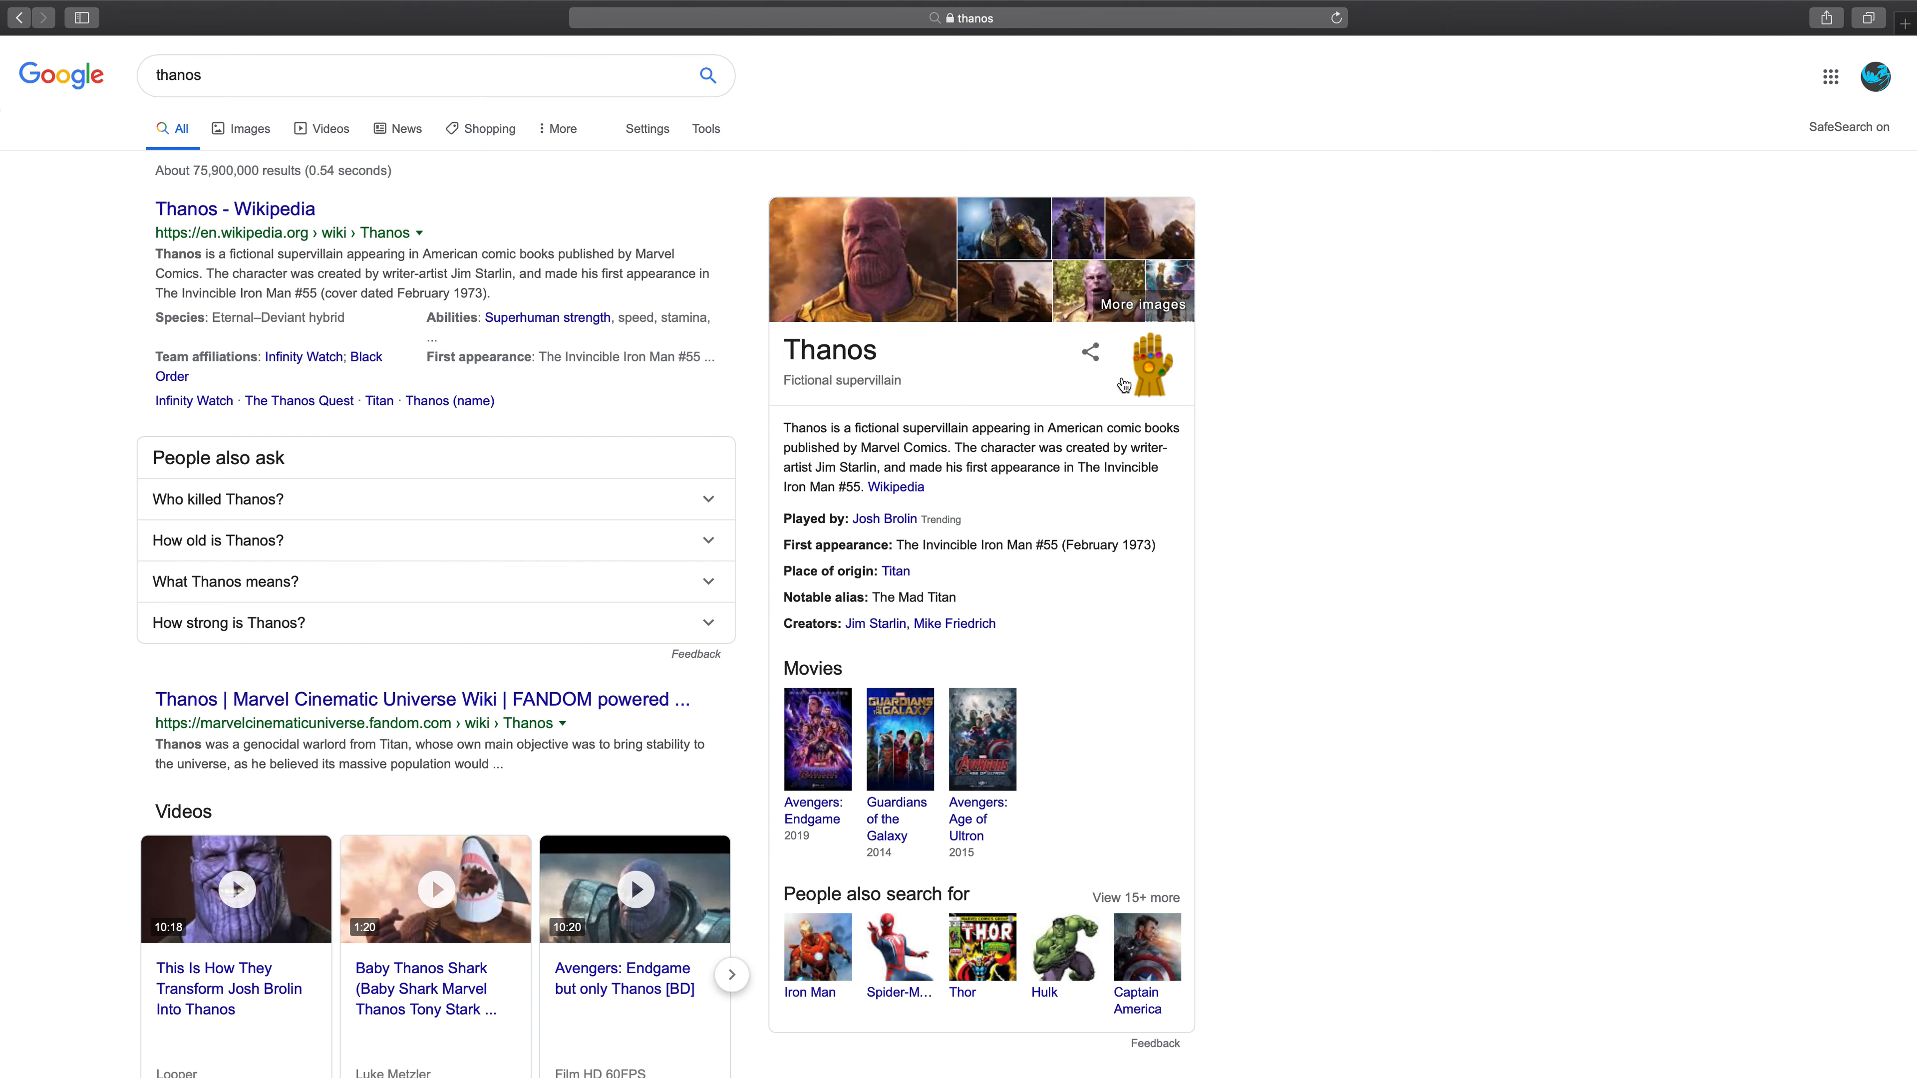
{"action": "mouse_move", "coordinate": [1155, 364]}
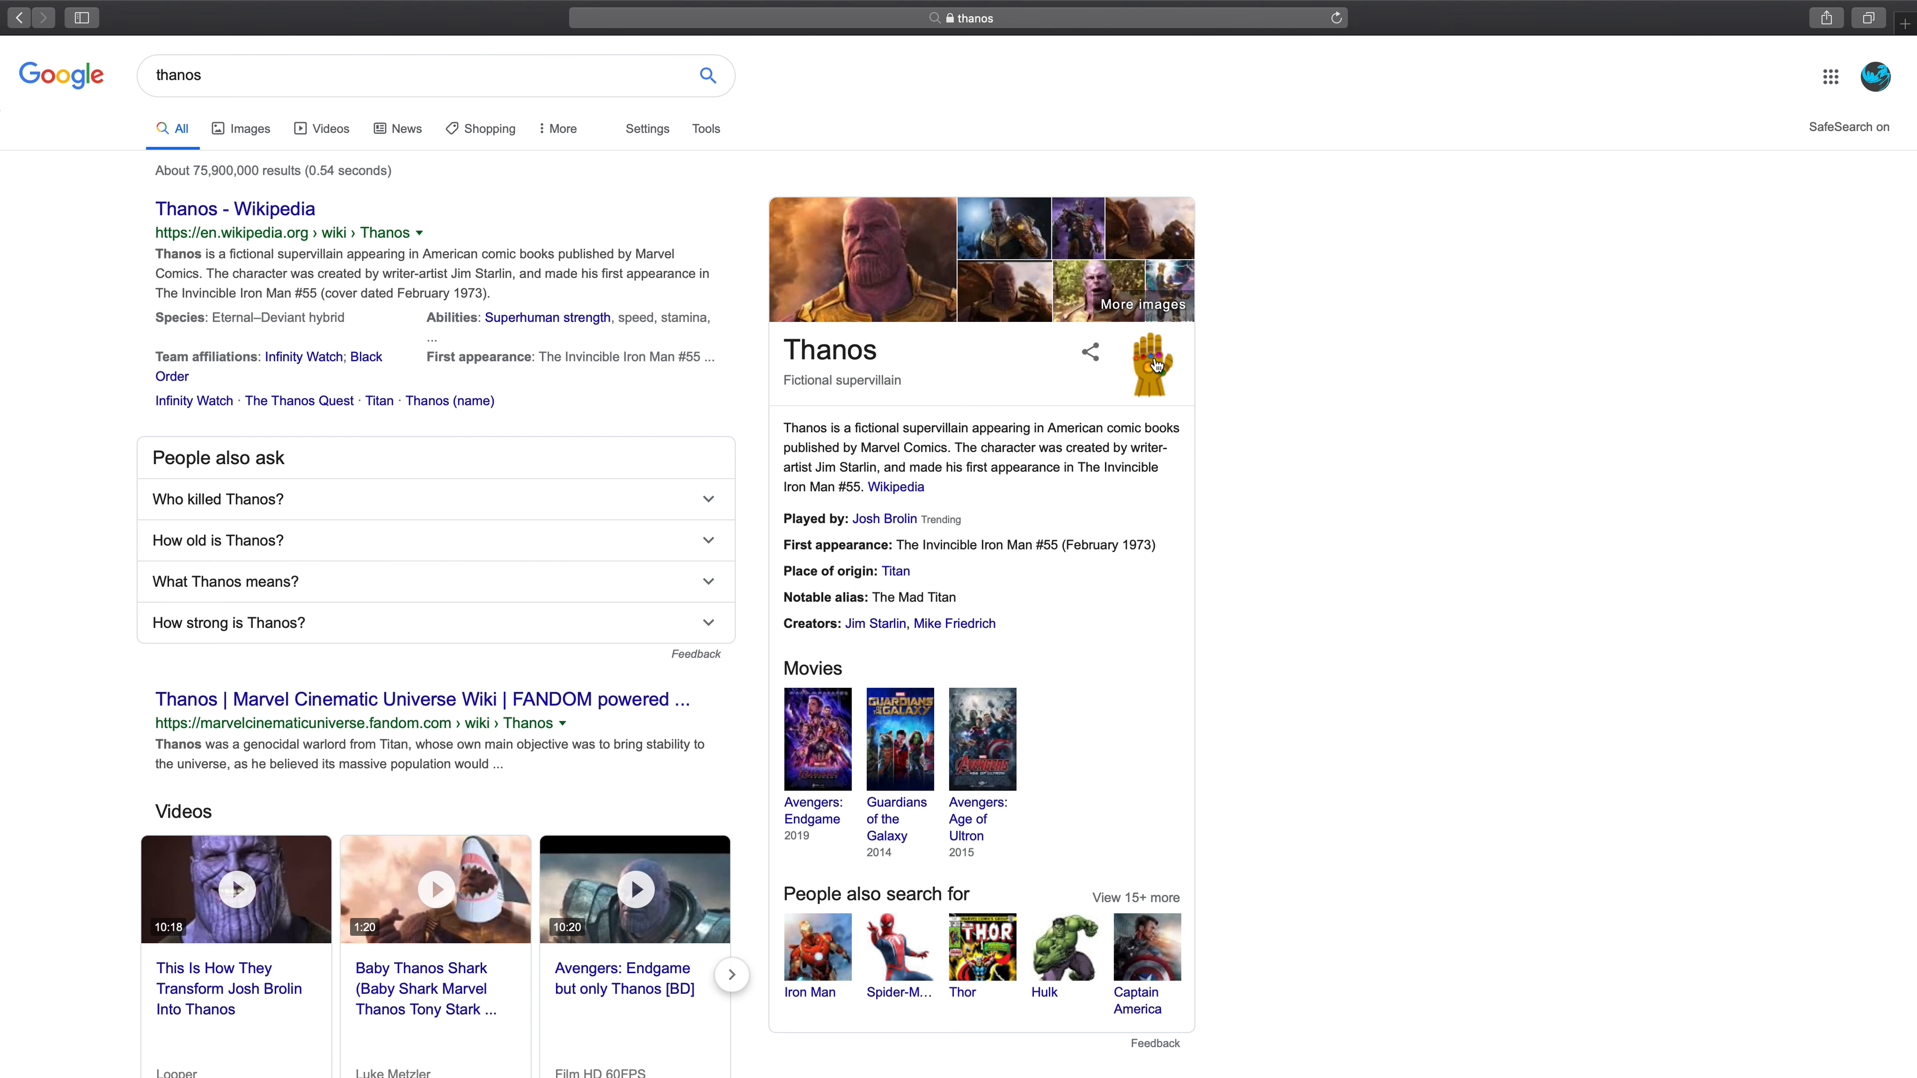
Step: Trigger the Infinity Gauntlet snap, scroll the vanishing Thanos results, then return to the Google homepage
{"action": "left_click", "coordinate": [1149, 363]}
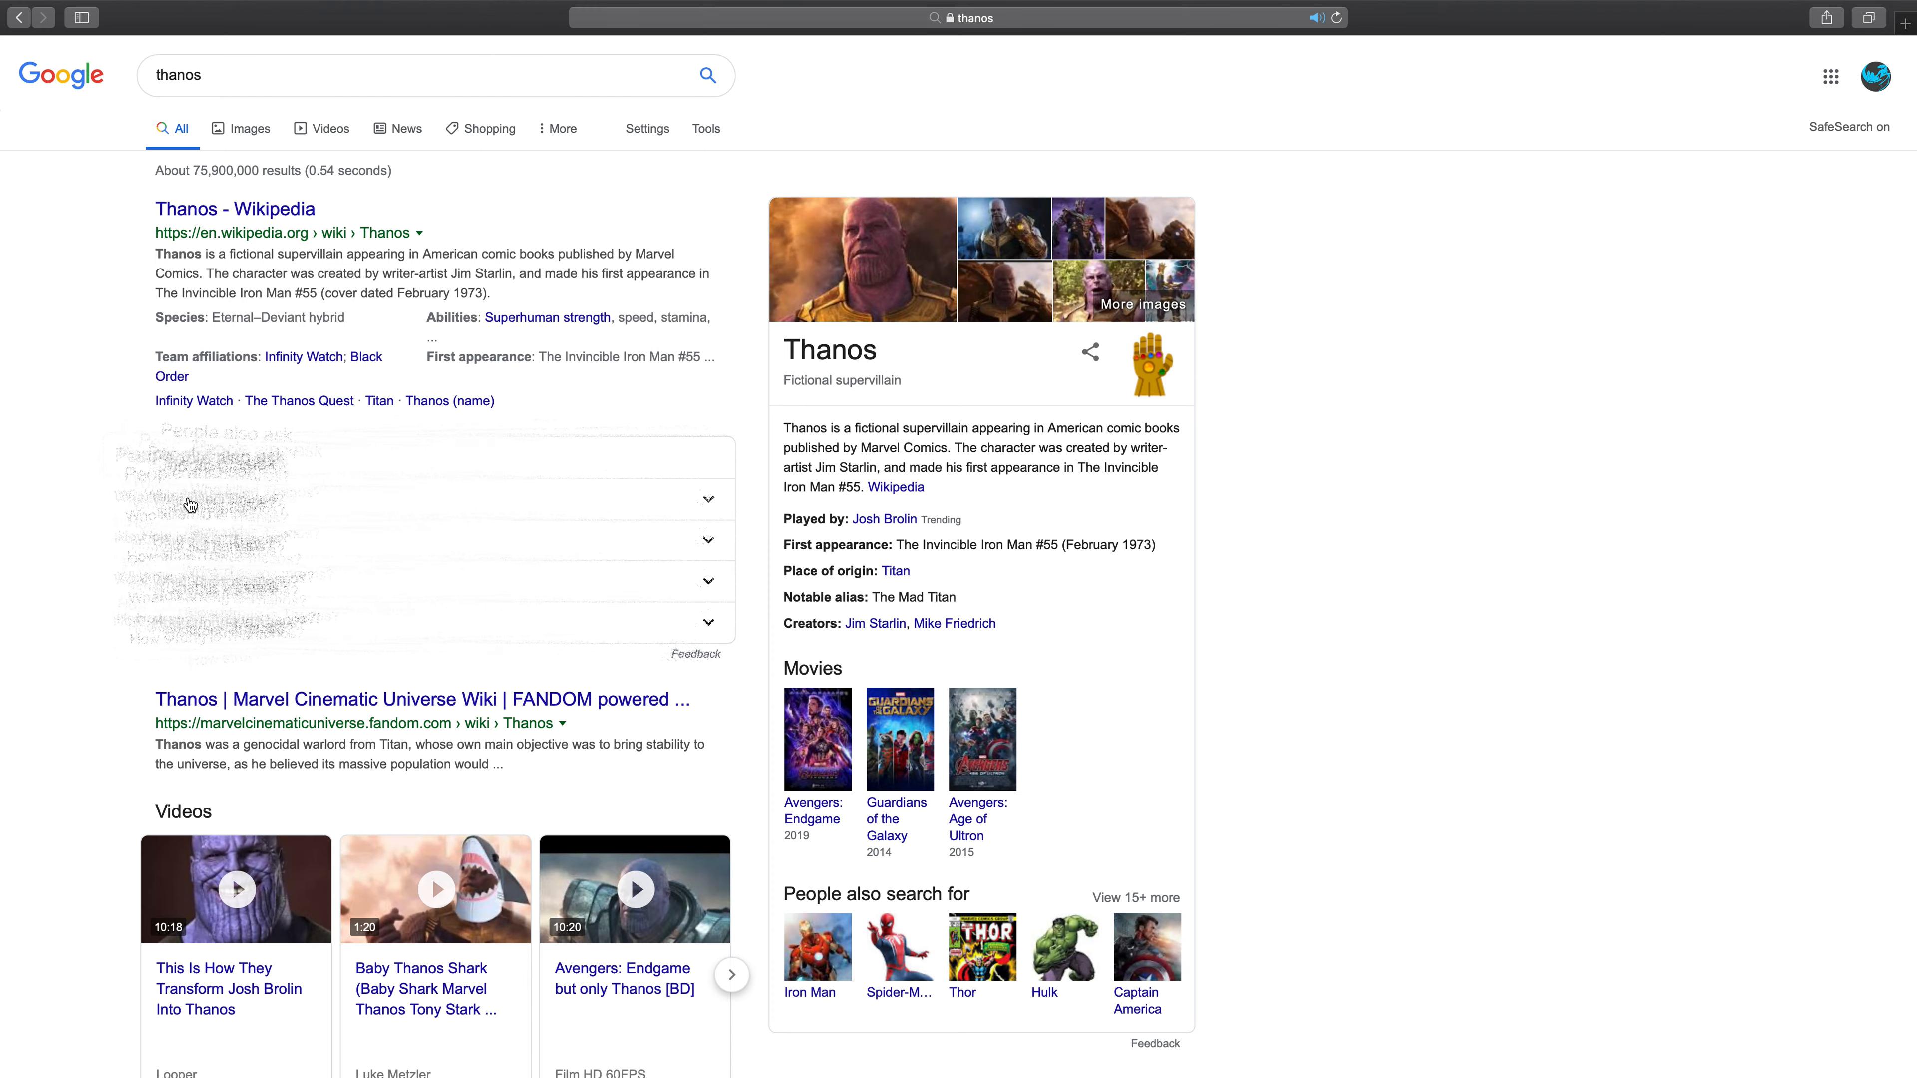
{"action": "scroll", "scroll_direction": "down", "scroll_amount": 3}
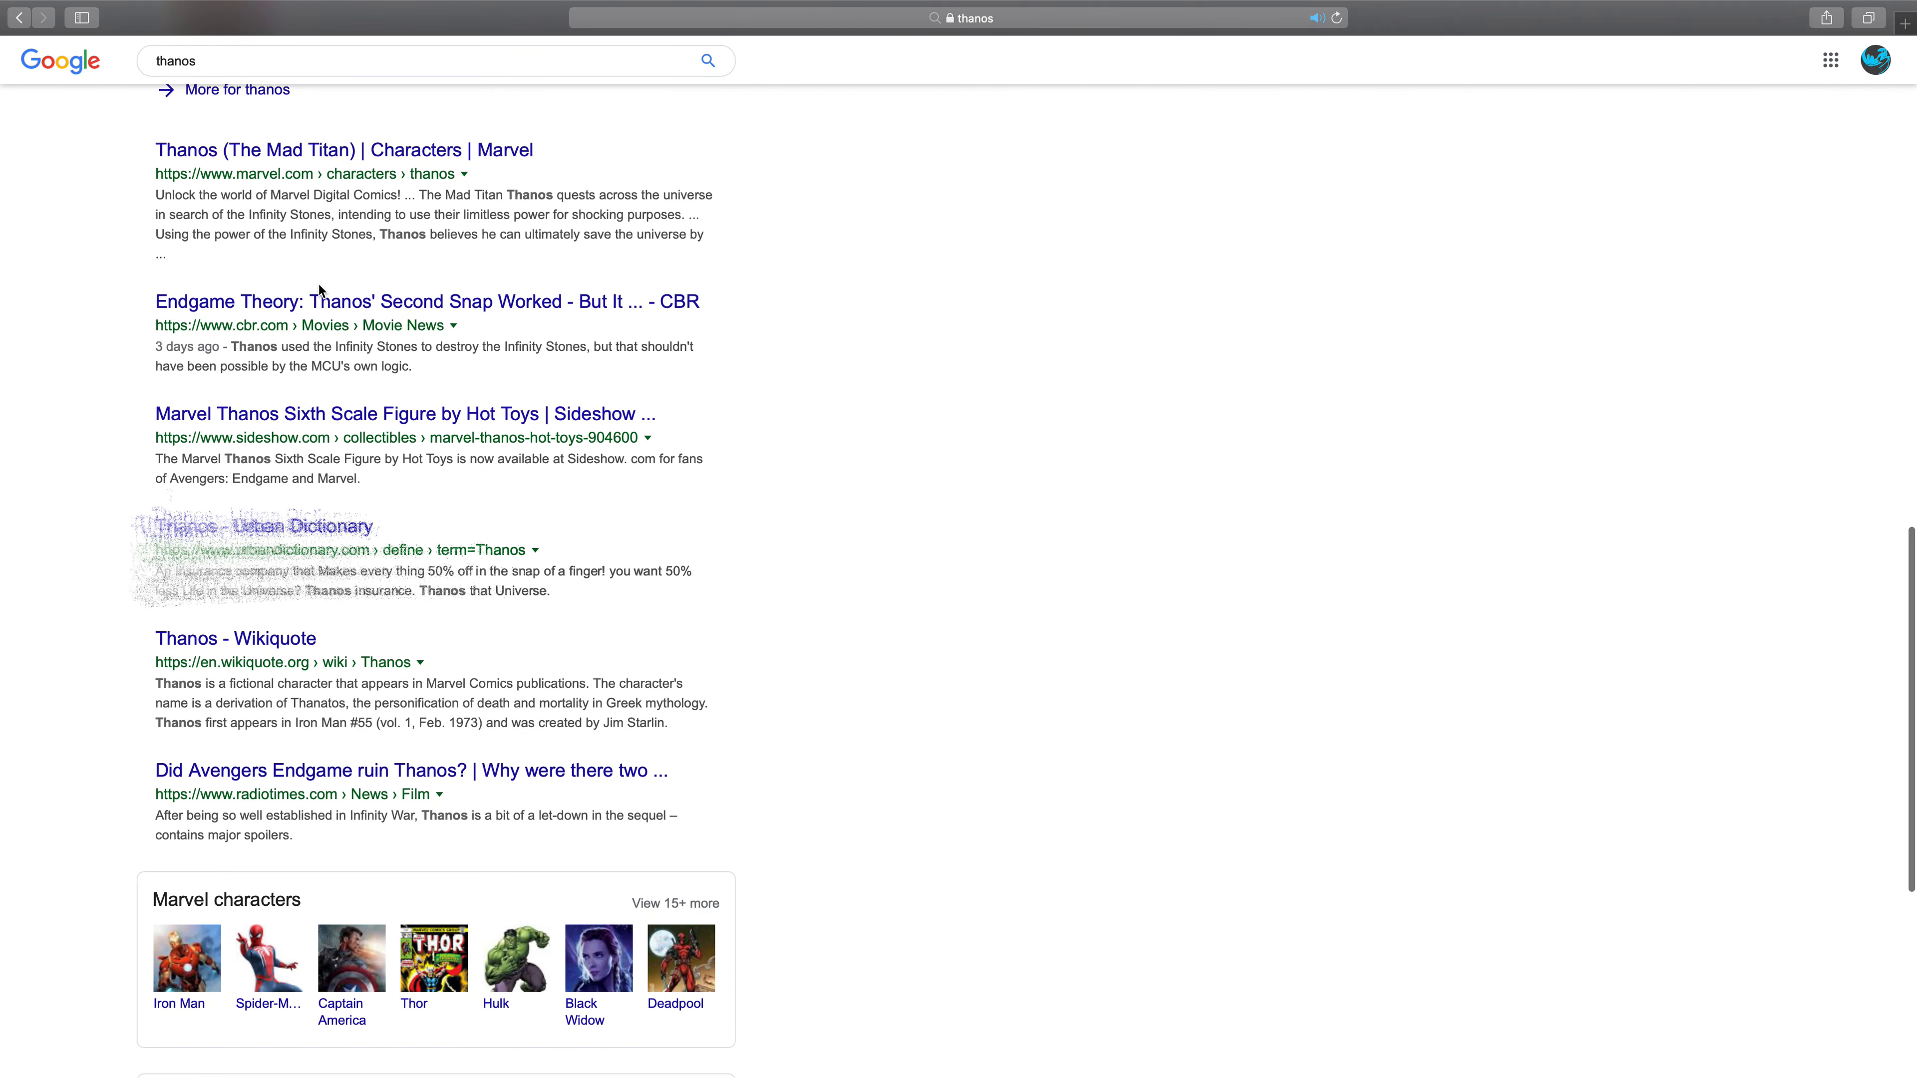
{"action": "scroll", "scroll_direction": "down", "scroll_amount": 3}
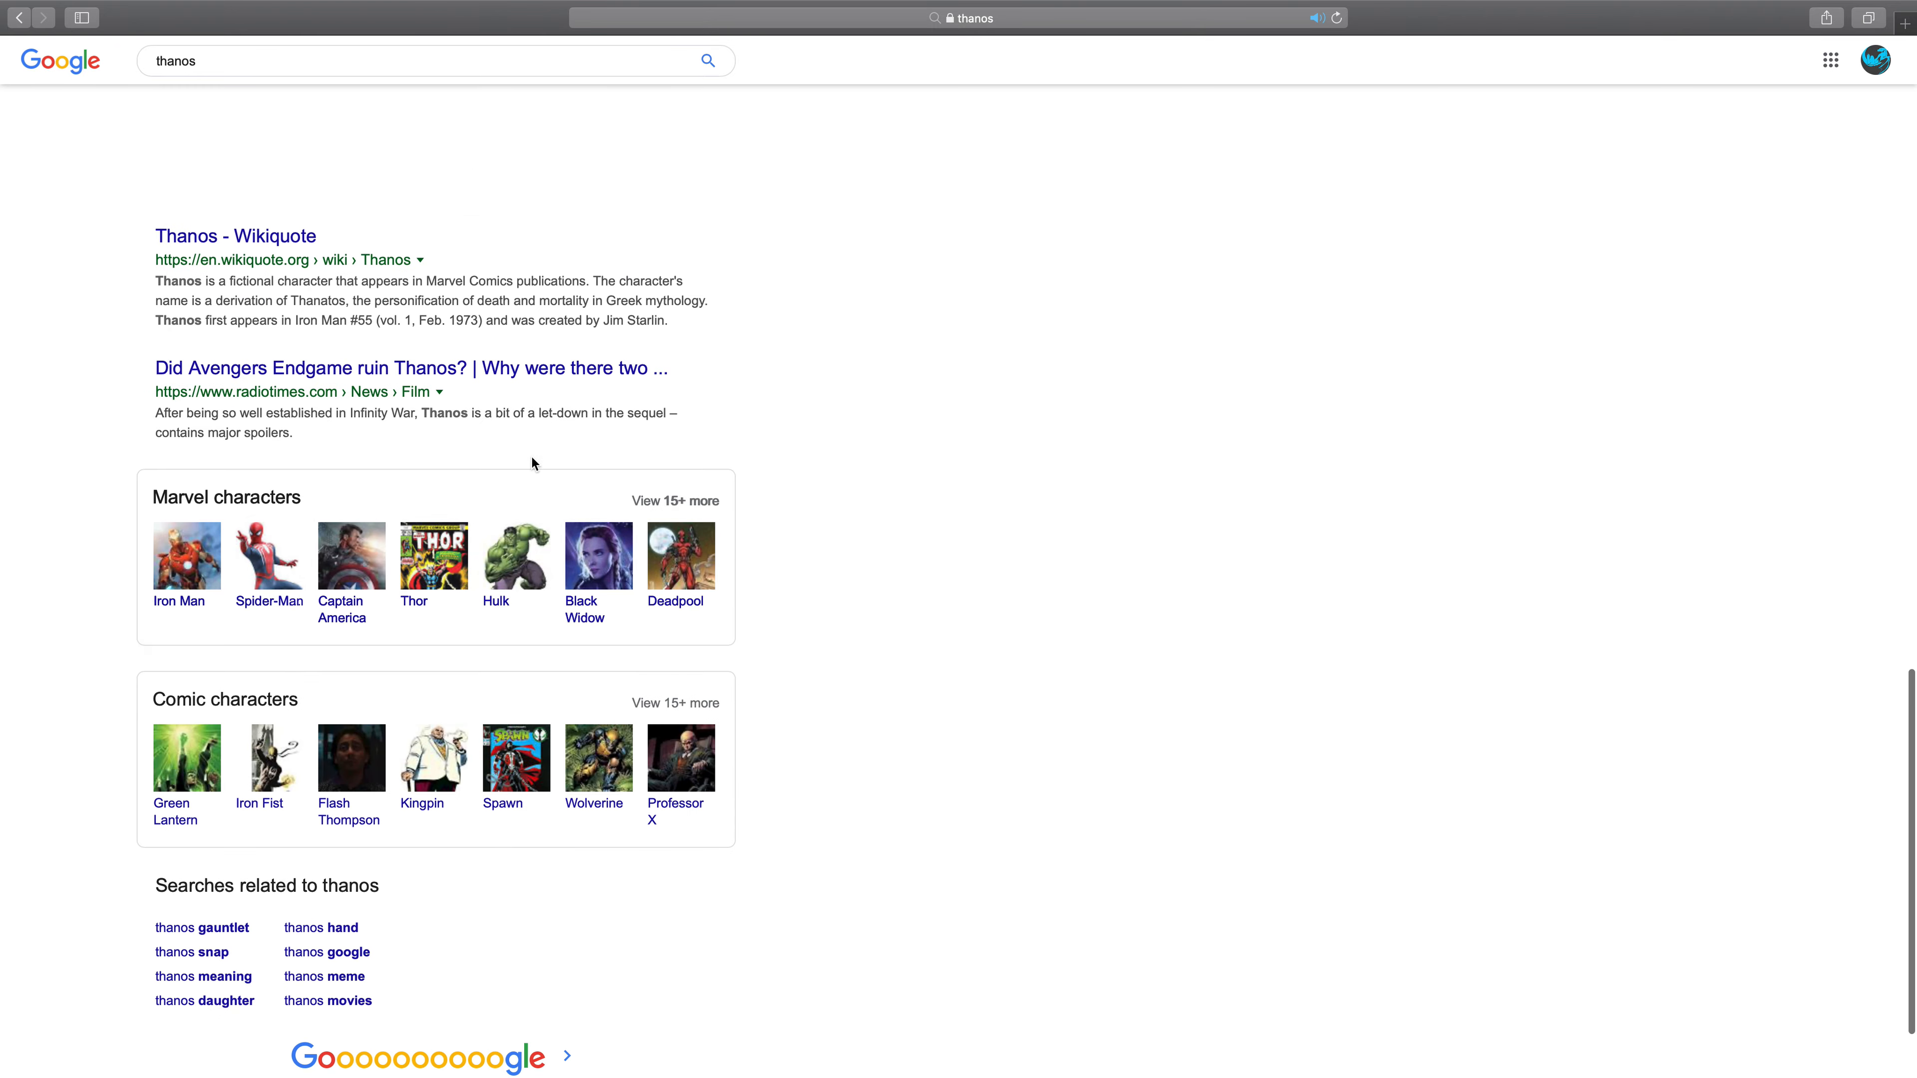
{"action": "scroll", "scroll_direction": "up", "scroll_amount": 3}
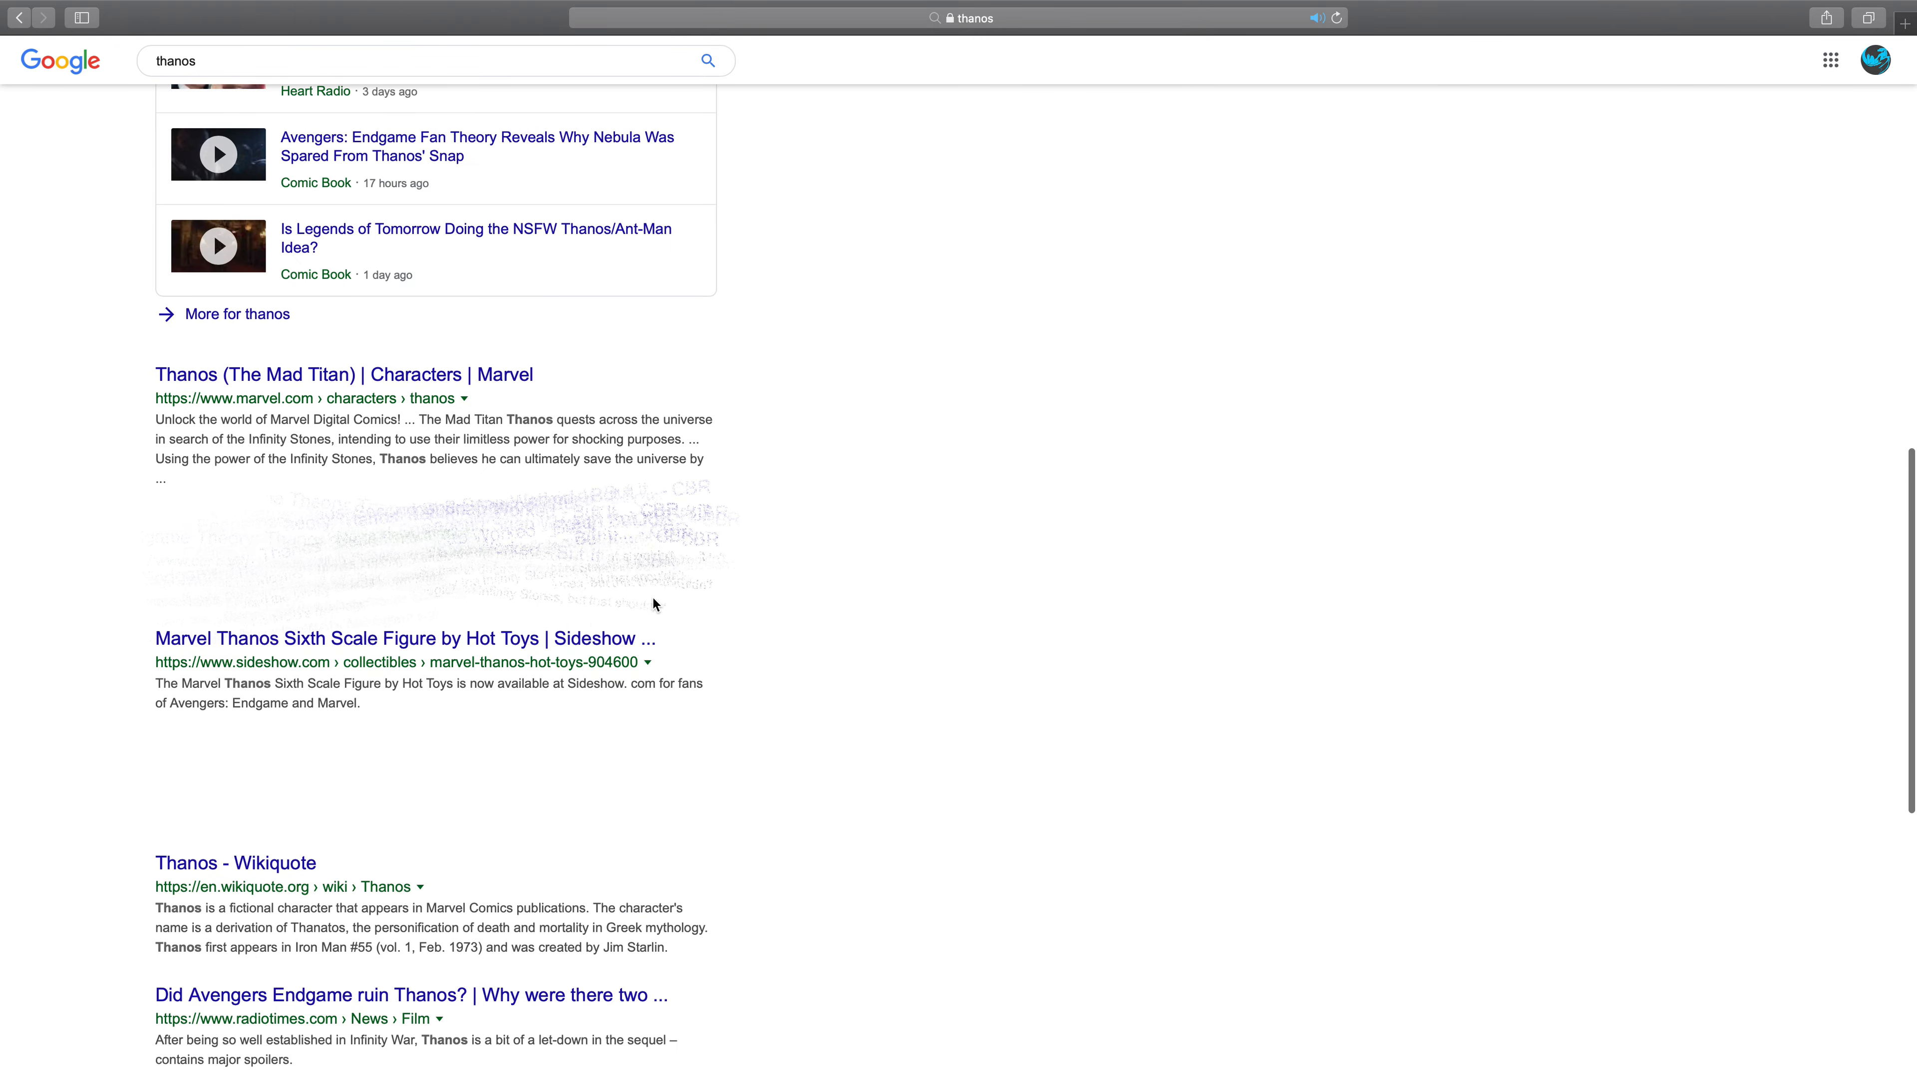
{"action": "scroll", "scroll_direction": "up", "scroll_amount": 3}
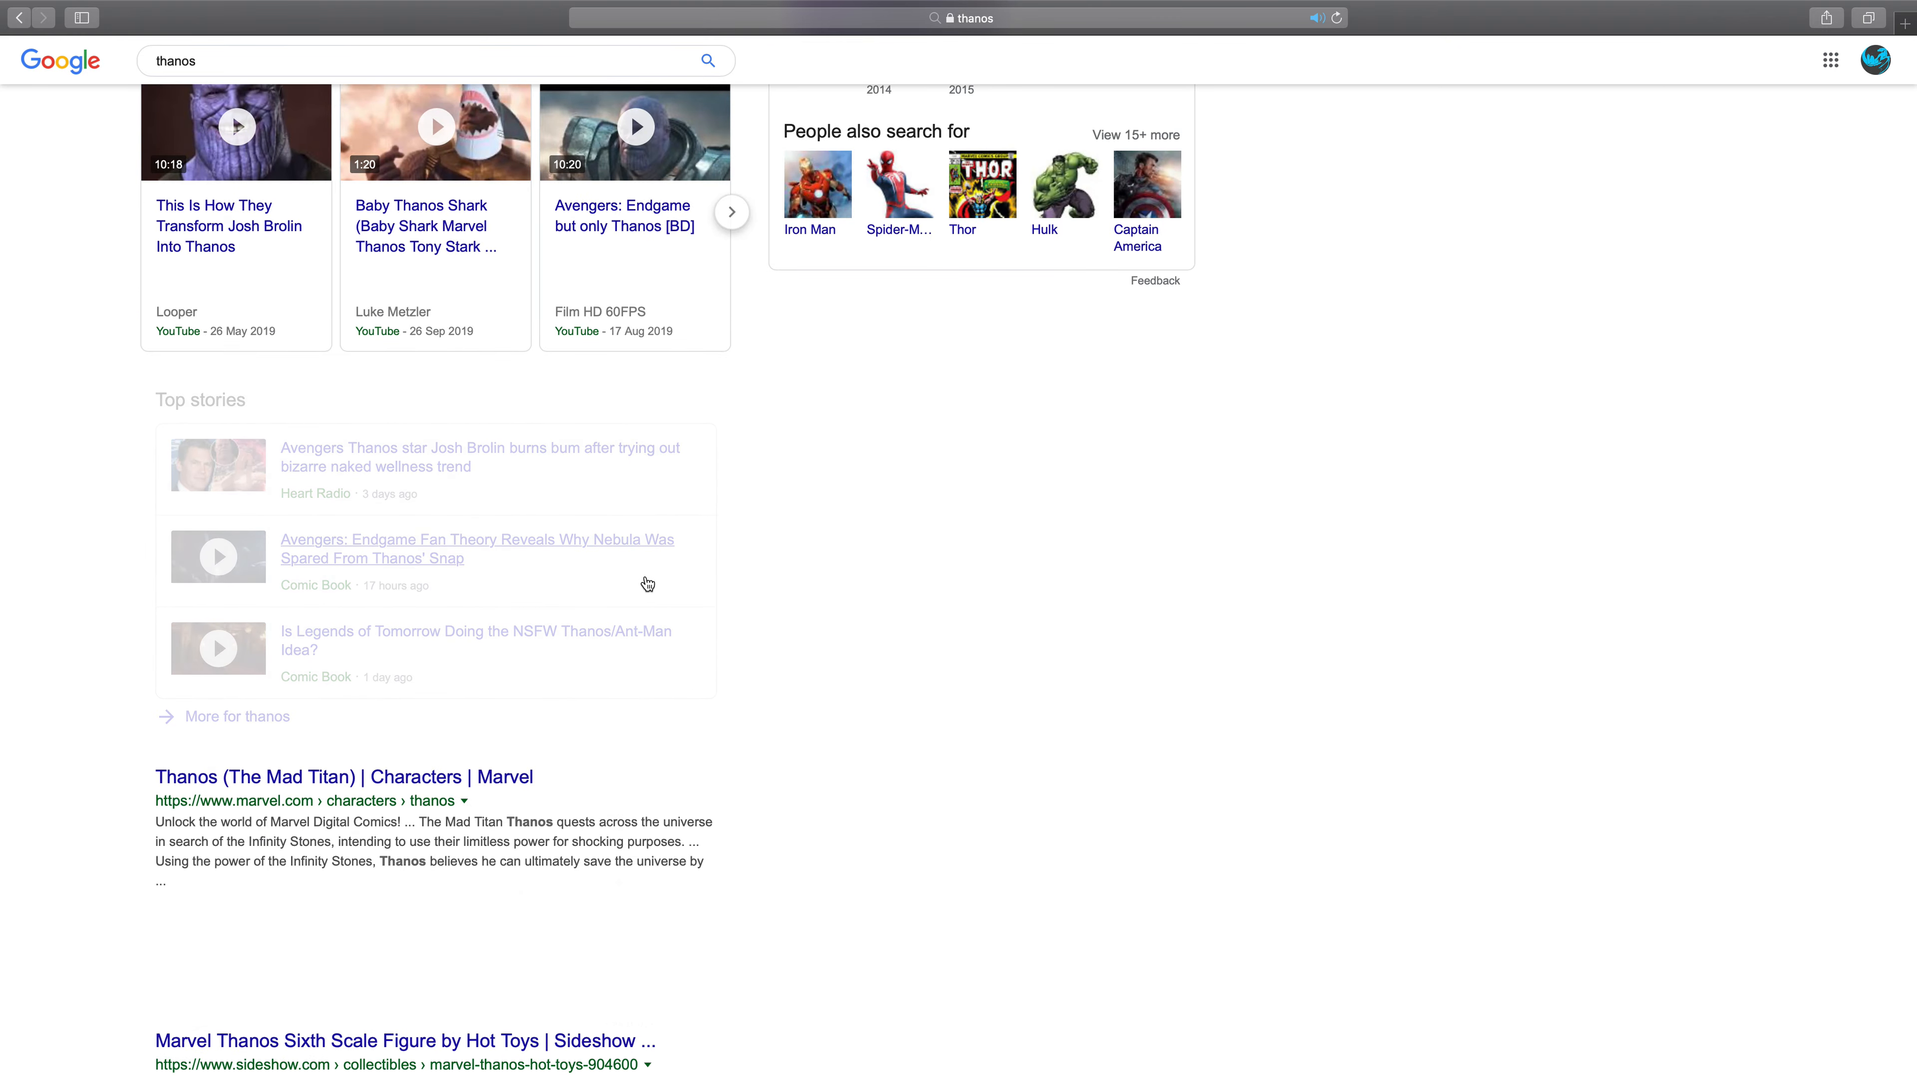
{"action": "scroll", "scroll_direction": "down", "scroll_amount": 3}
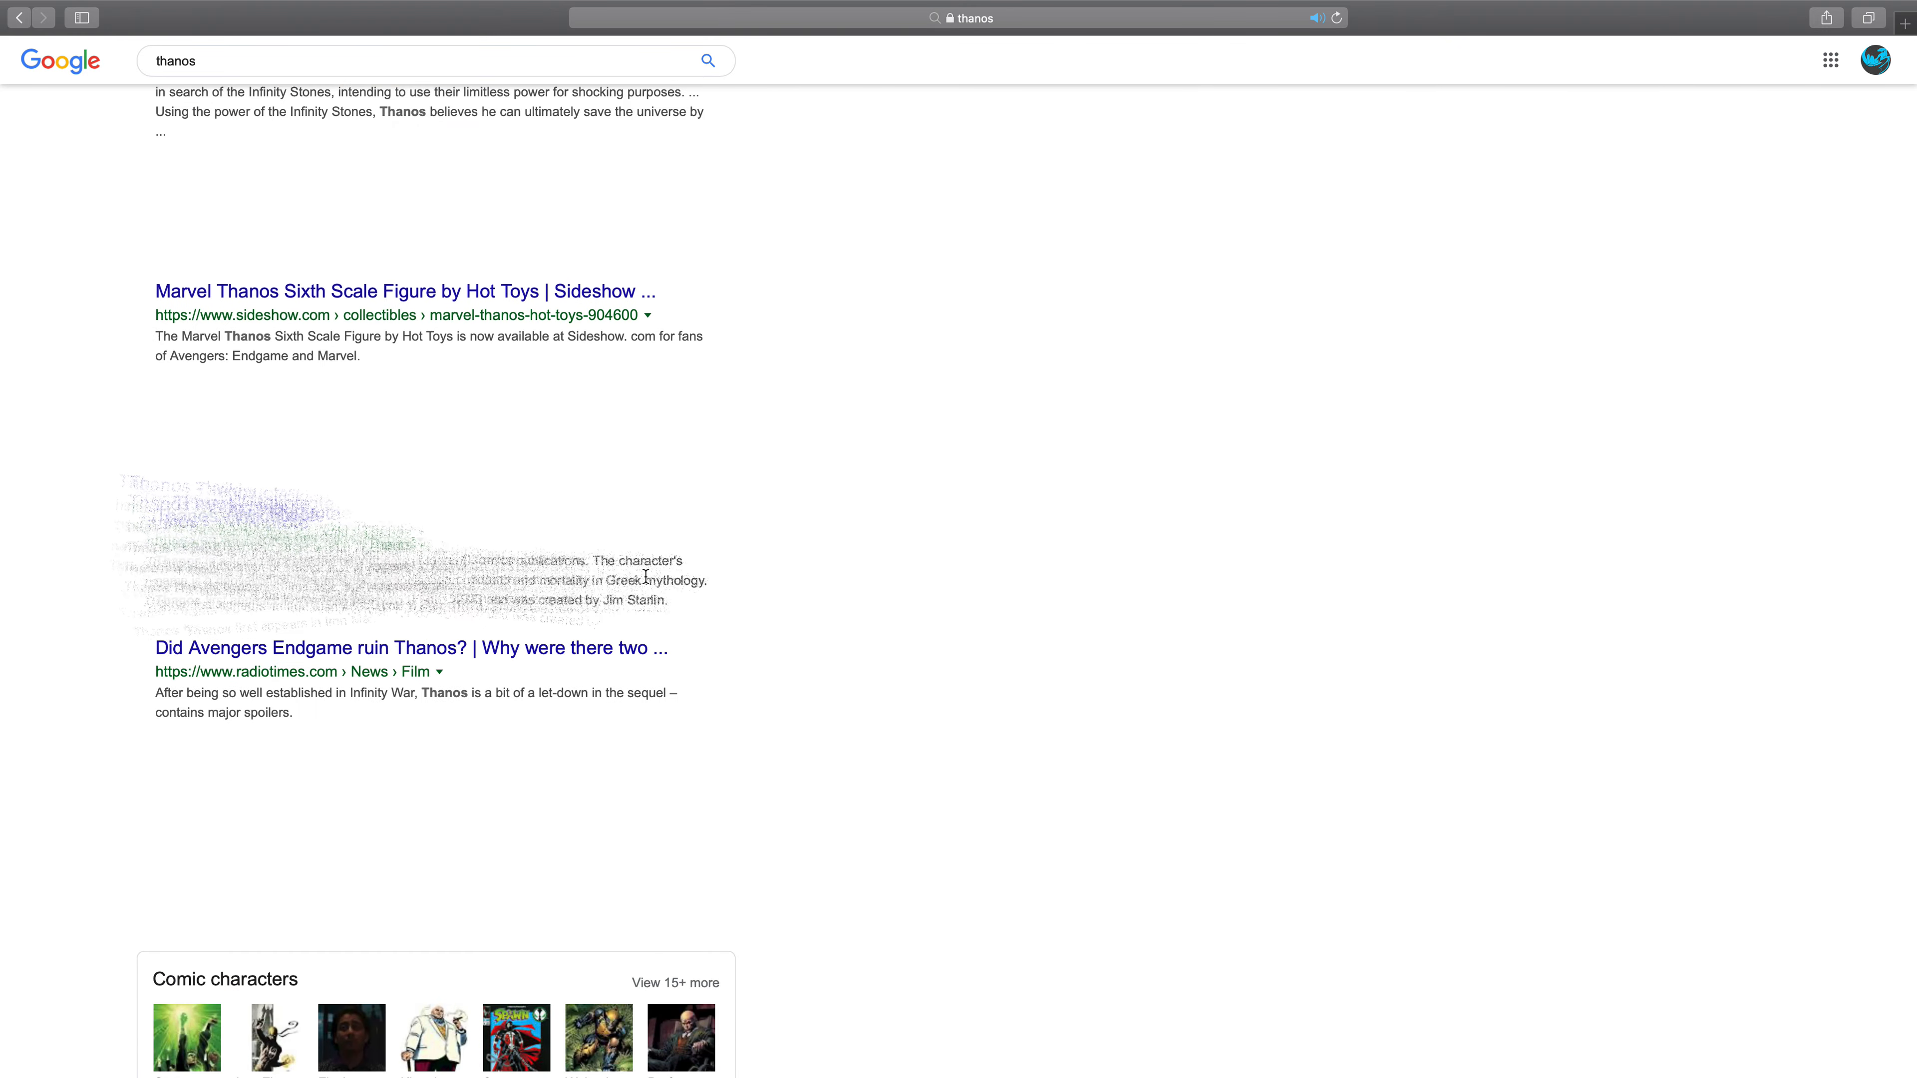
{"action": "scroll", "scroll_direction": "up", "scroll_amount": 3}
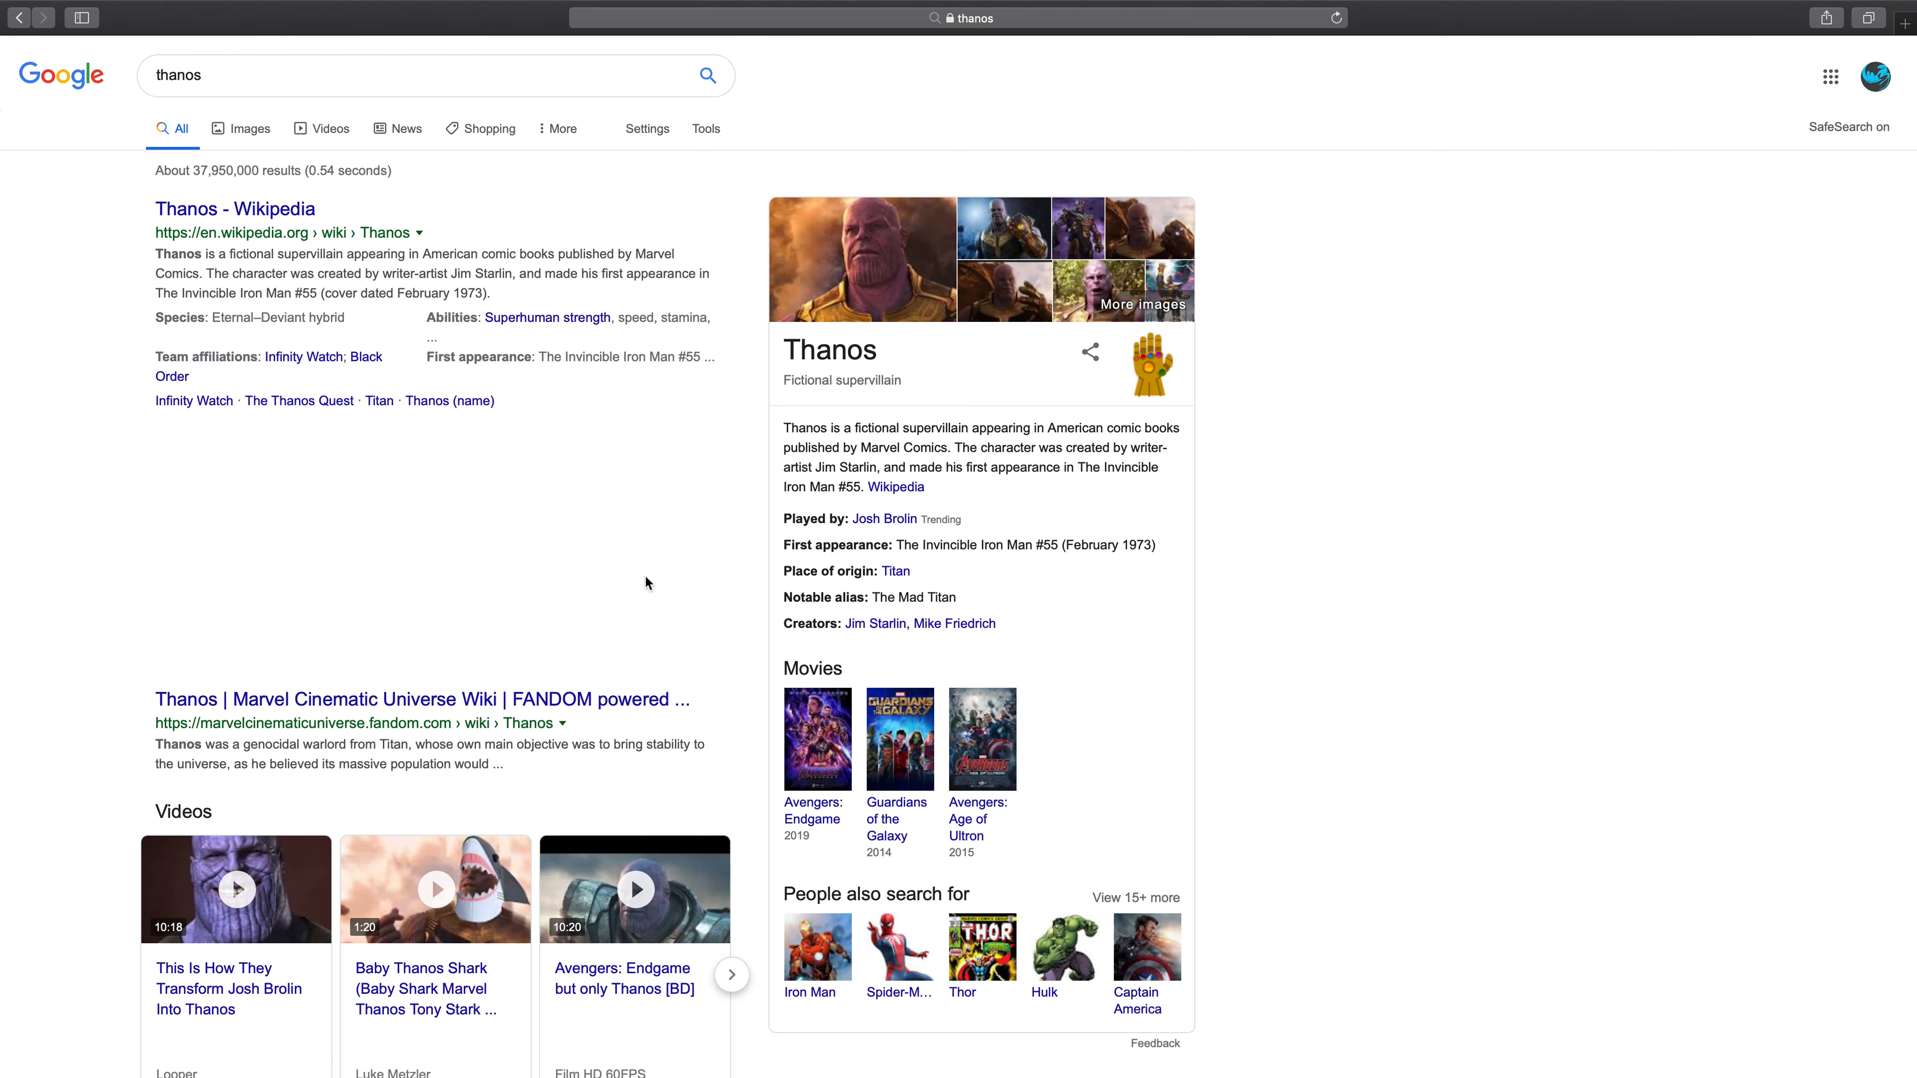
{"action": "scroll", "scroll_direction": "down", "scroll_amount": 3}
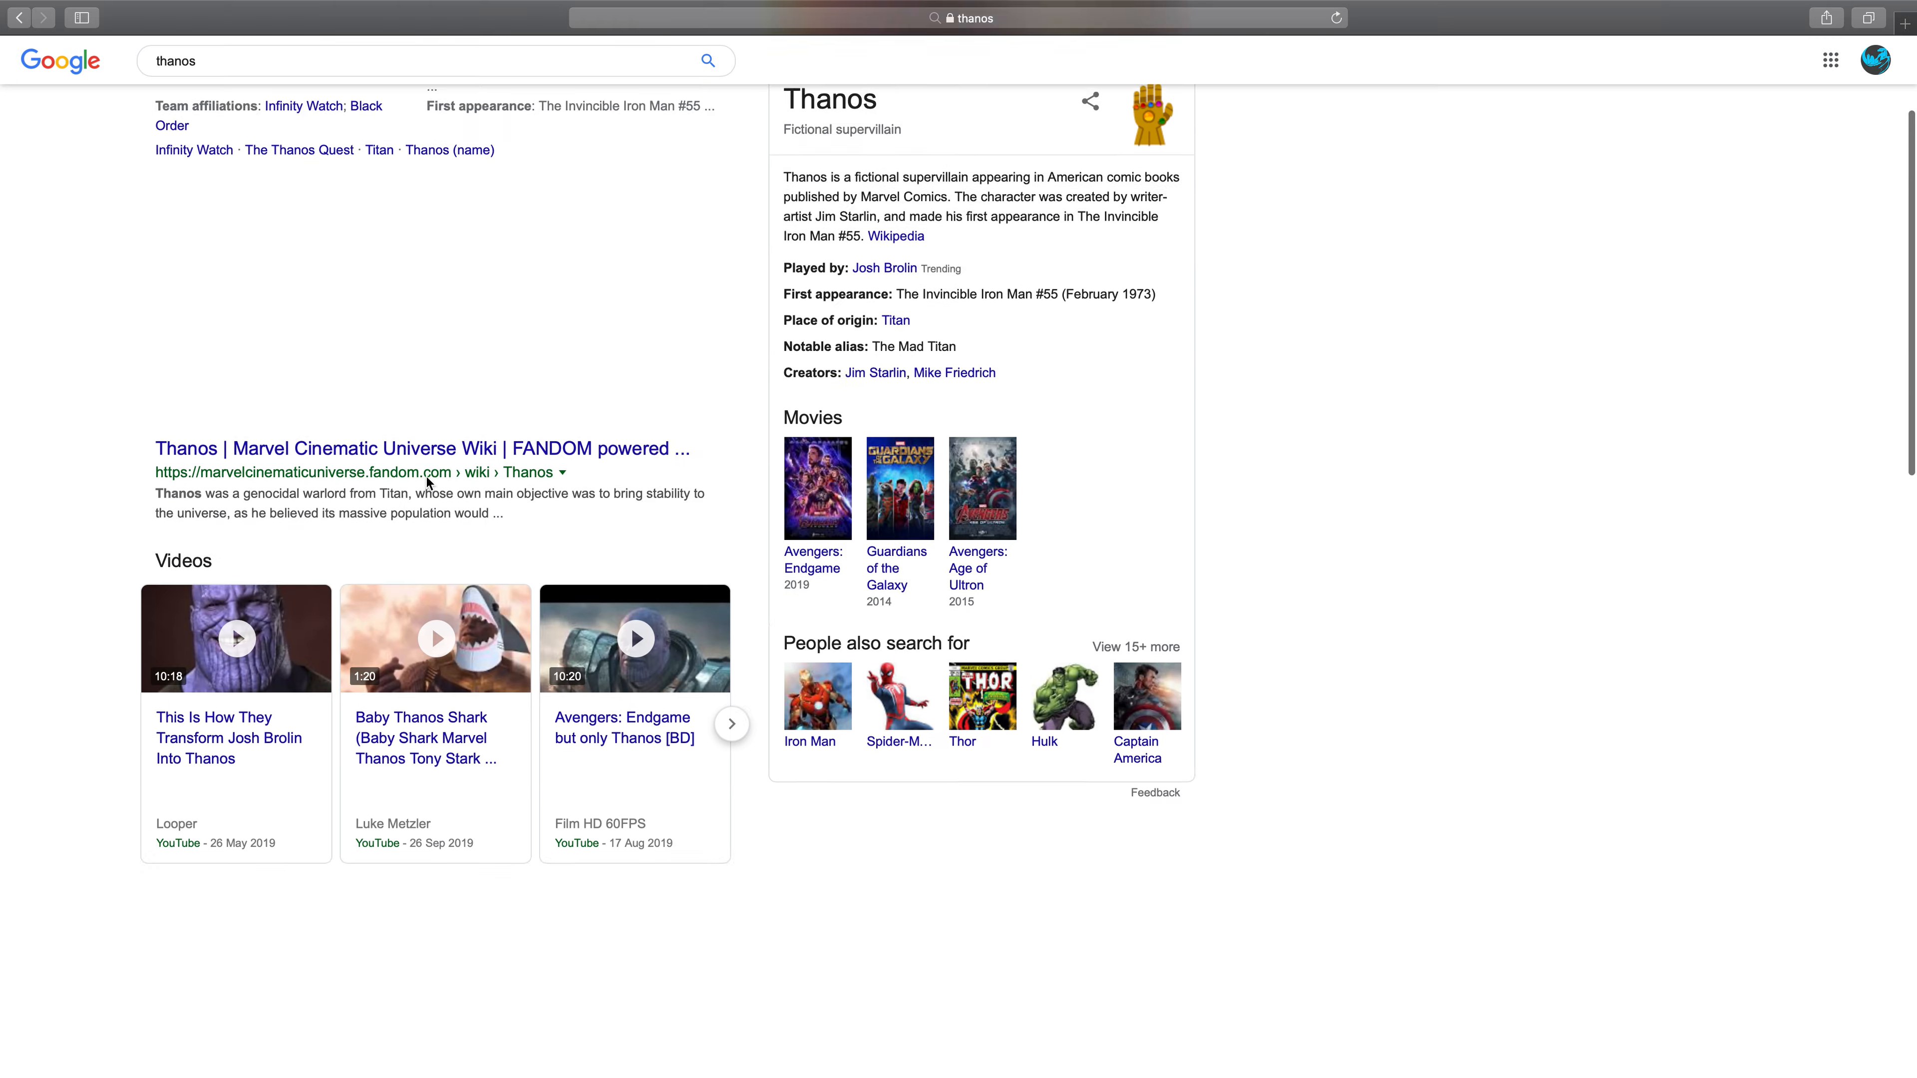
{"action": "scroll", "scroll_direction": "down", "scroll_amount": 3}
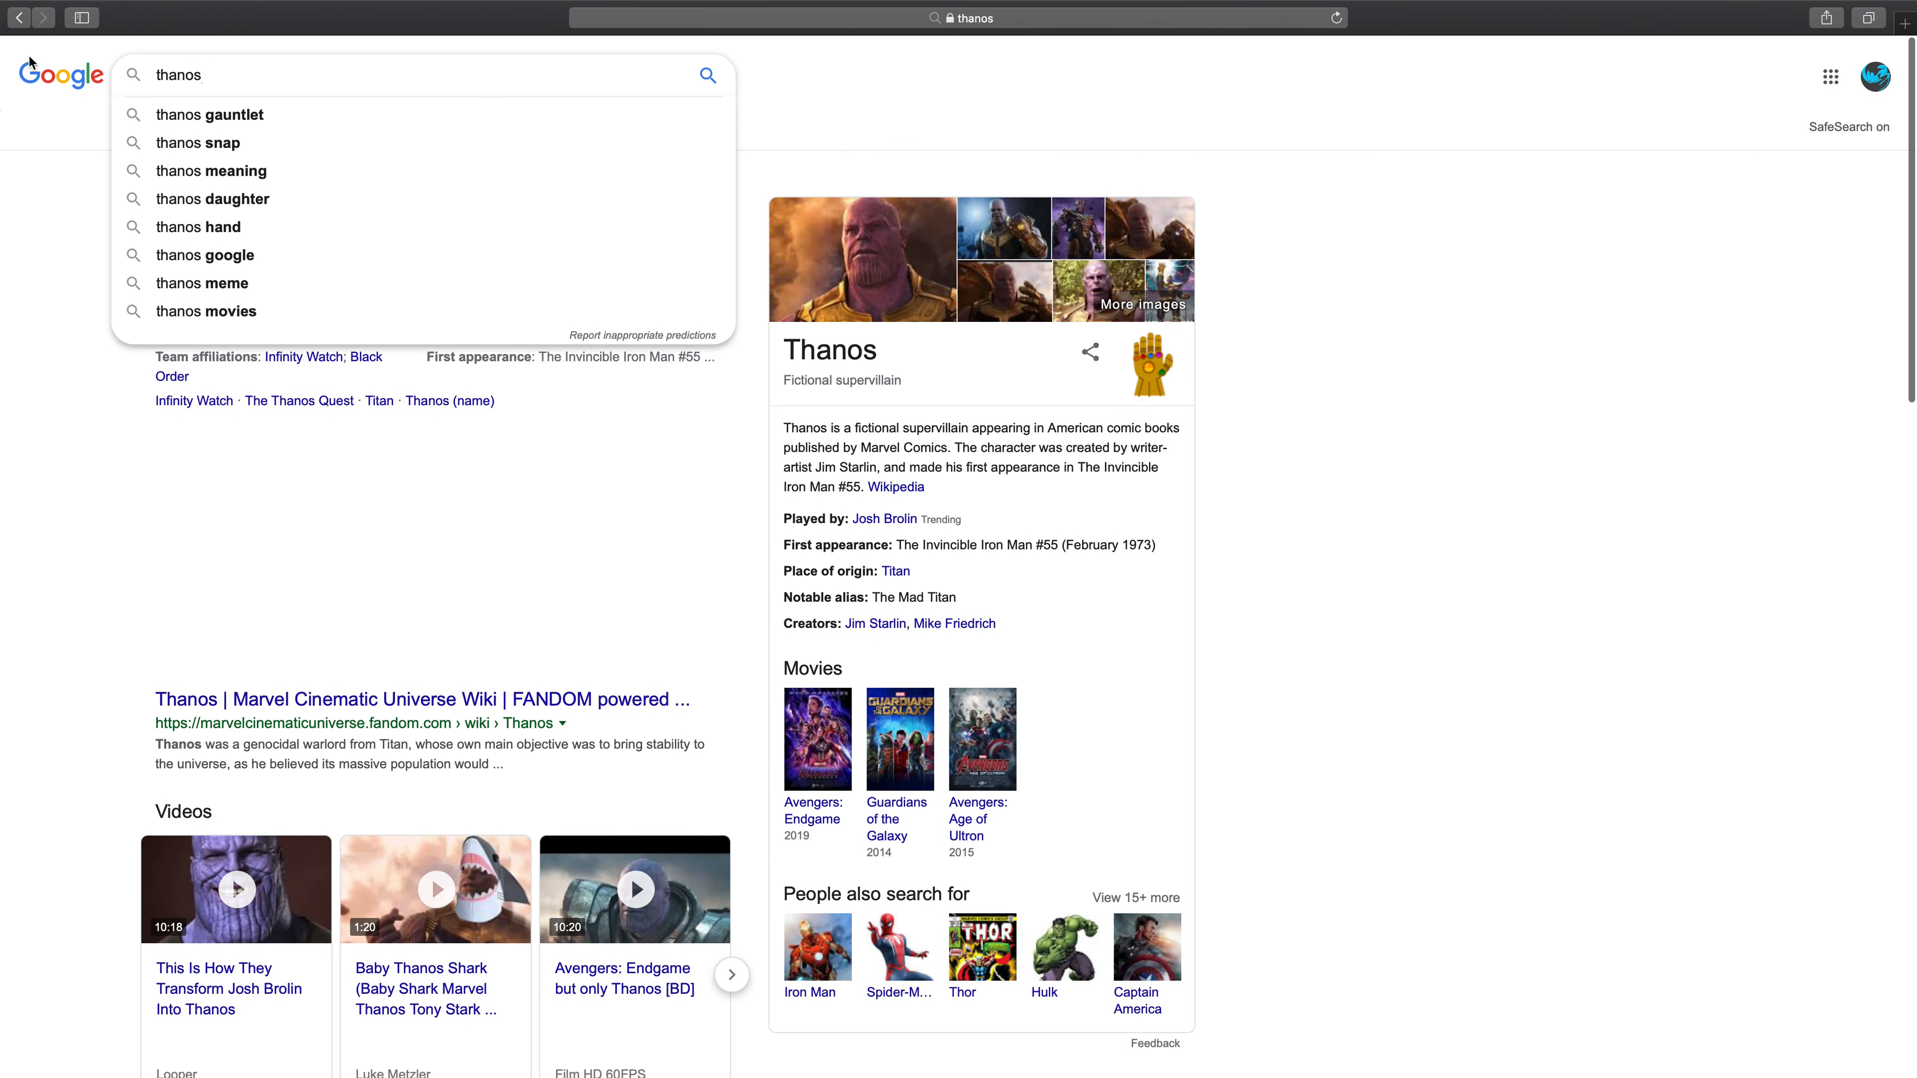
{"action": "left_click", "coordinate": [20, 19]}
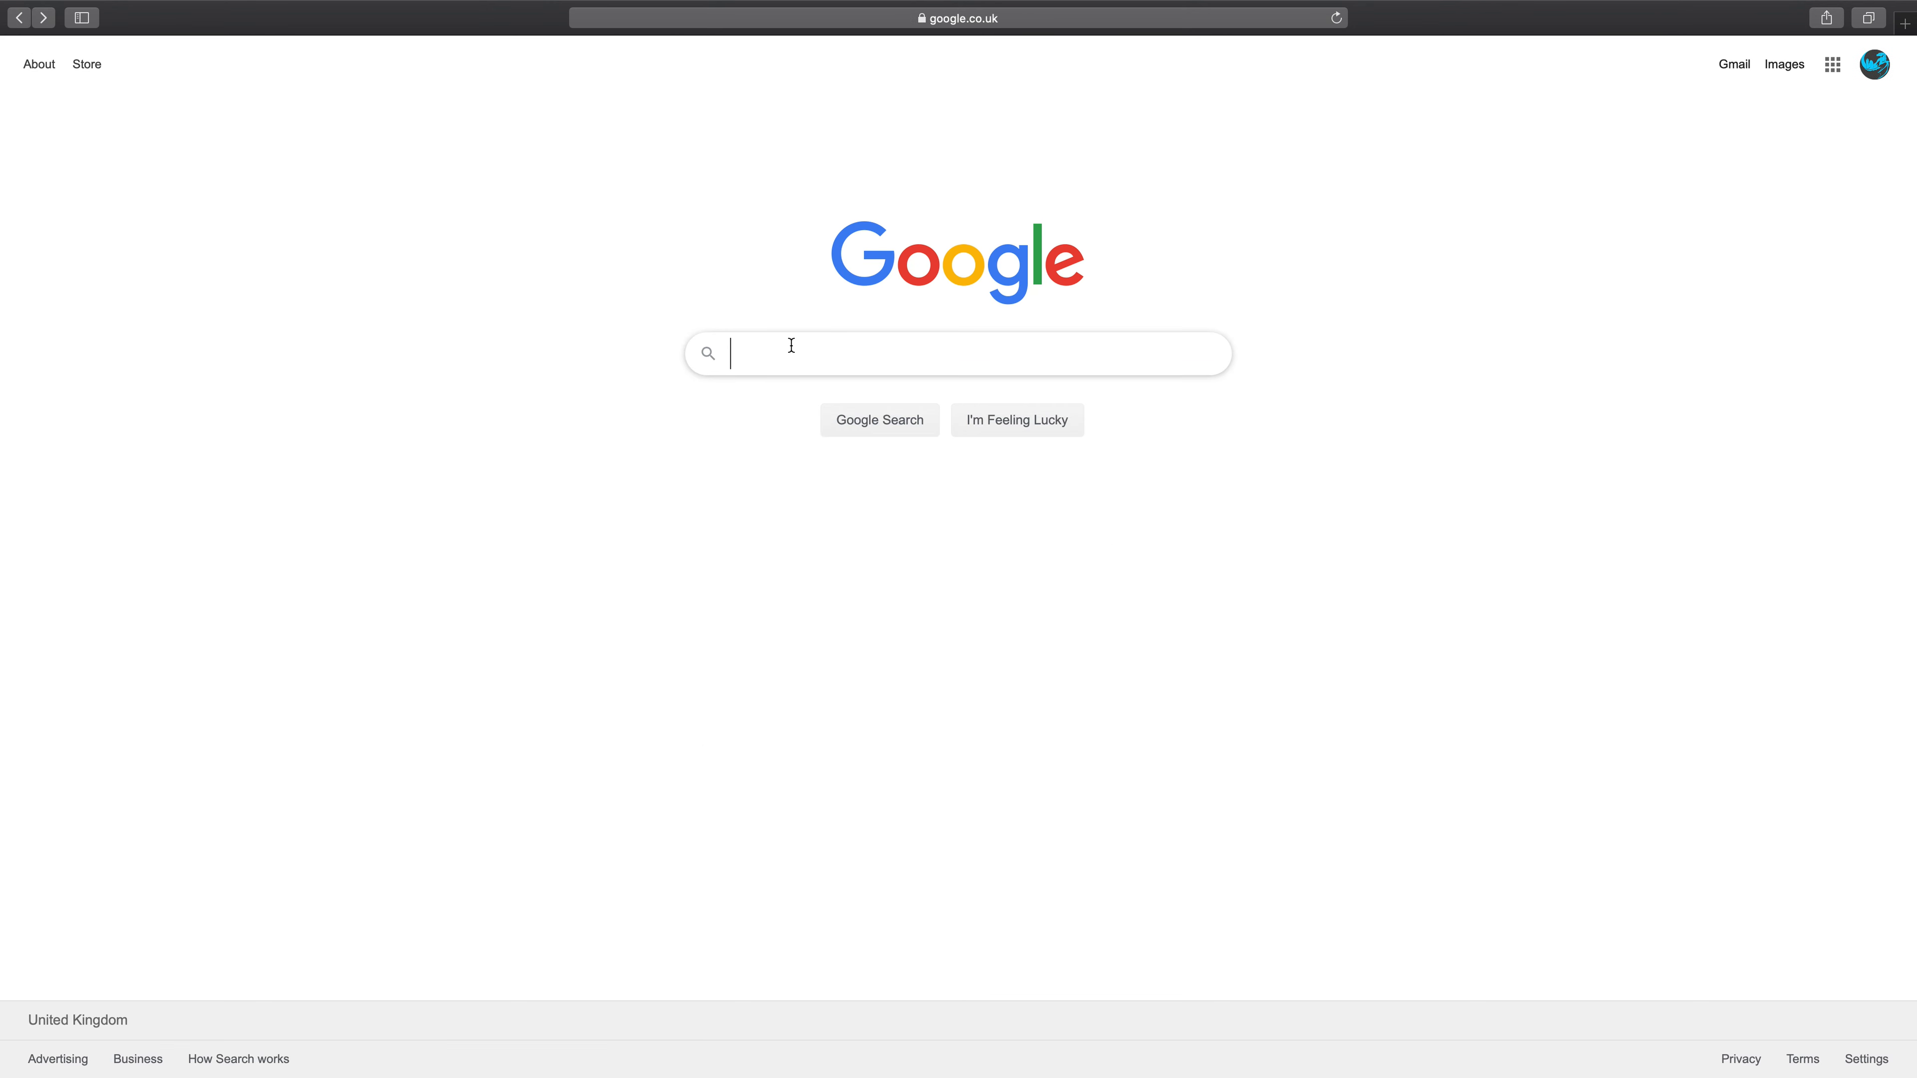
Step: Show the recent searches dropdown under the empty Google search box
{"action": "left_click", "coordinate": [927, 350]}
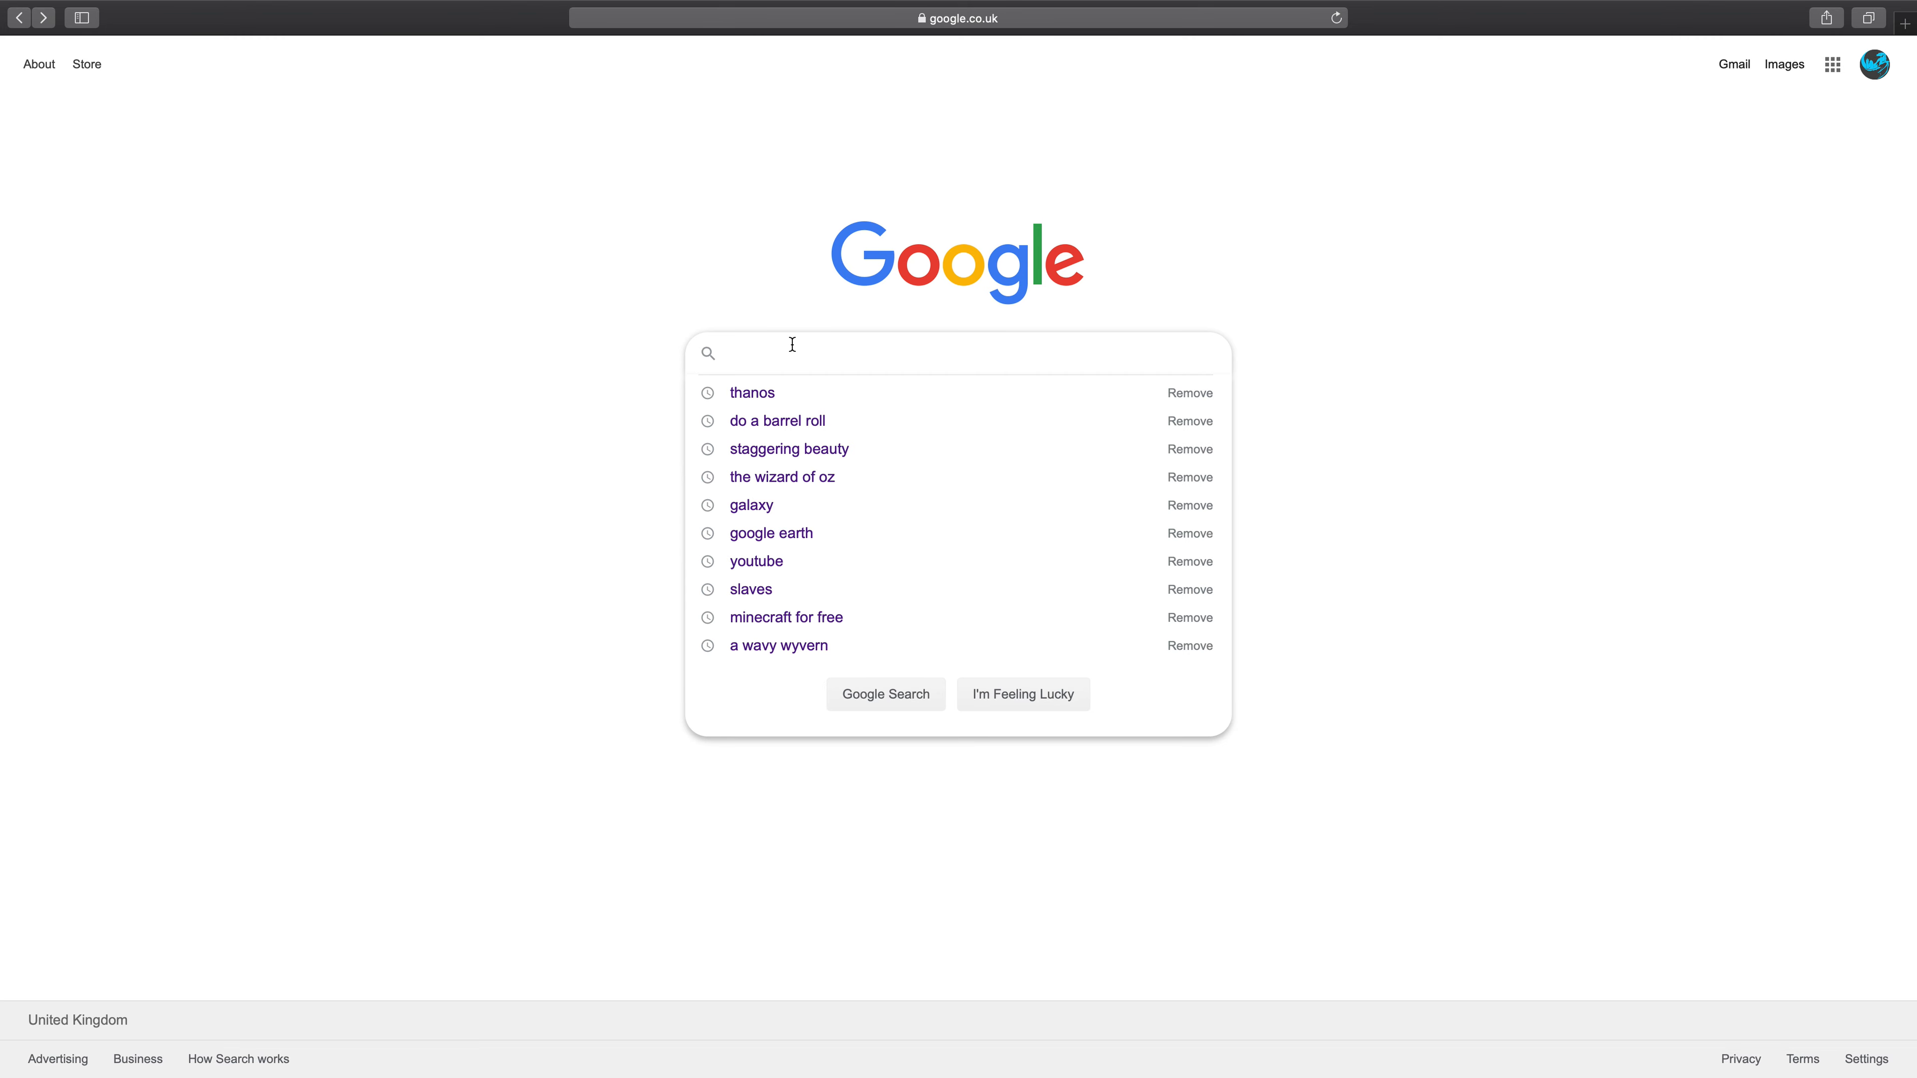
{"action": "mouse_move", "coordinate": [776, 339]}
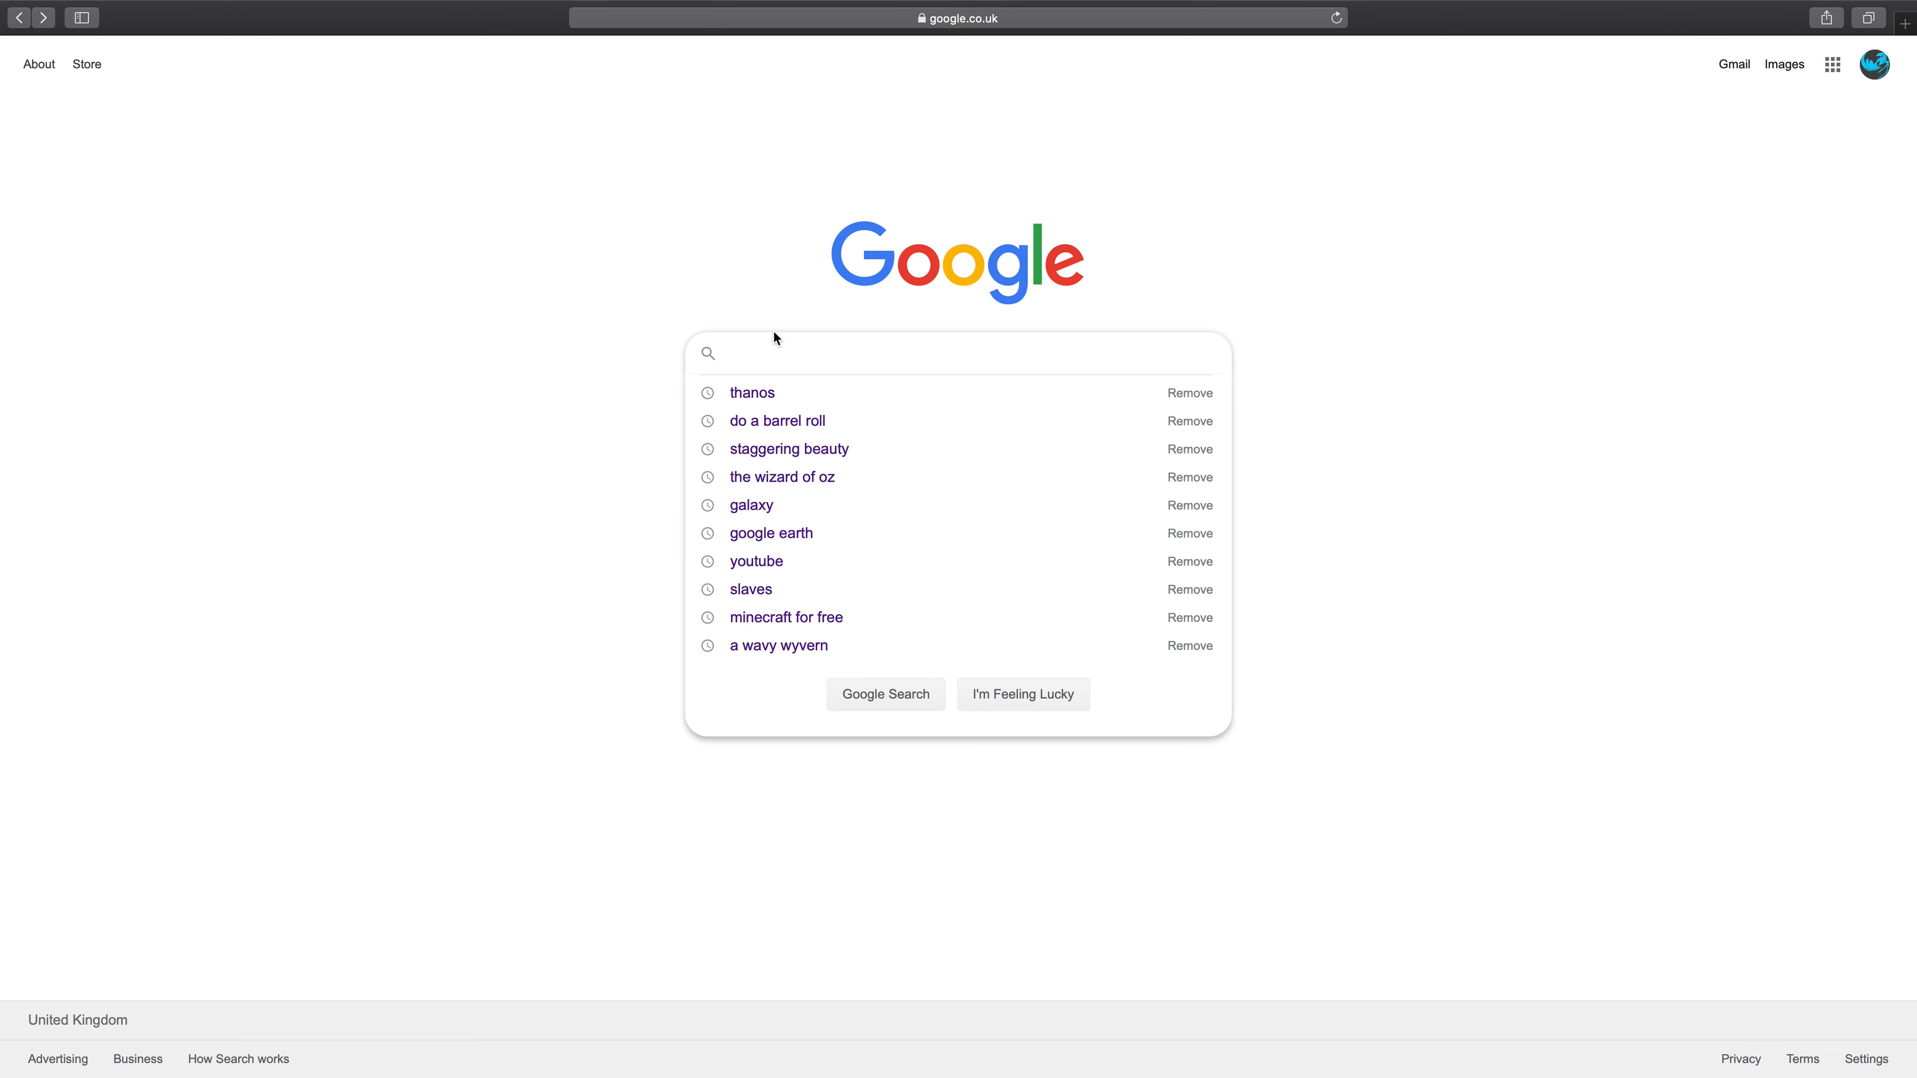
{"action": "mouse_move", "coordinate": [830, 335]}
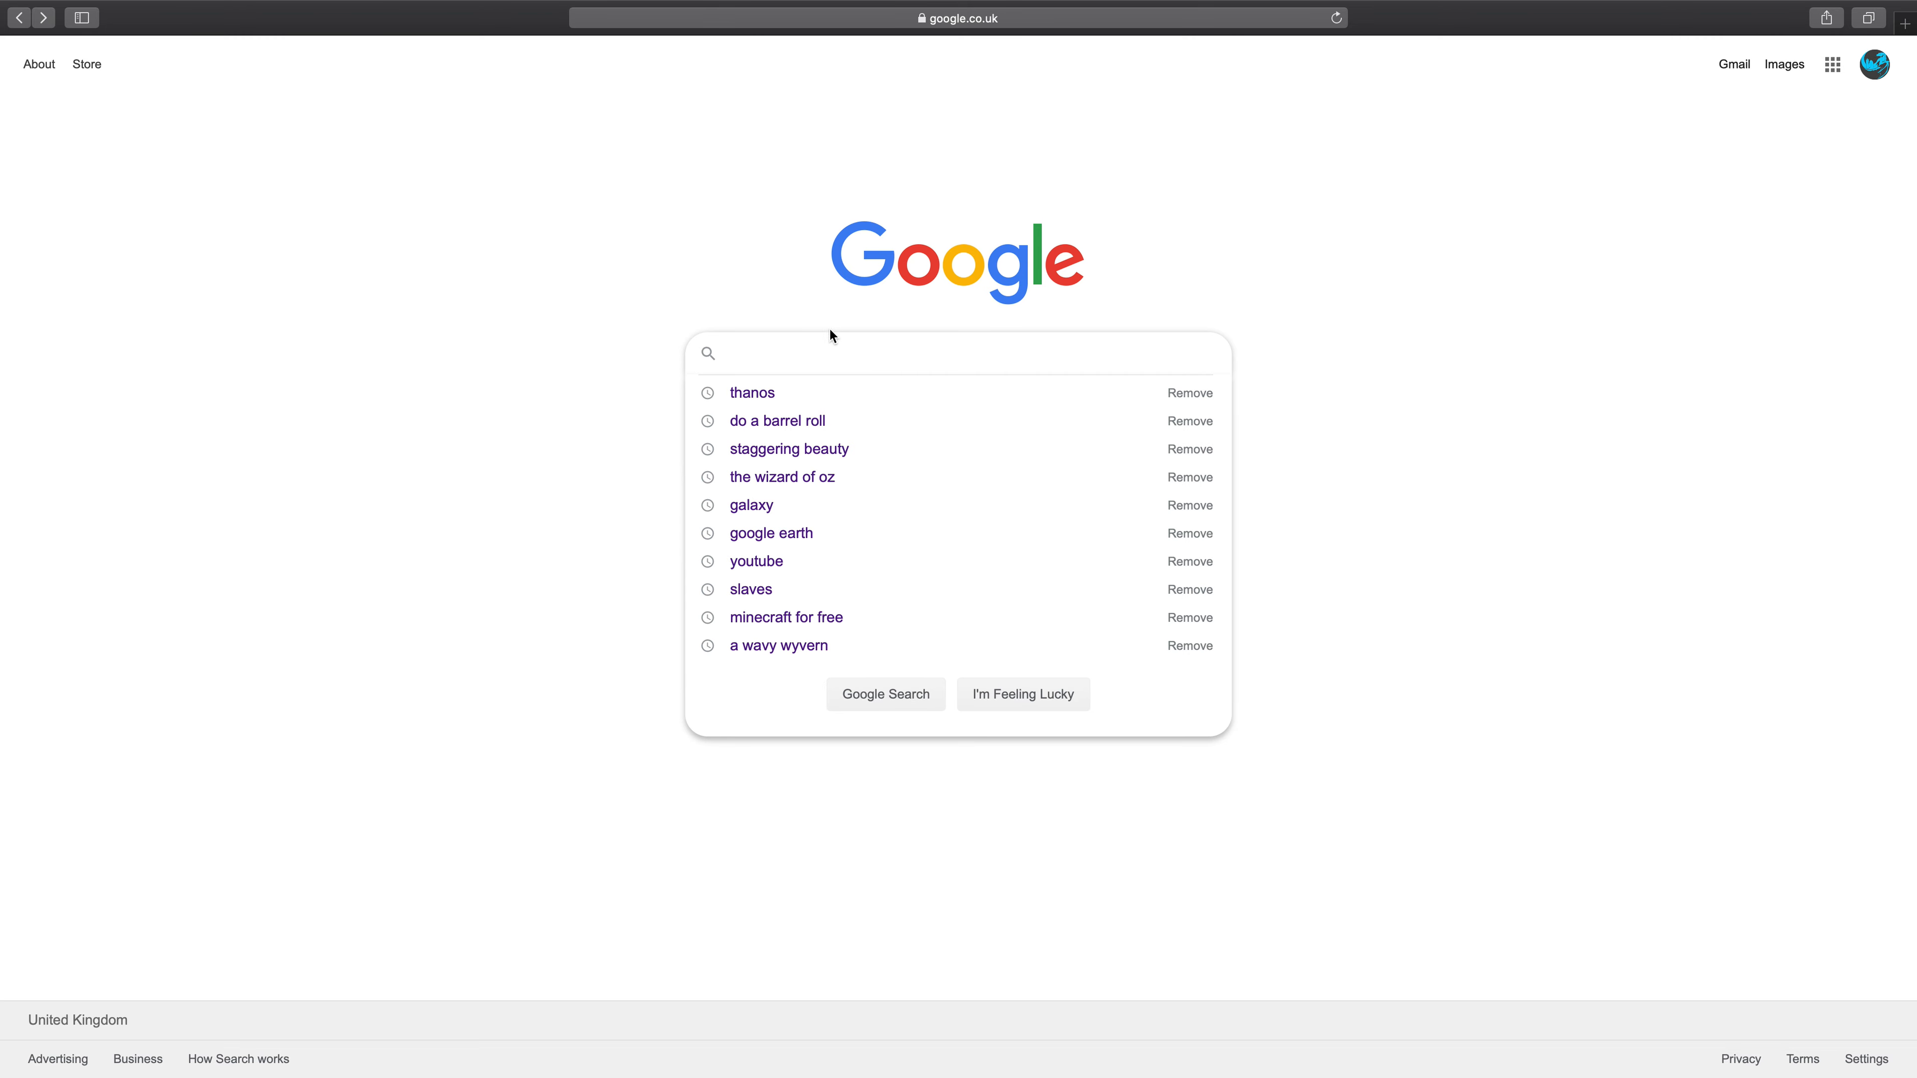
{"action": "mouse_move", "coordinate": [765, 392]}
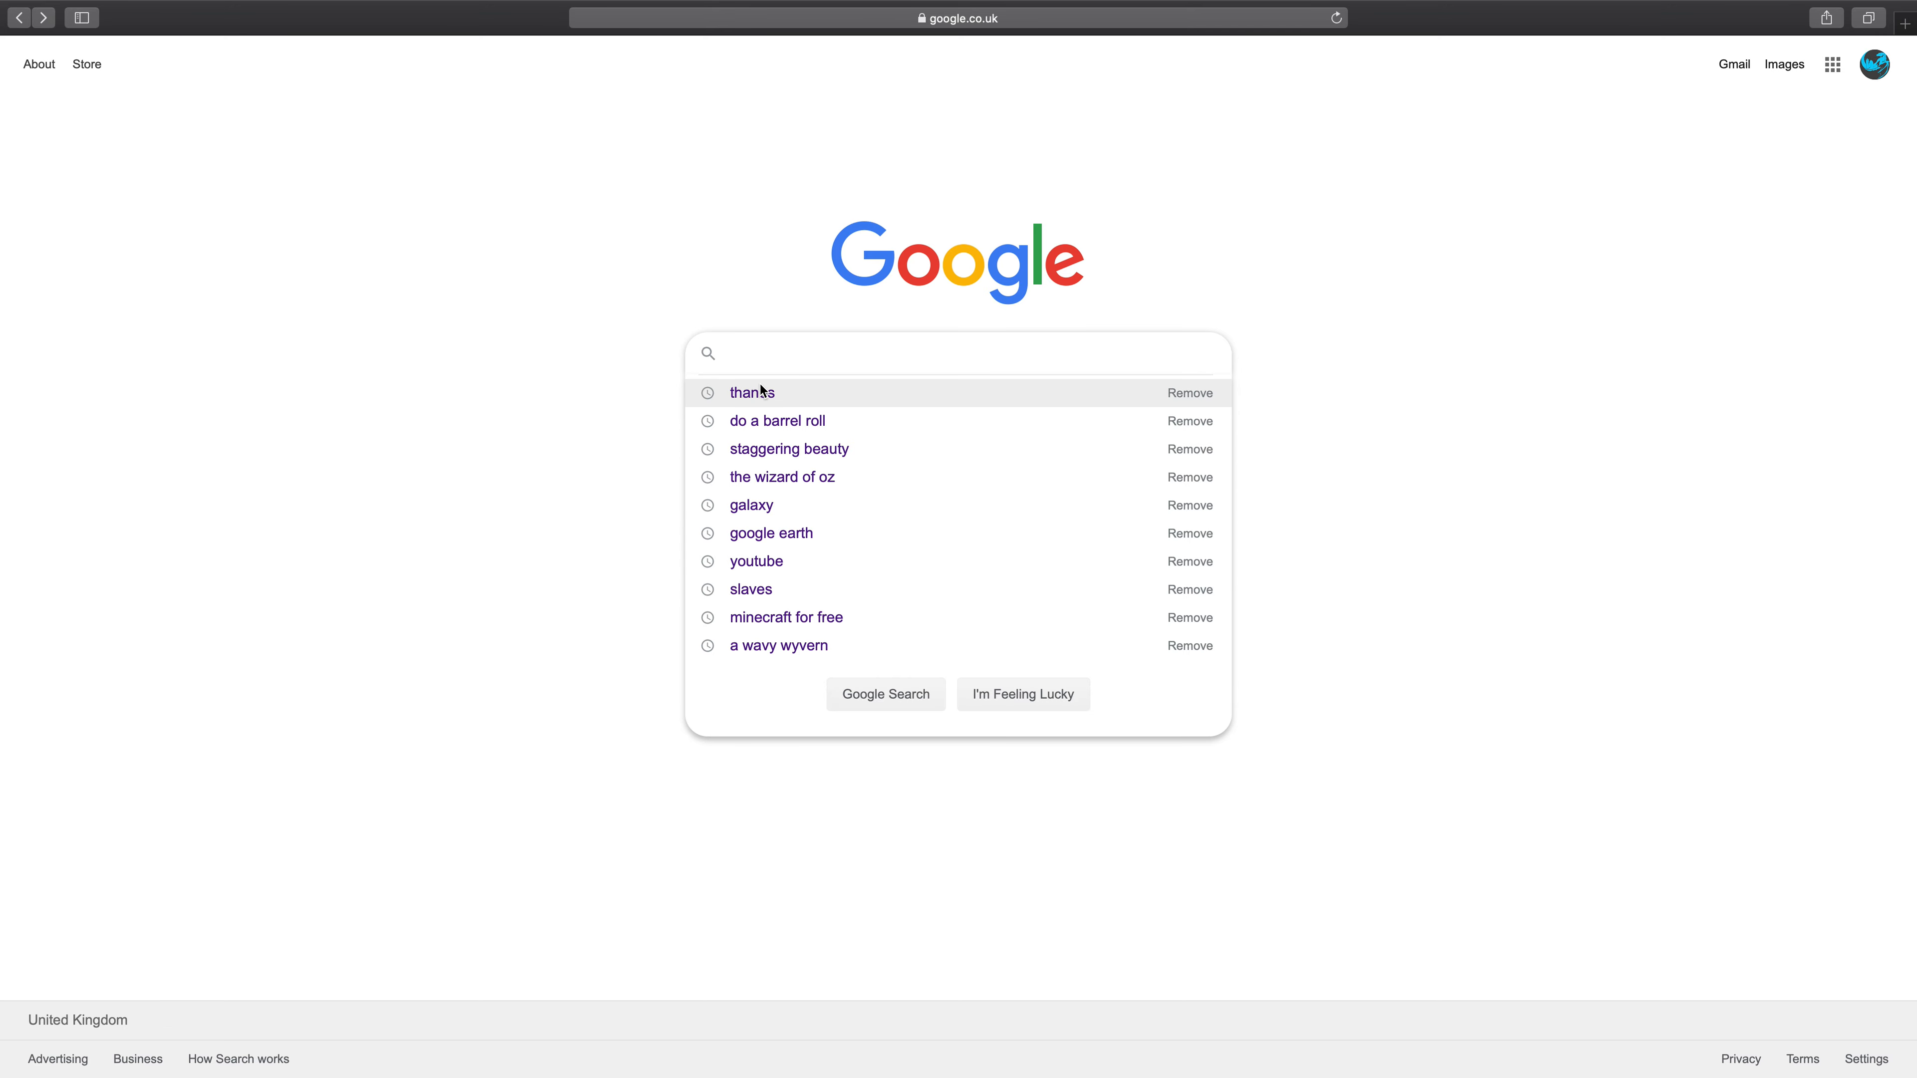
Step: Search Google for 'the wizard of oz' from the suggestion for 'the wizar'
{"action": "type", "text": "the"}
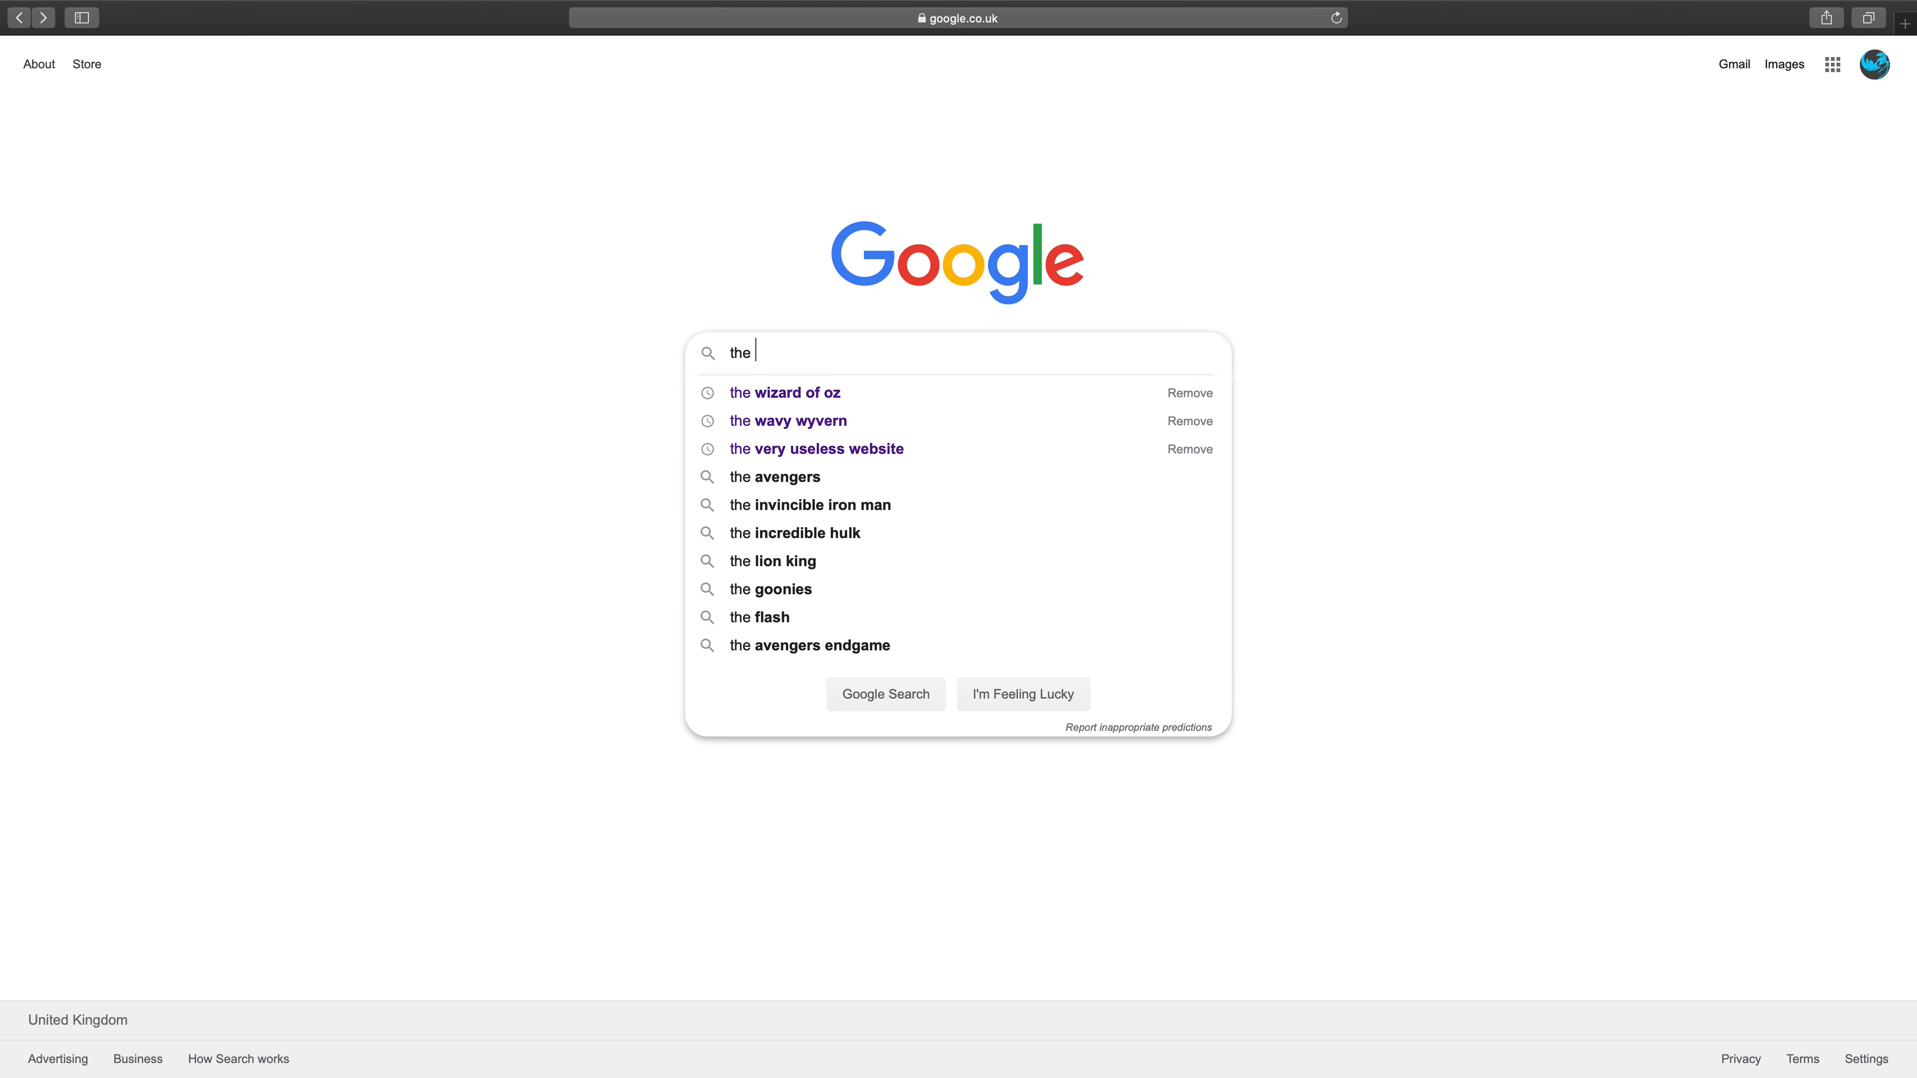
{"action": "type", "text": "wizard of o"}
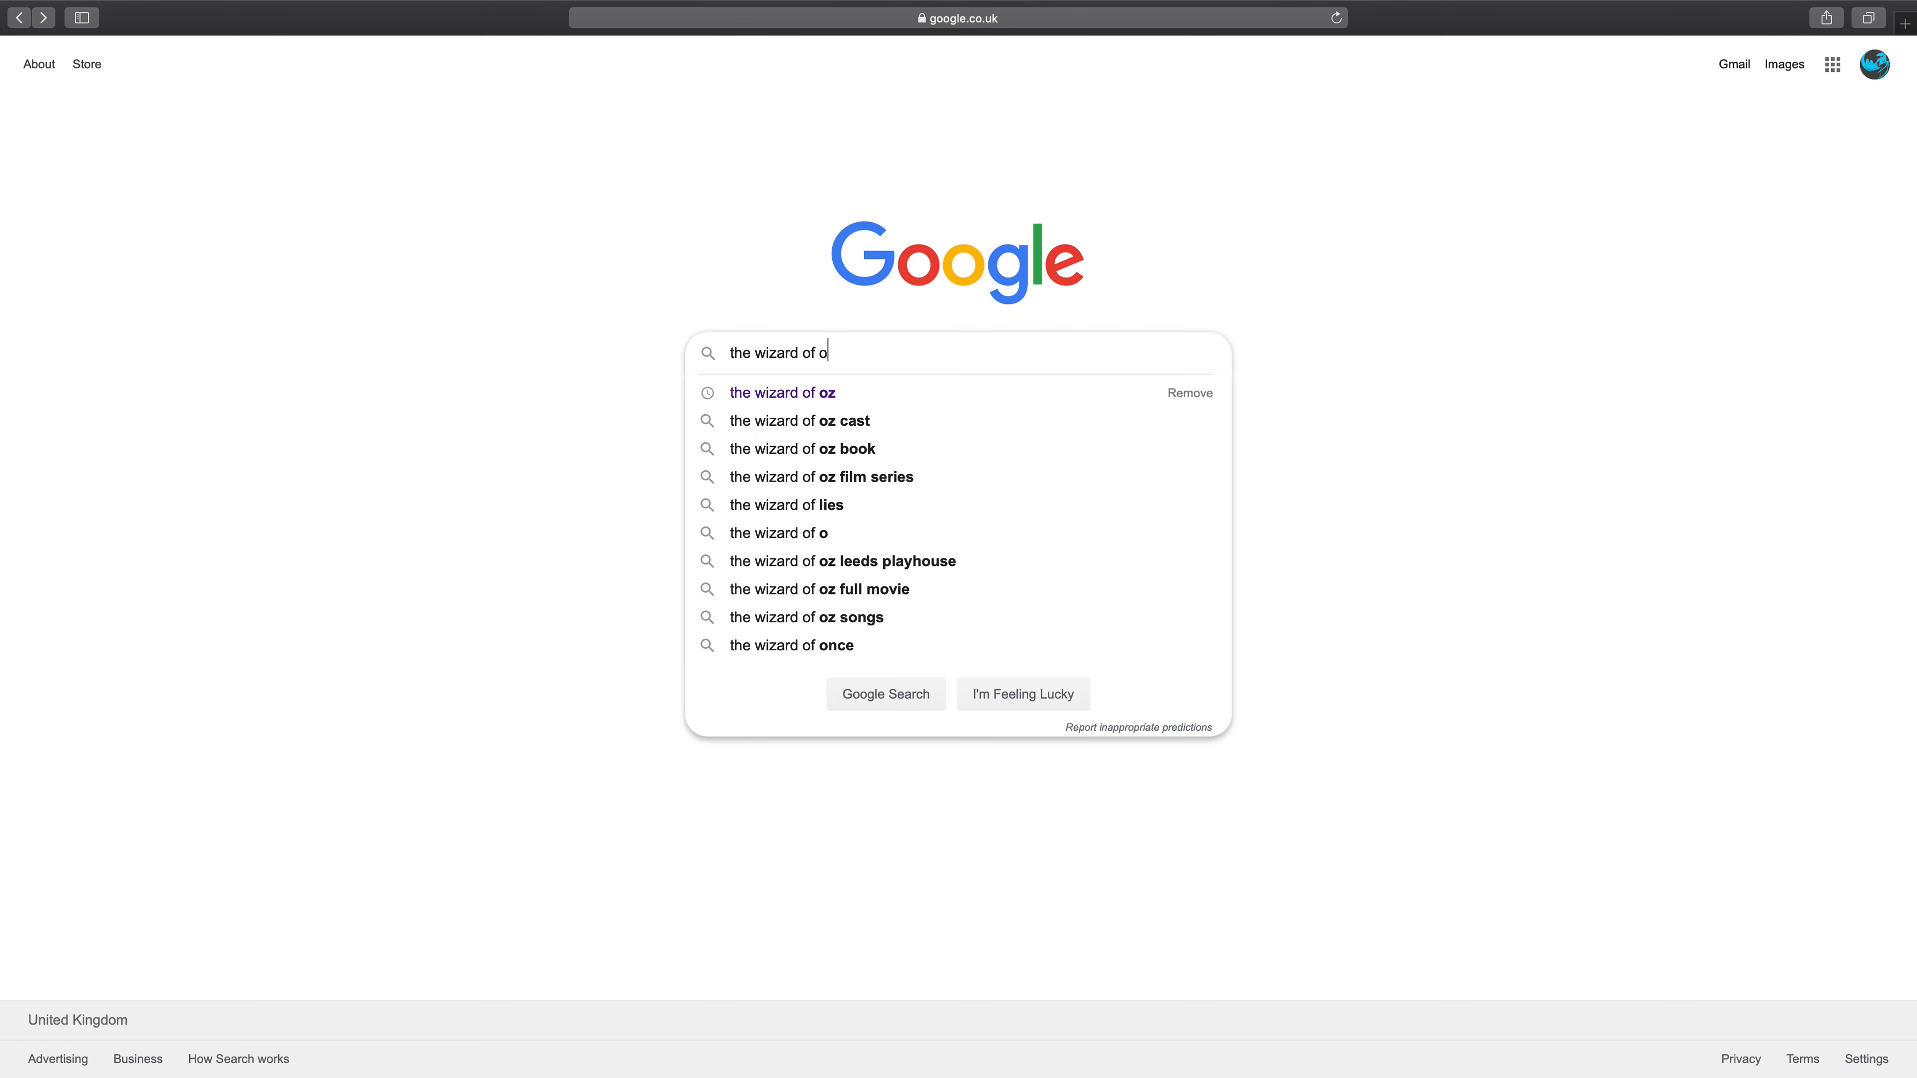
{"action": "left_click", "coordinate": [783, 393]}
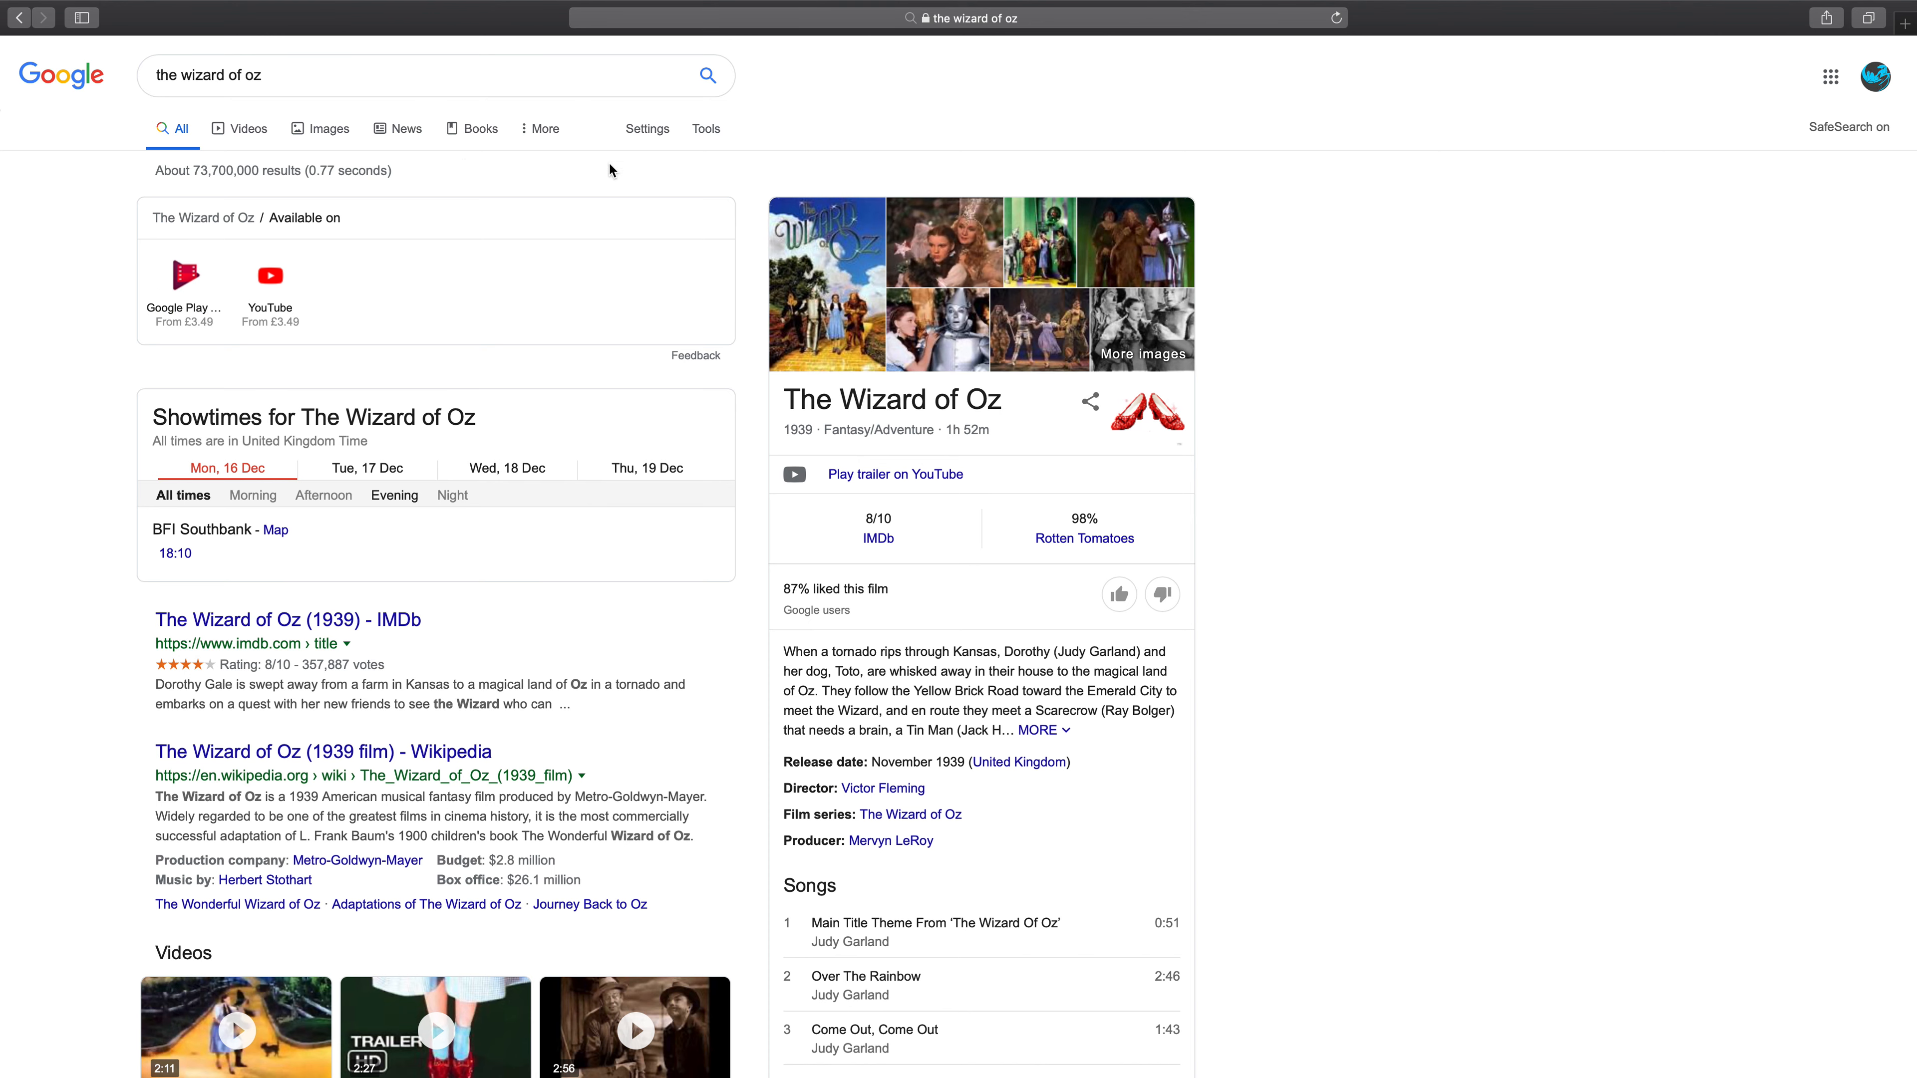
{"action": "mouse_move", "coordinate": [1144, 354]}
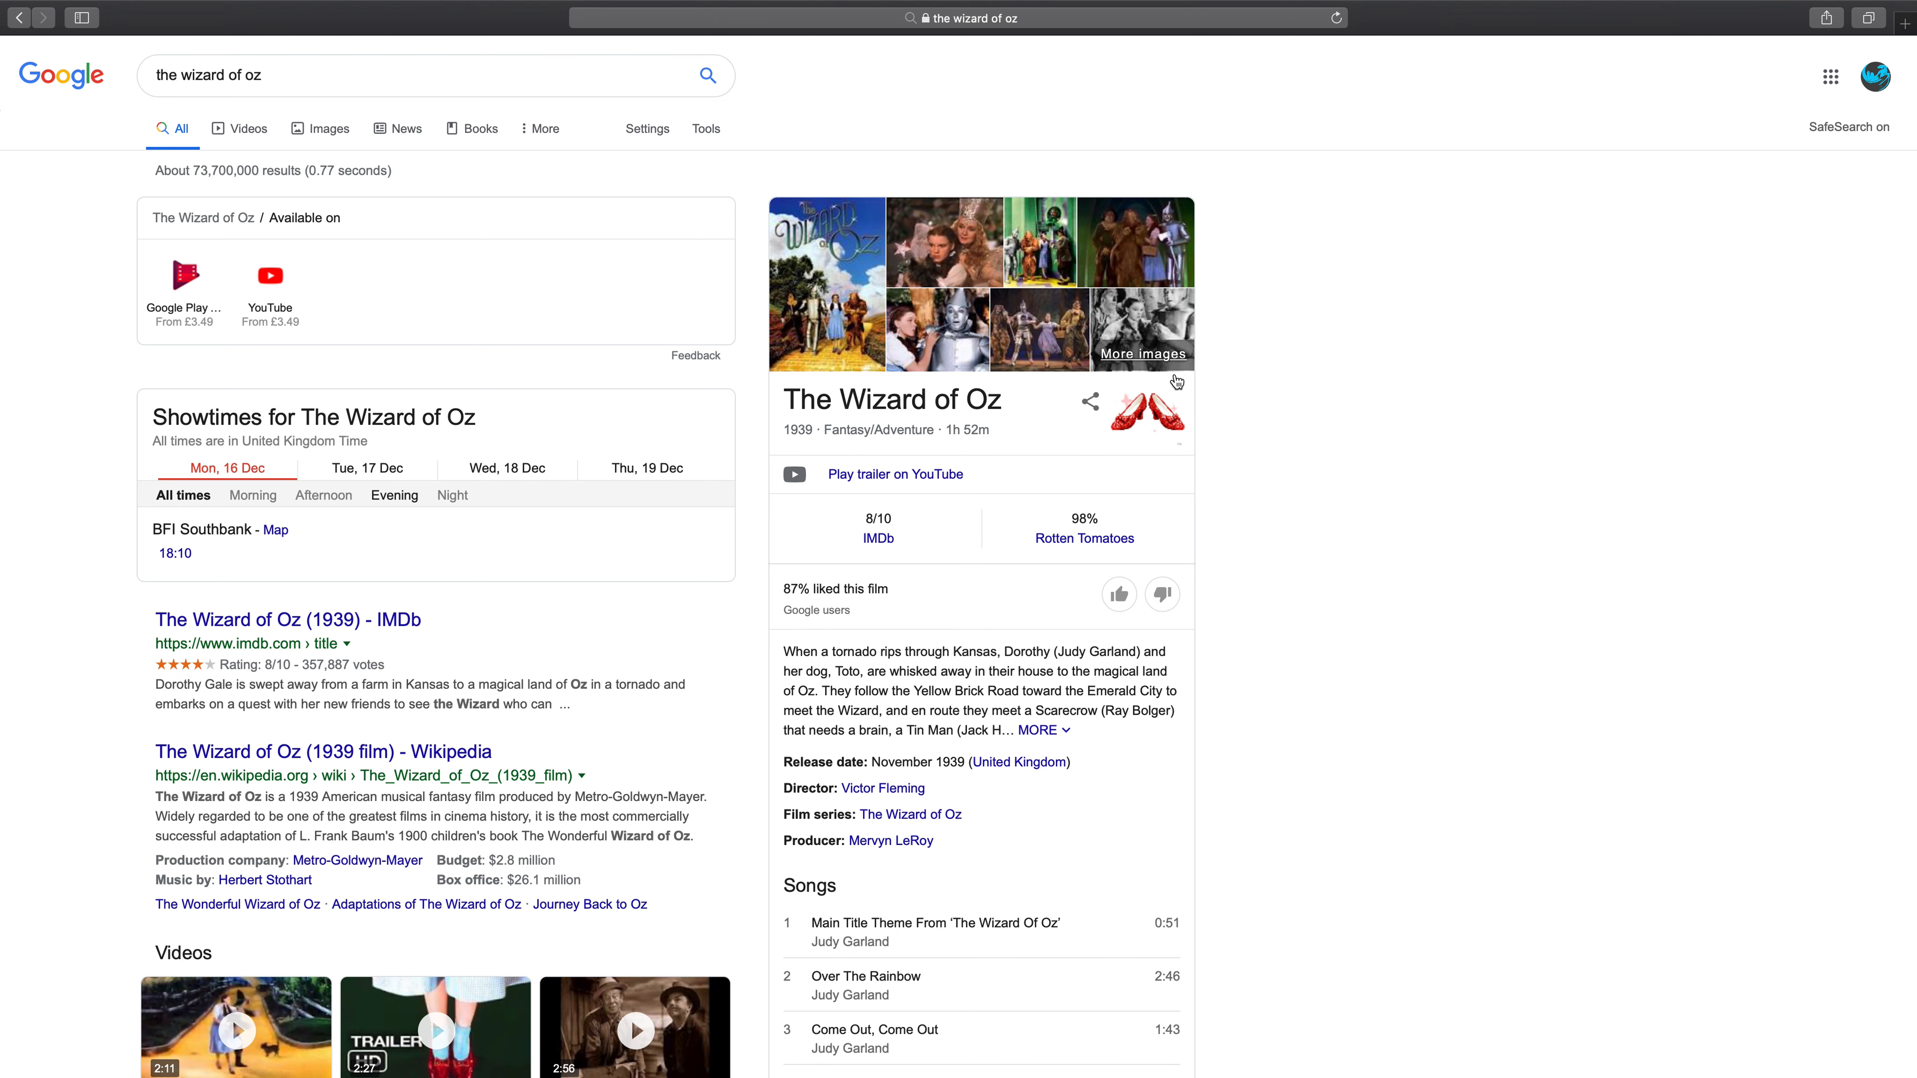
{"action": "mouse_move", "coordinate": [1151, 419]}
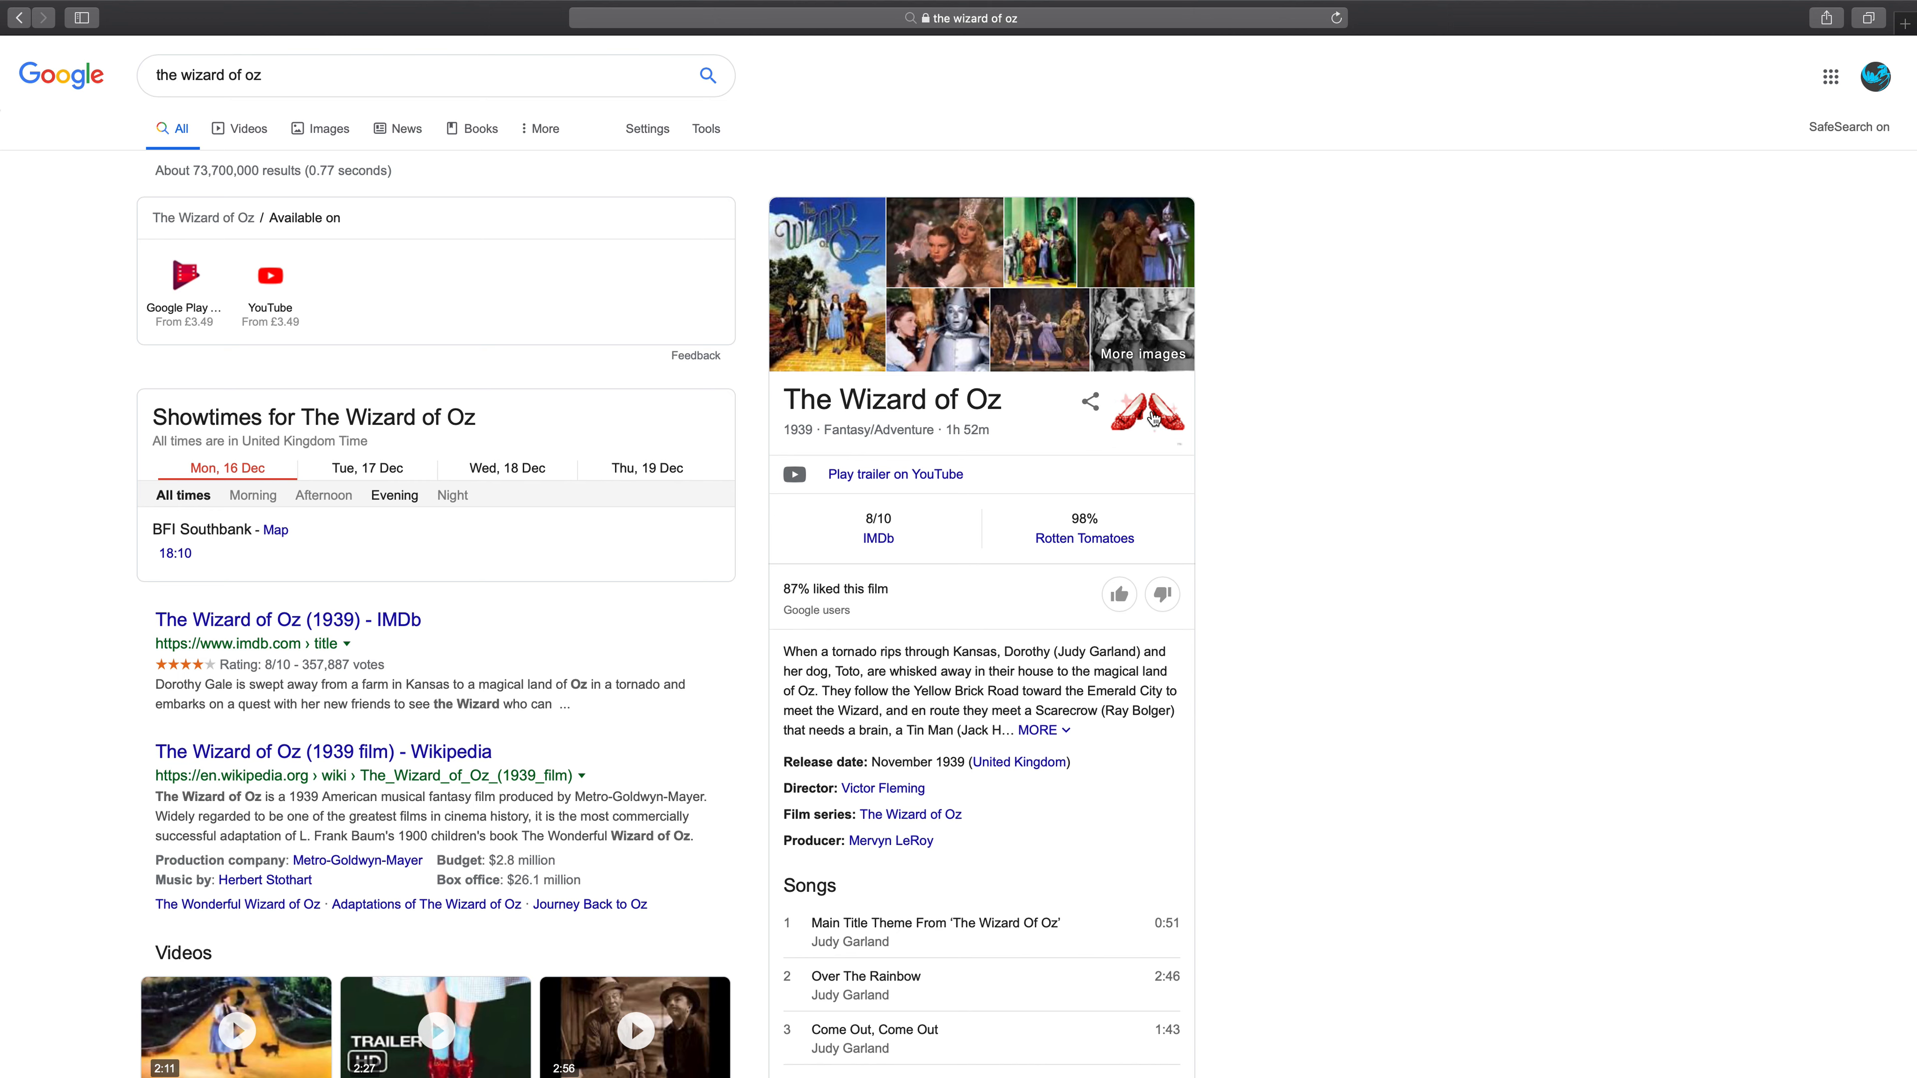
{"action": "mouse_move", "coordinate": [1176, 413]}
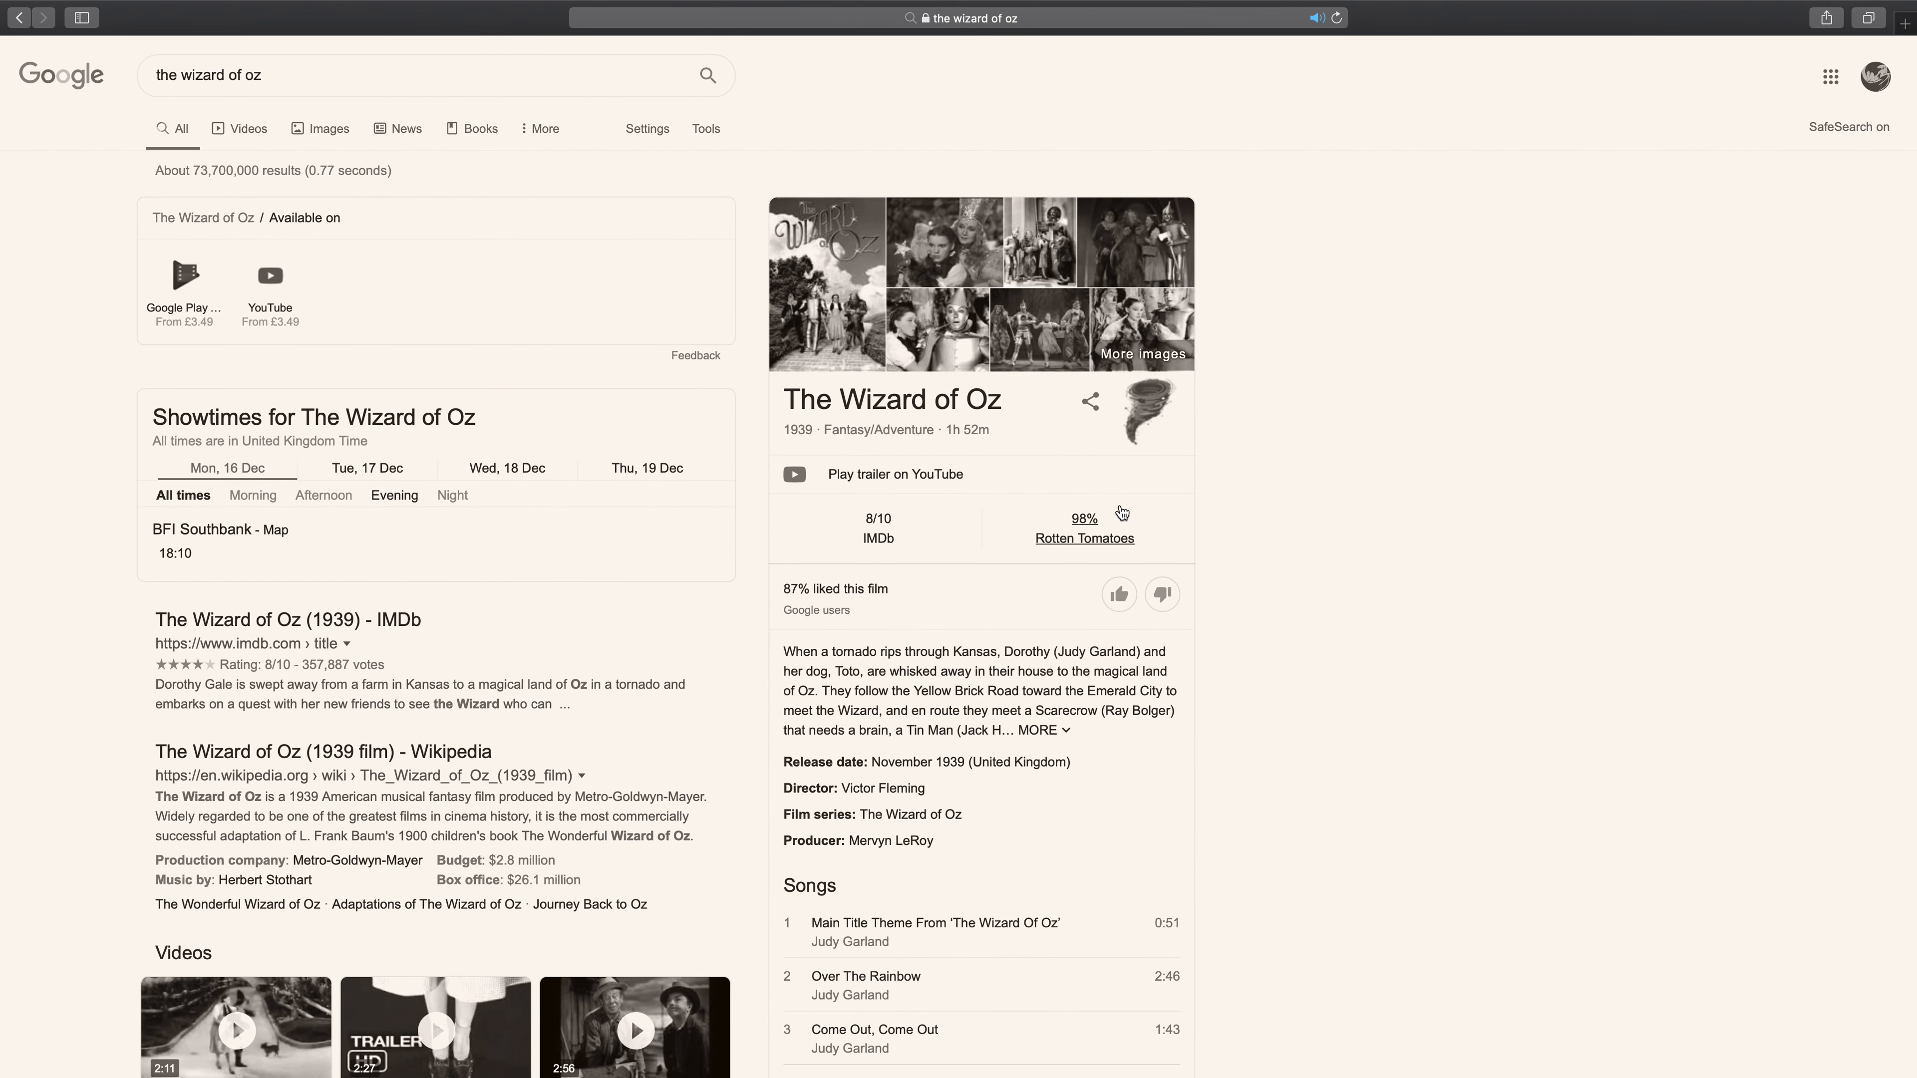
{"action": "mouse_move", "coordinate": [1119, 422]}
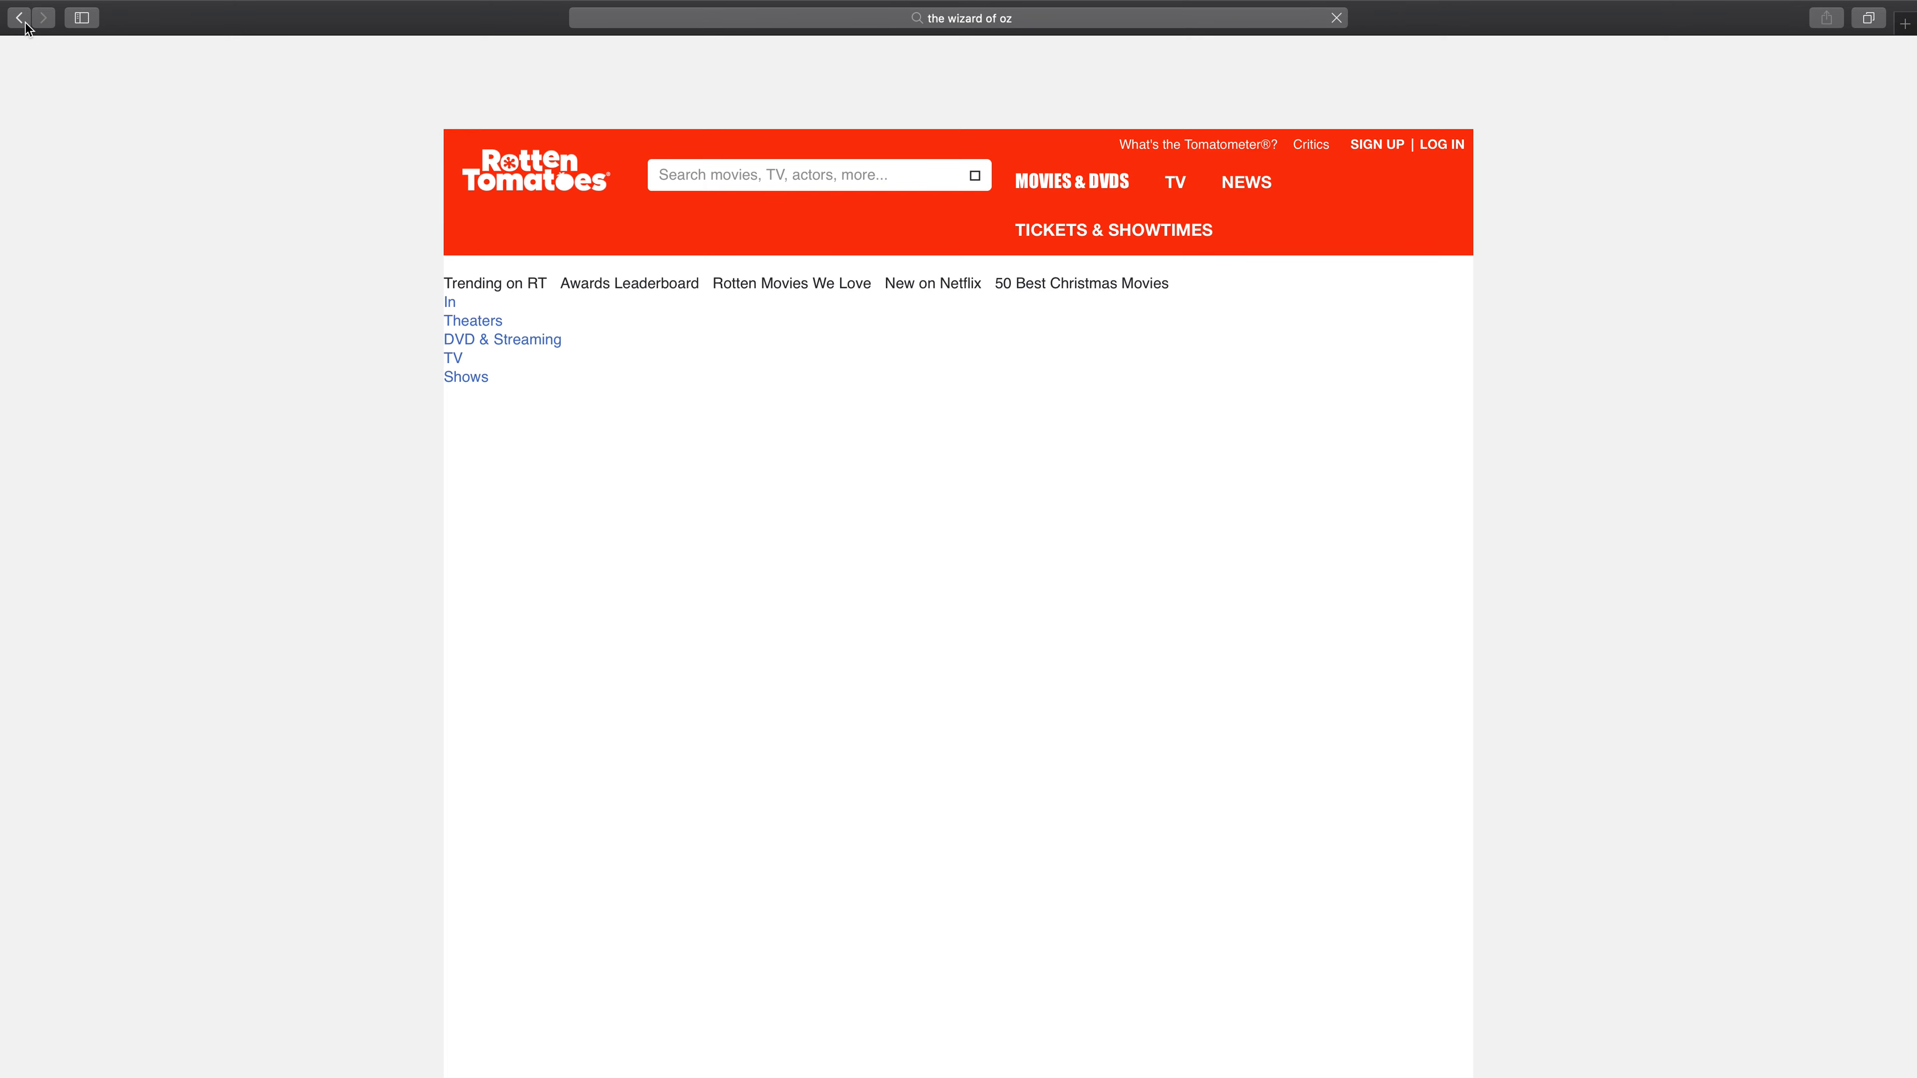
Step: Go back from Rotten Tomatoes to the Wizard of Oz results, then to the Google homepage
{"action": "left_click", "coordinate": [19, 18]}
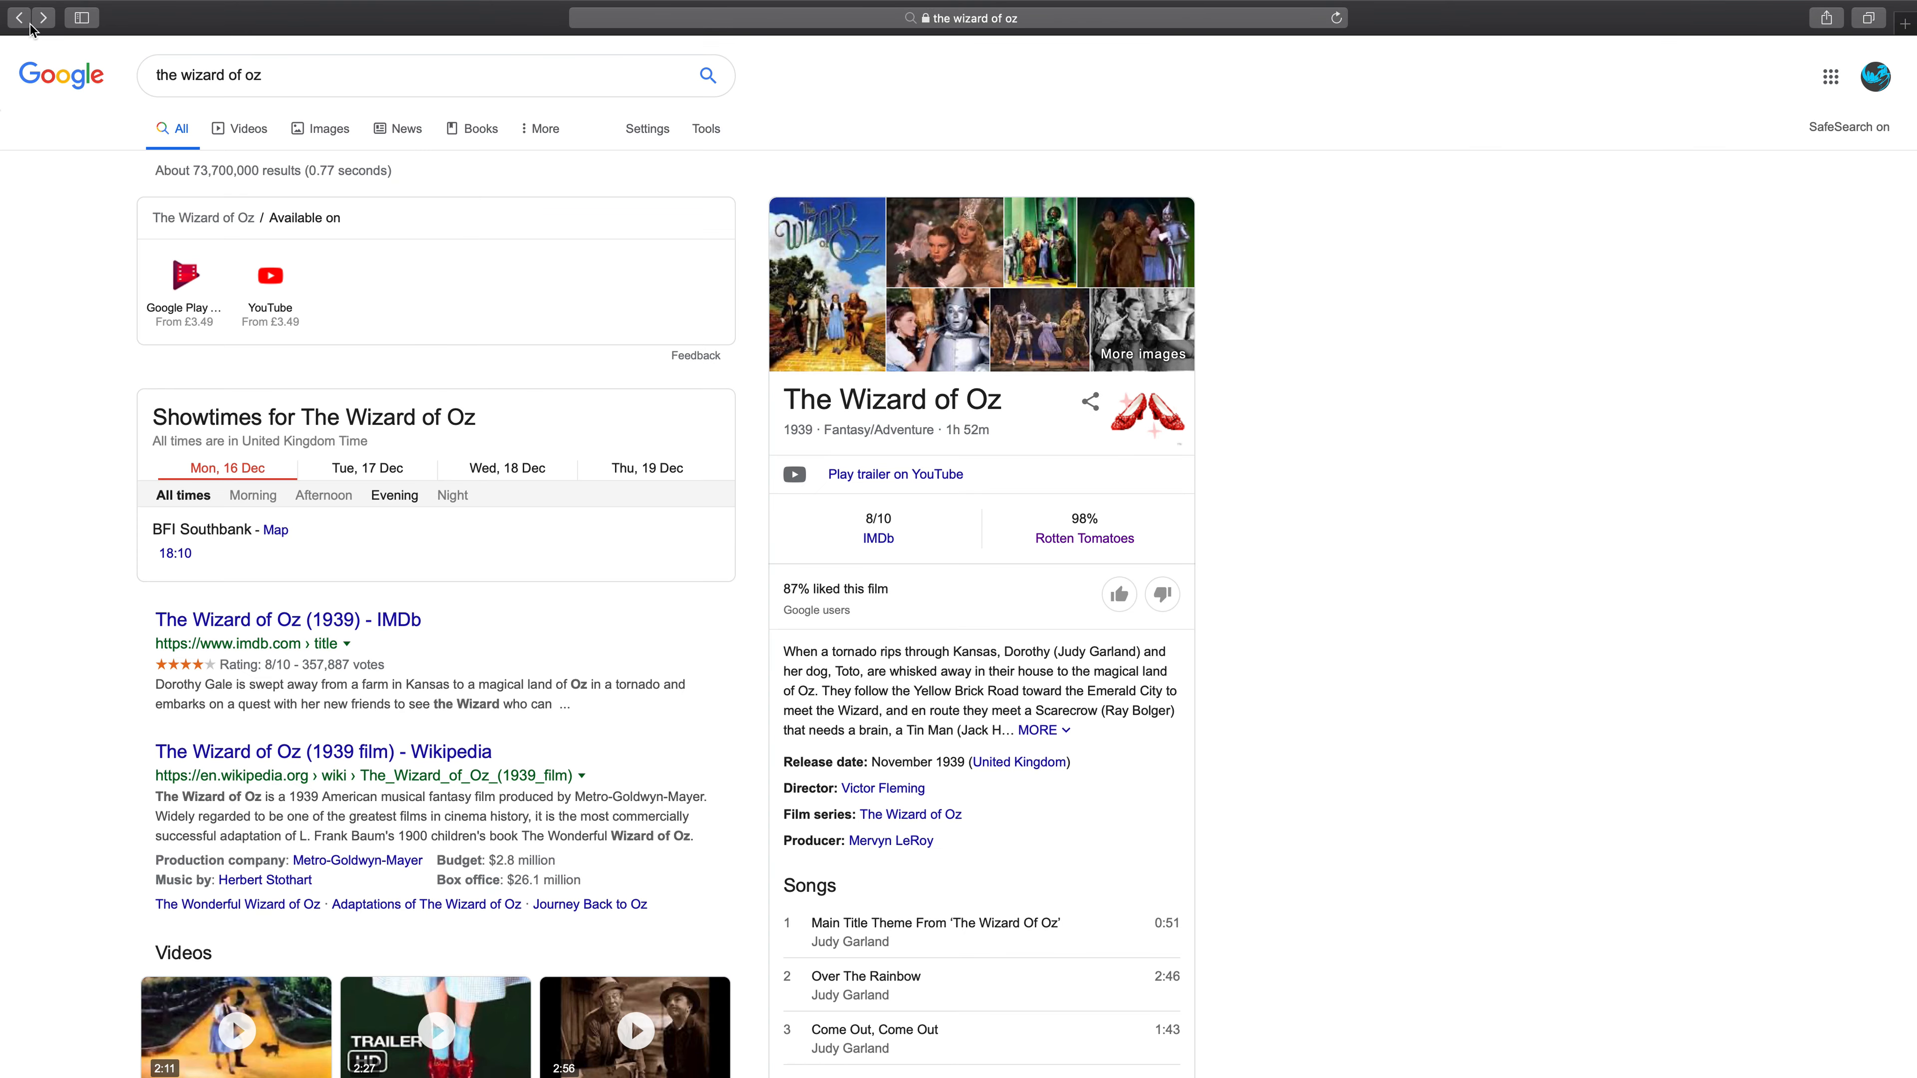
{"action": "mouse_move", "coordinate": [345, 159]}
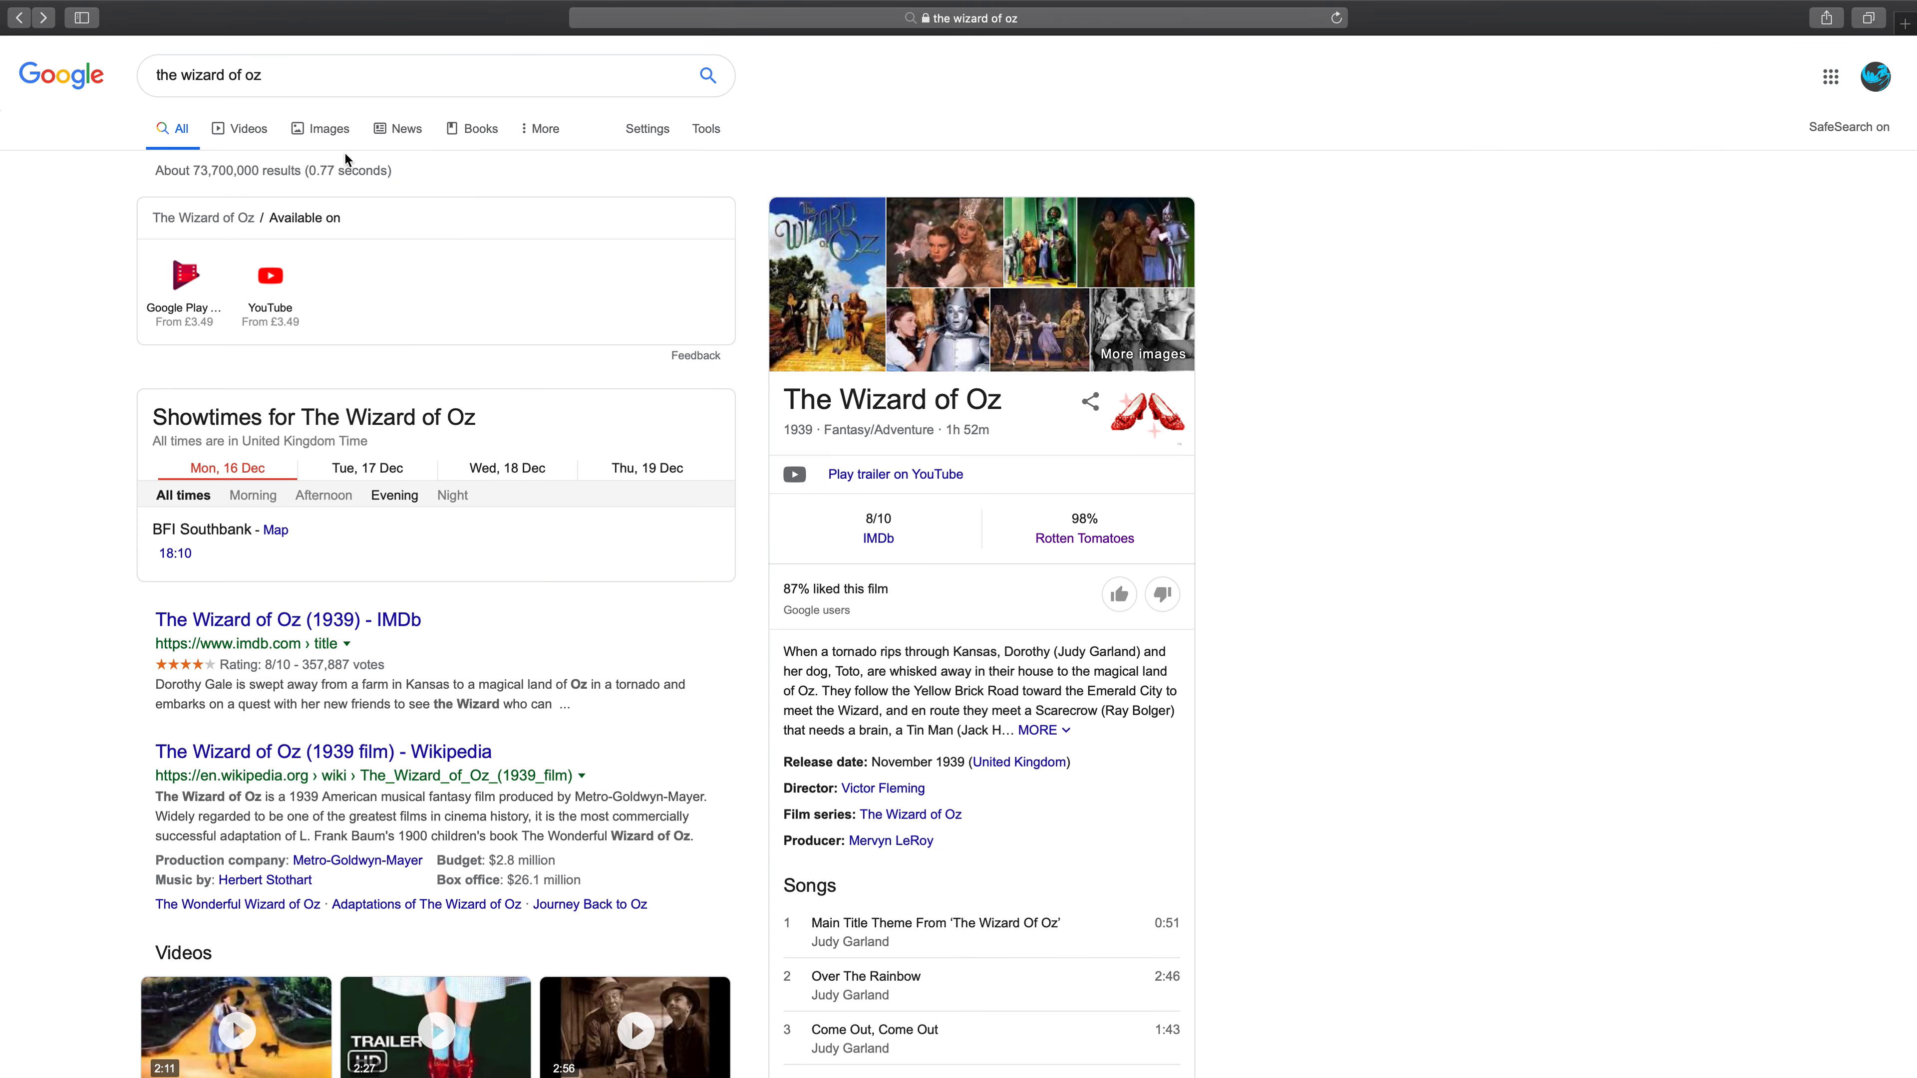
{"action": "mouse_move", "coordinate": [110, 72]}
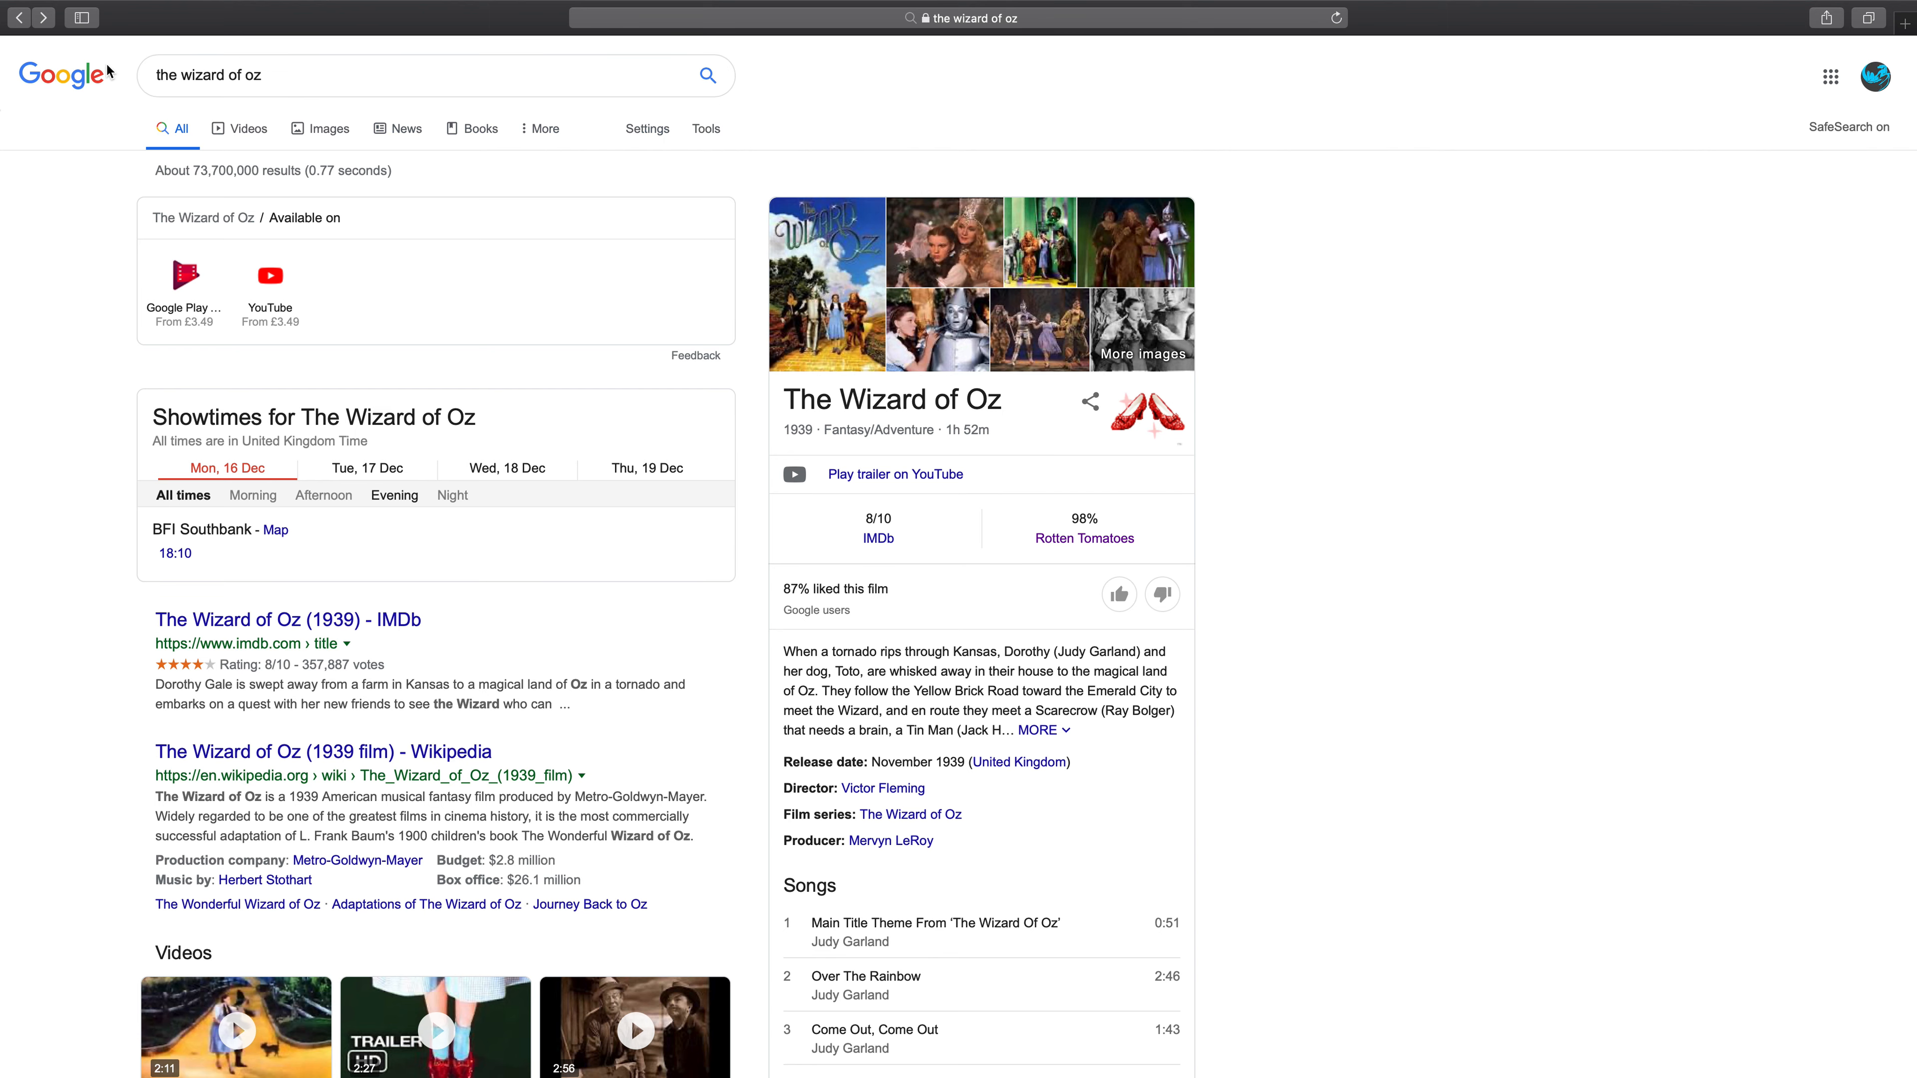
{"action": "left_click", "coordinate": [20, 19]}
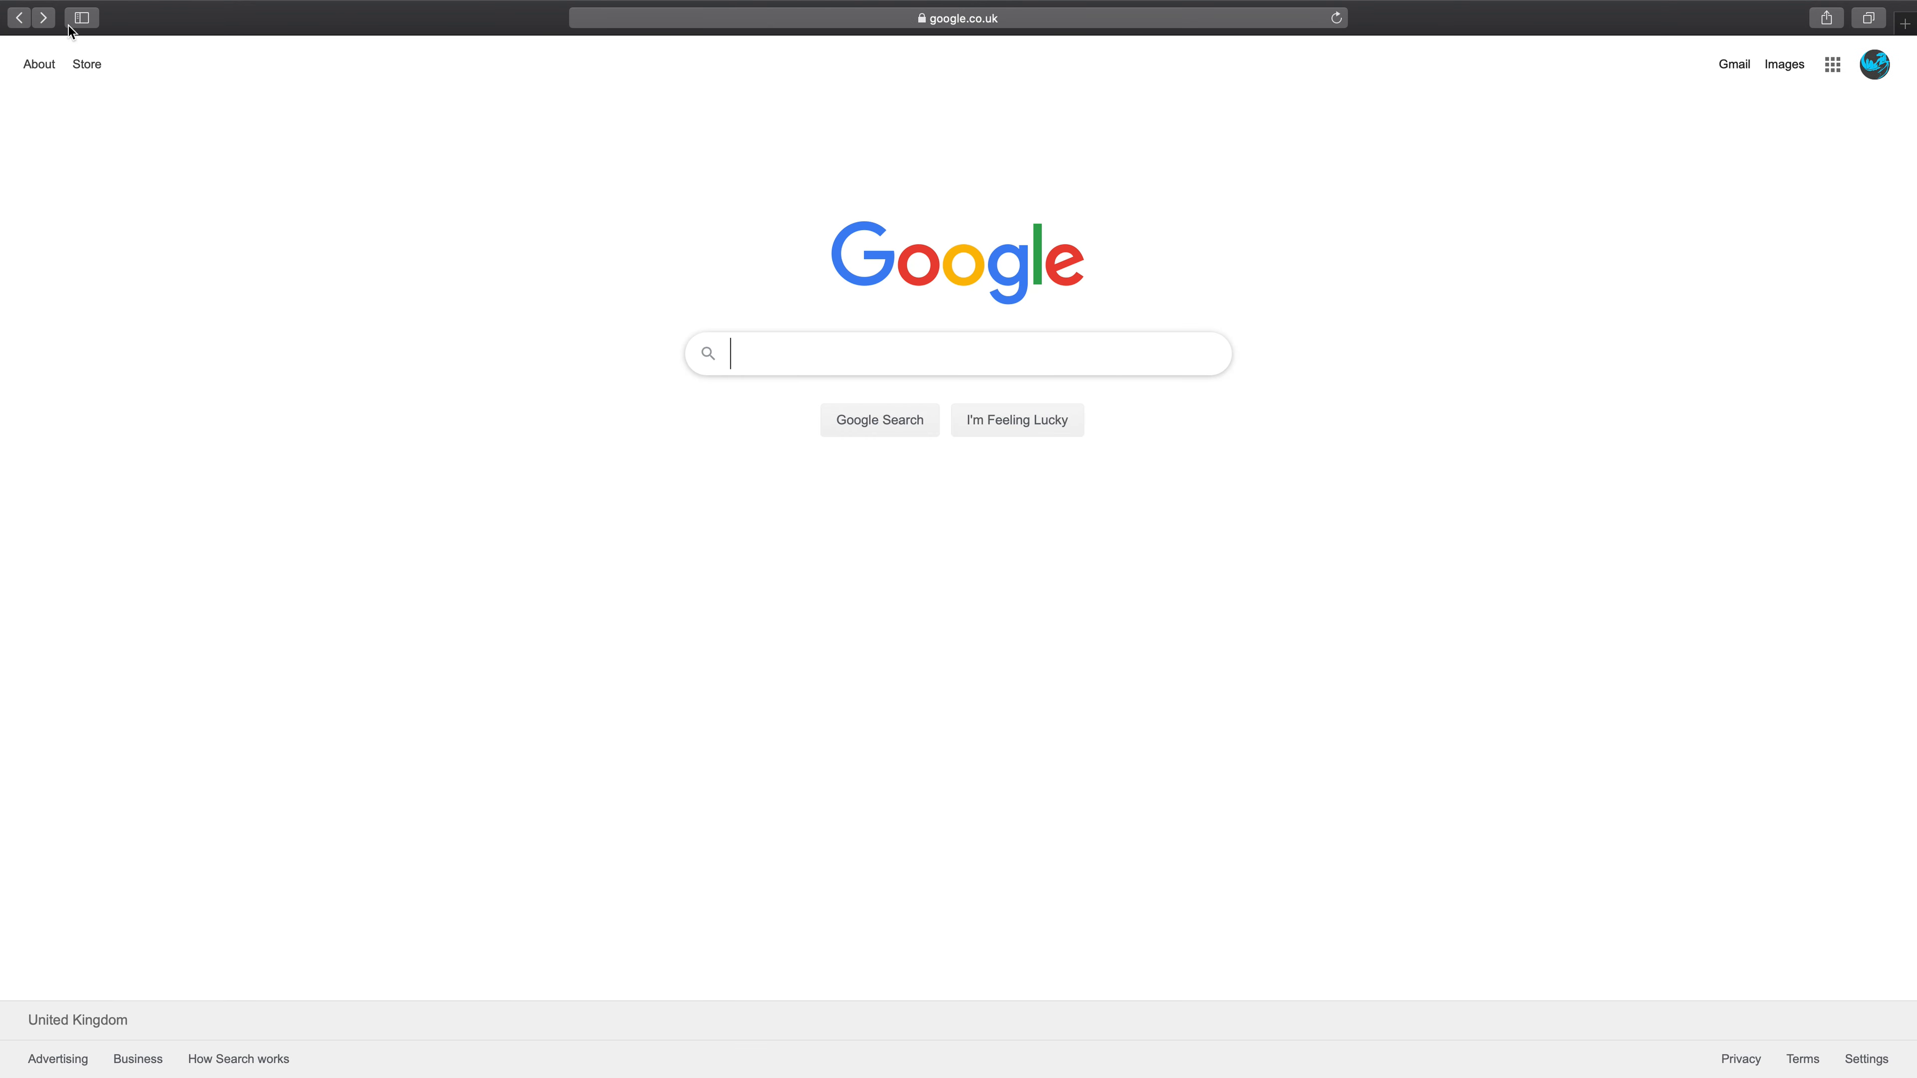
{"action": "mouse_move", "coordinate": [823, 330]}
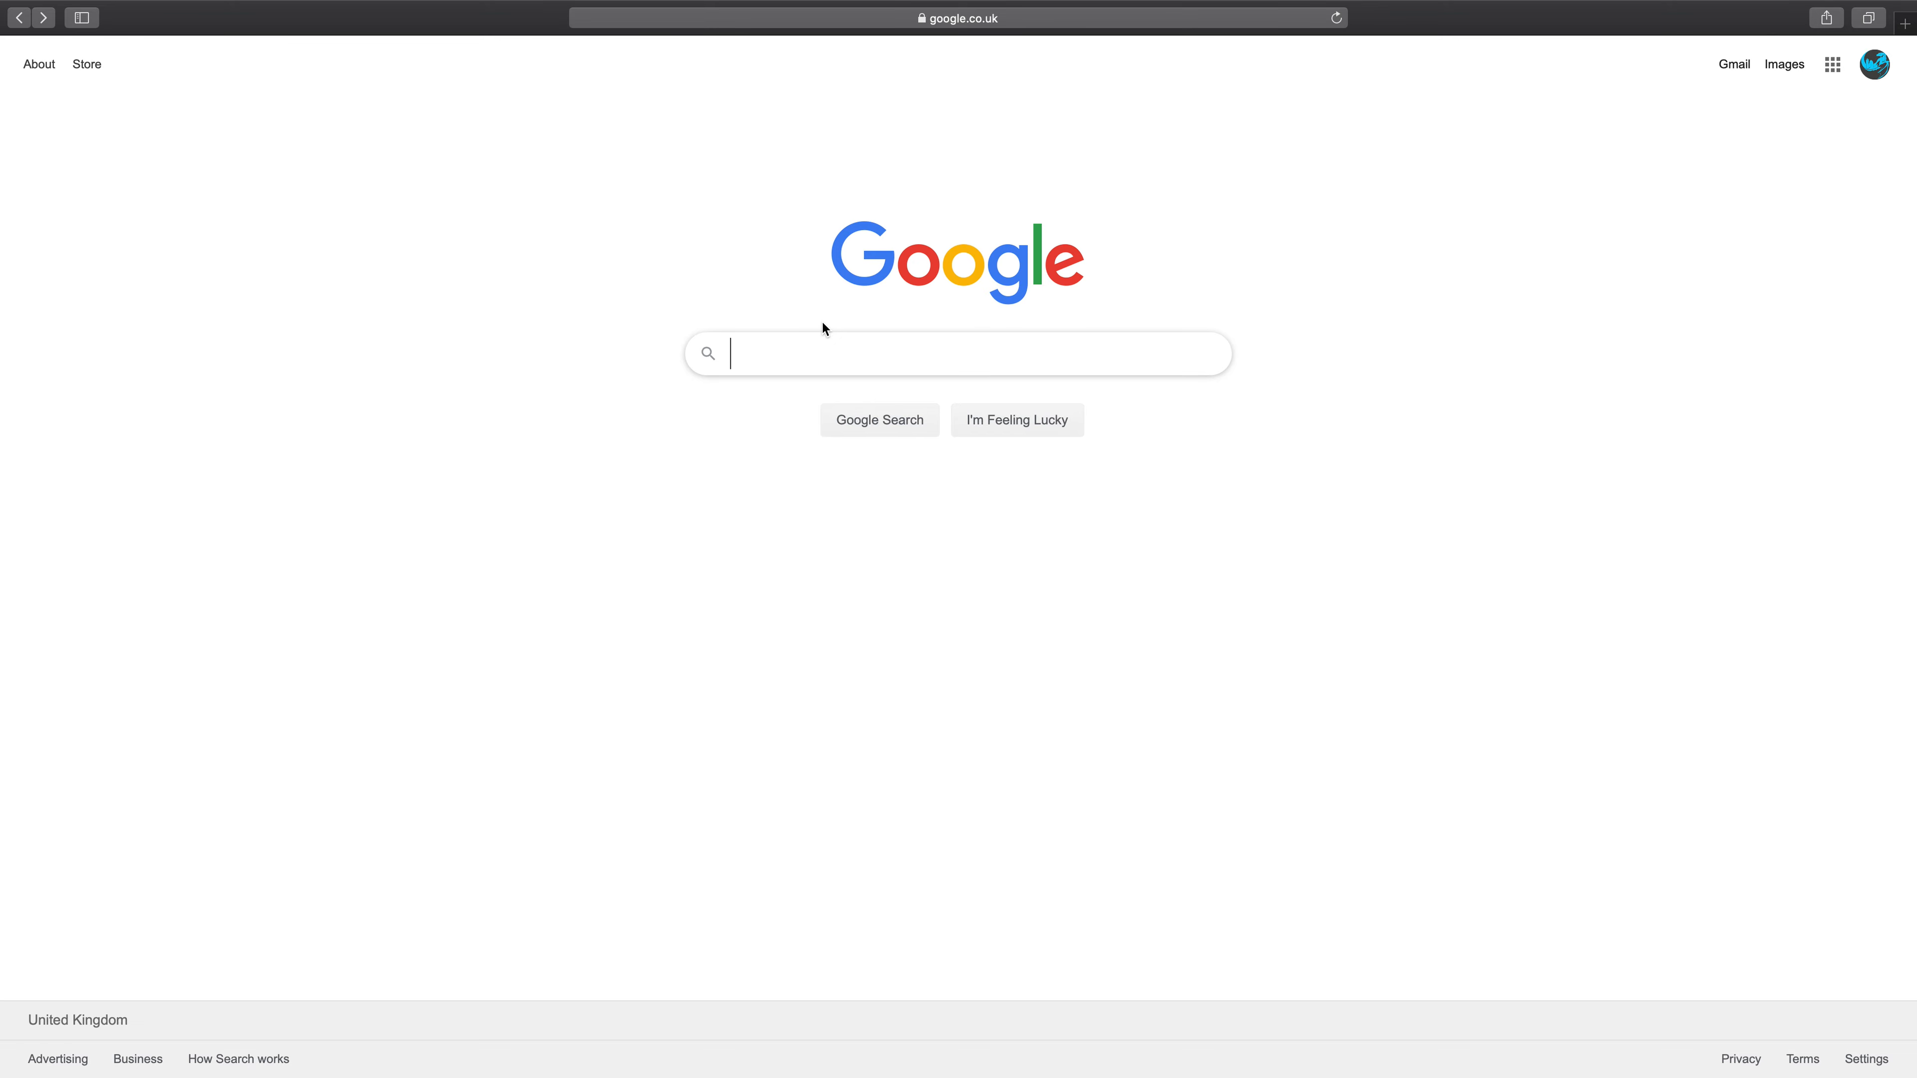
{"action": "mouse_move", "coordinate": [828, 251]}
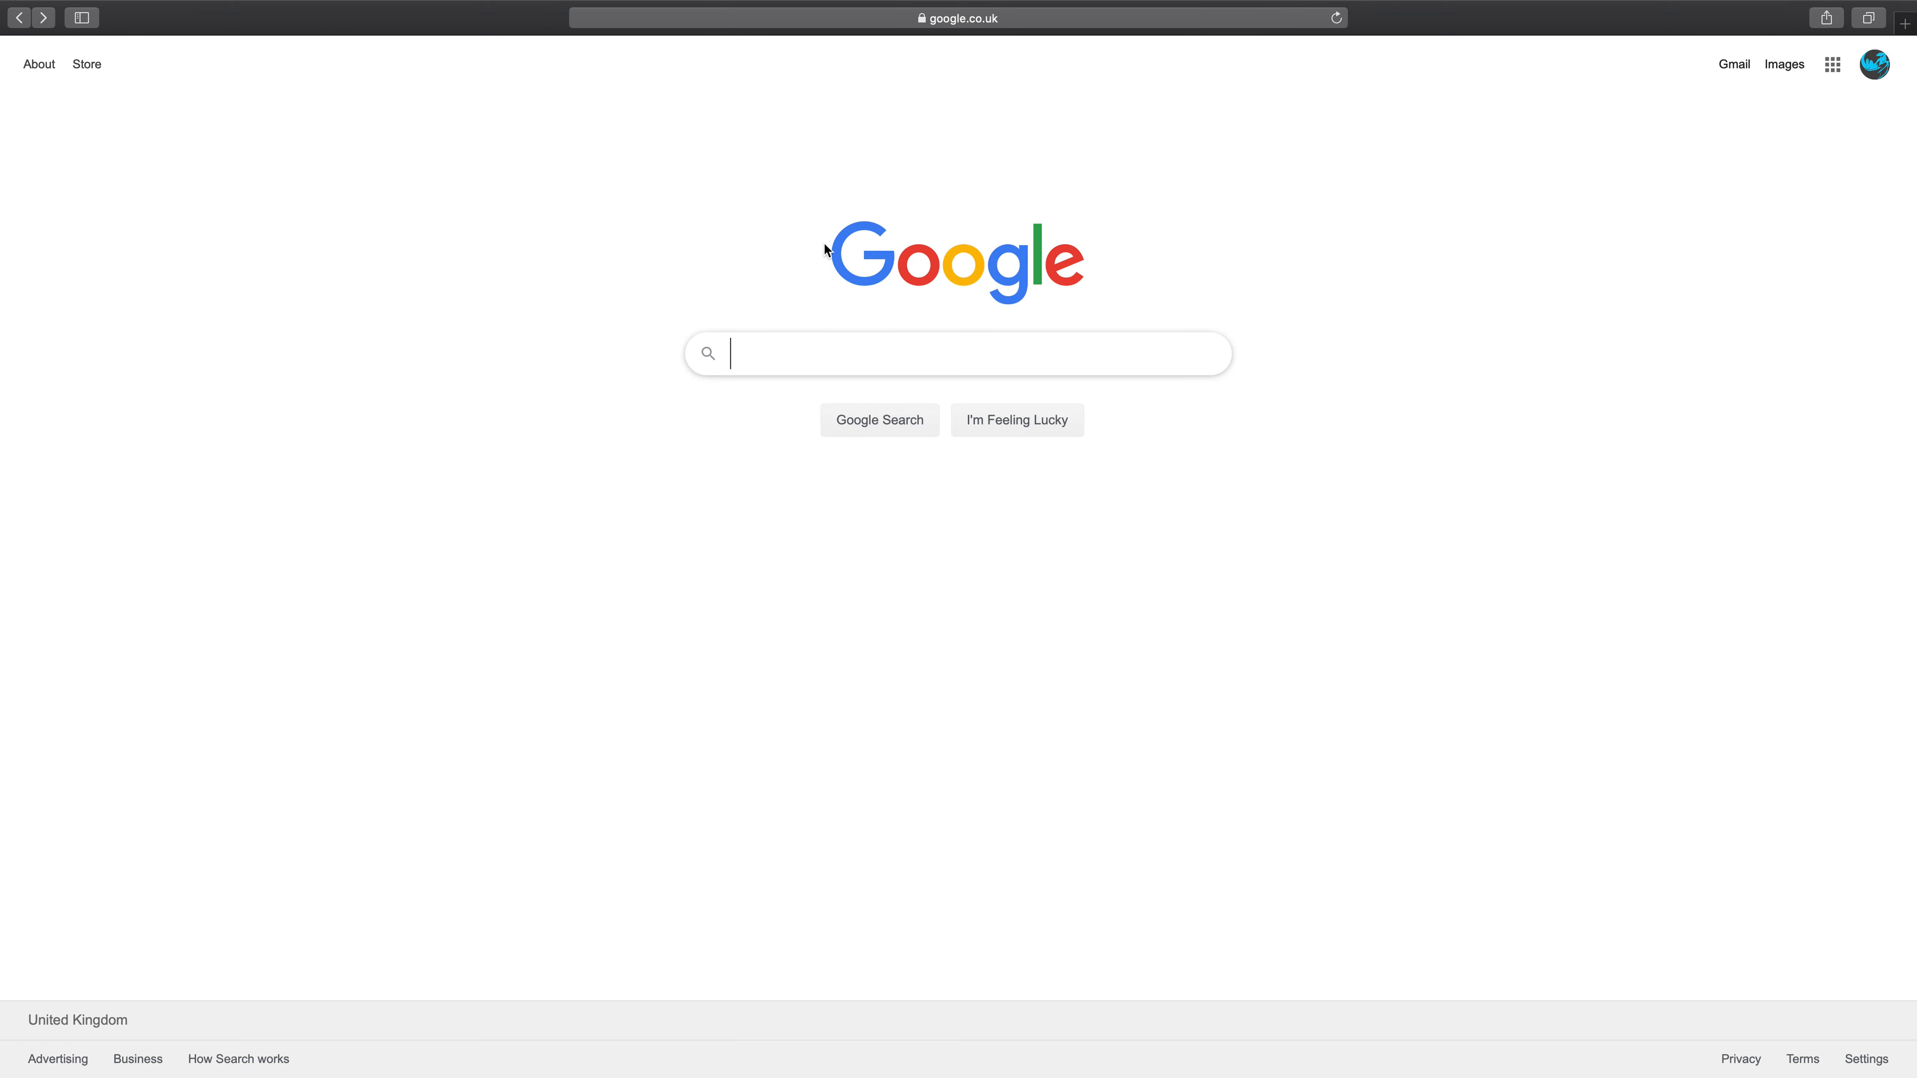
{"action": "mouse_move", "coordinate": [683, 82]}
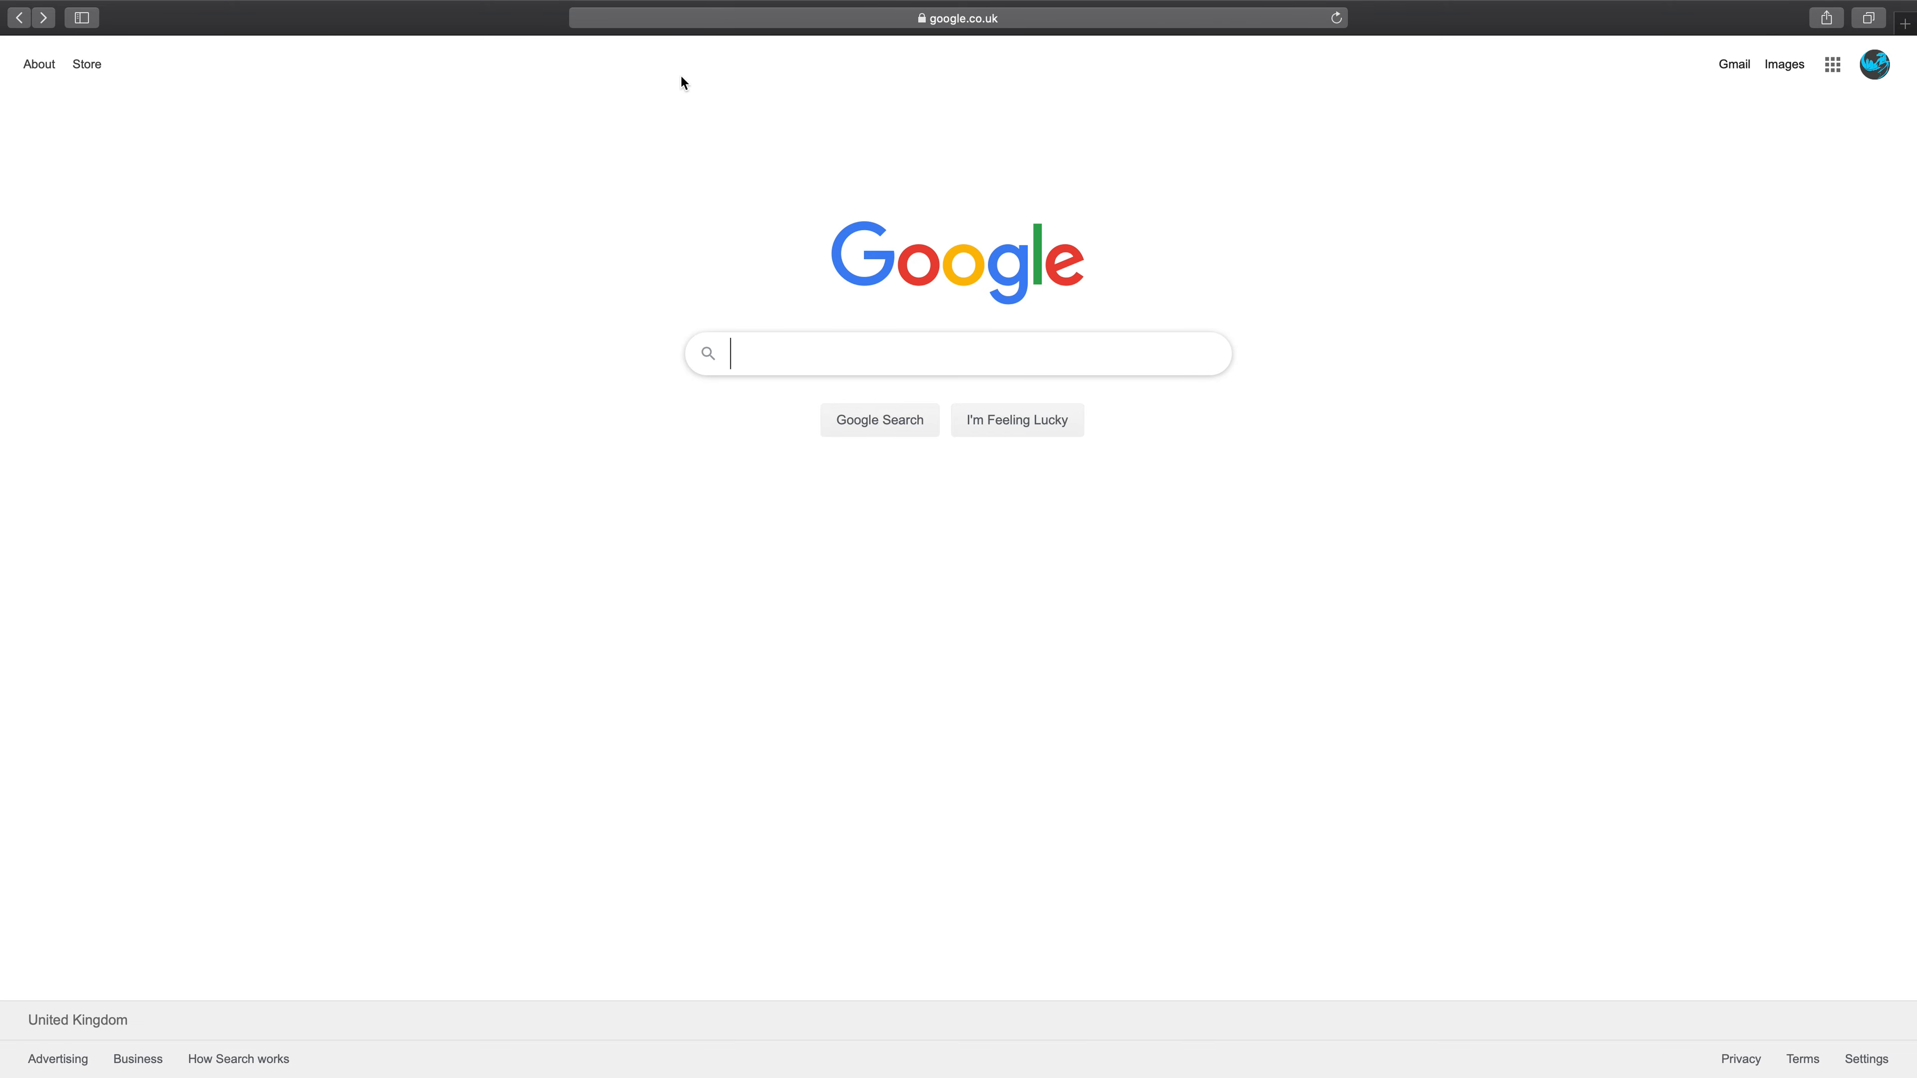
{"action": "mouse_move", "coordinate": [1228, 132]}
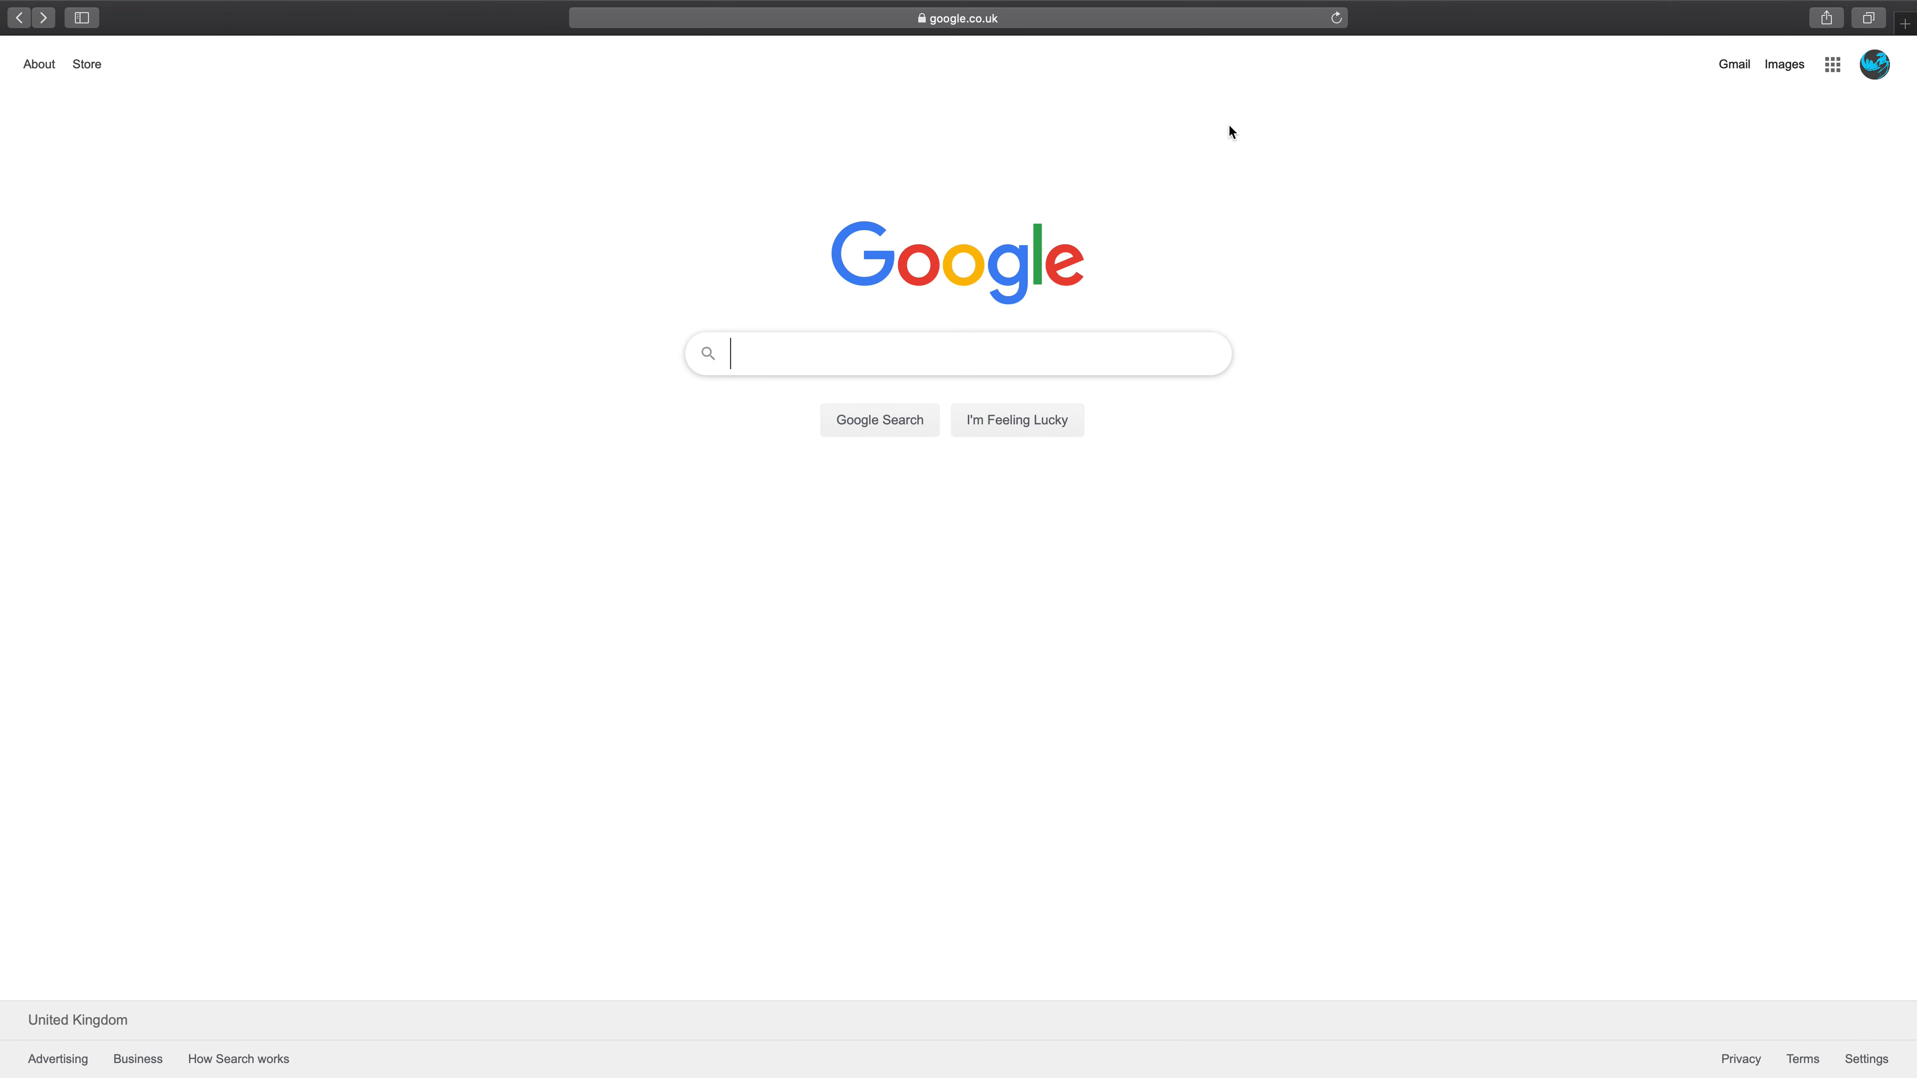
{"action": "type", "text": "staggering"}
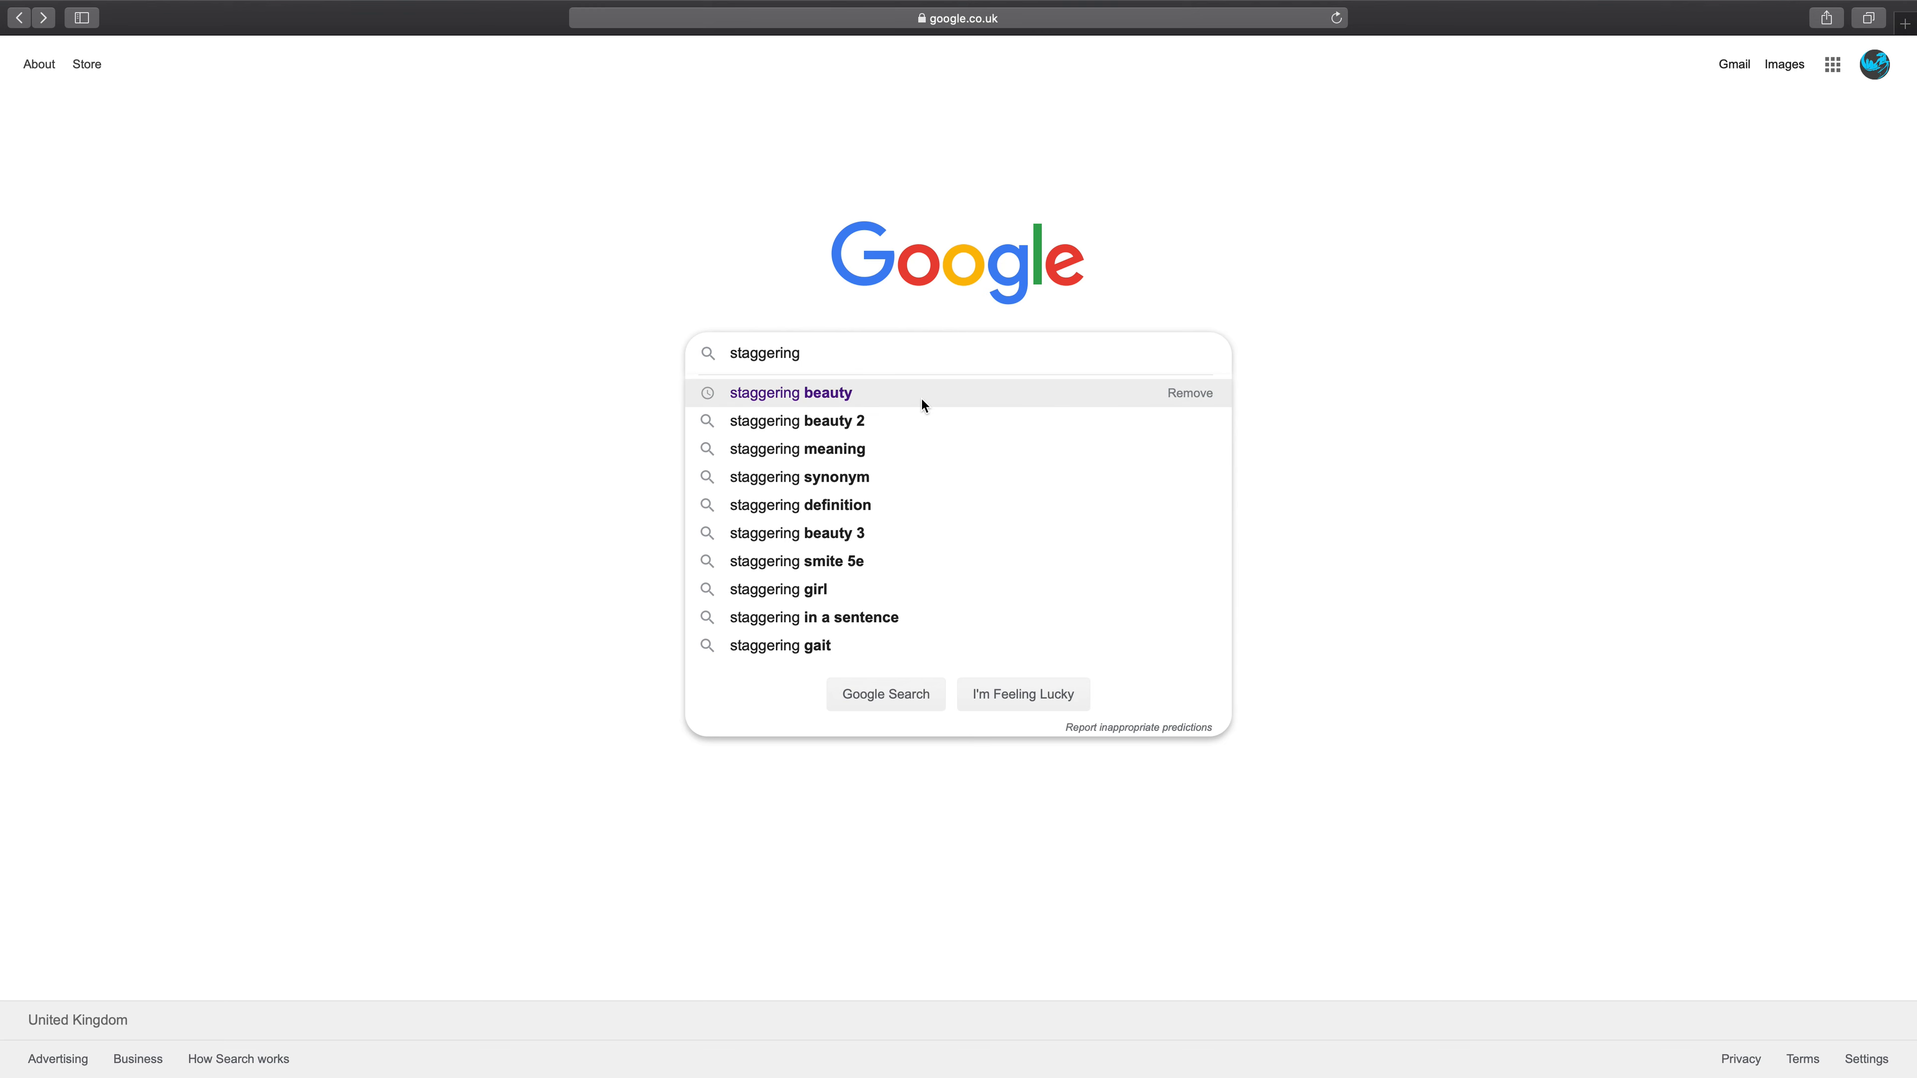
{"action": "left_click", "coordinate": [791, 393]}
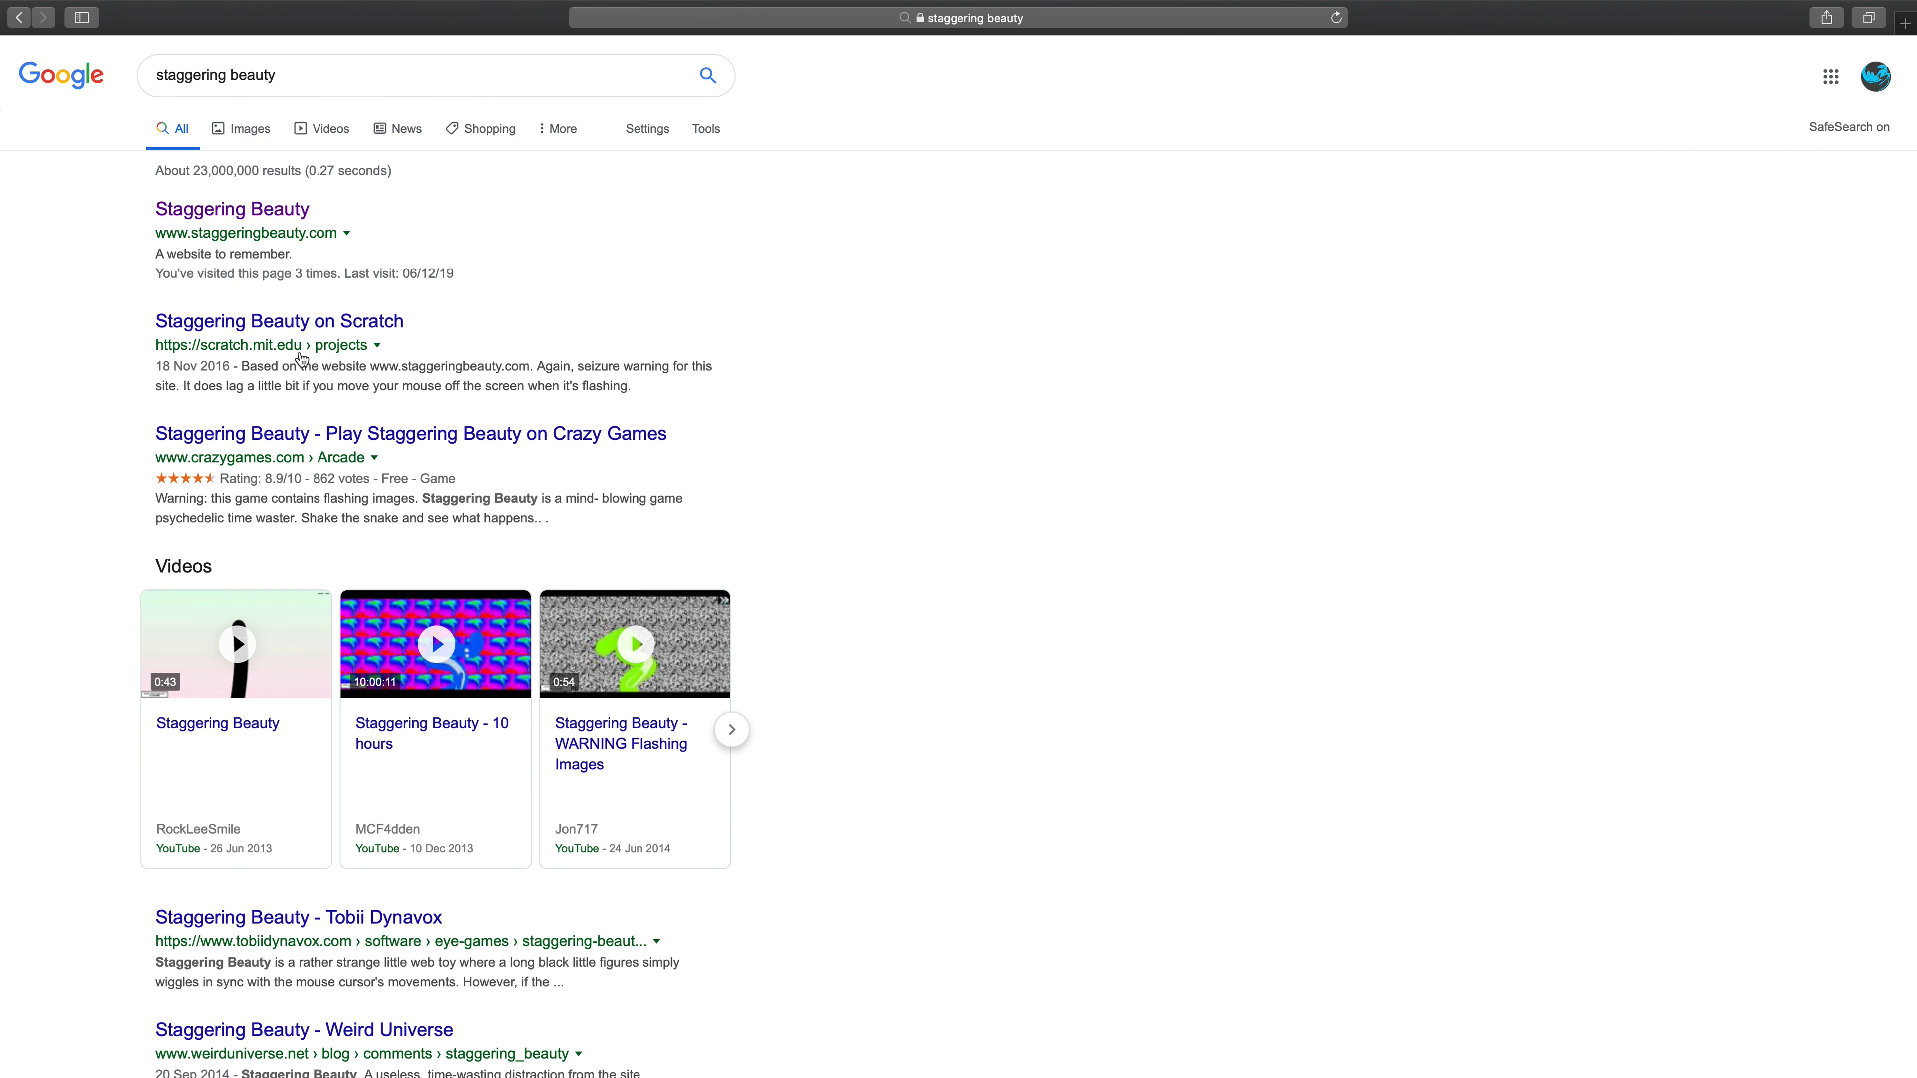
{"action": "mouse_move", "coordinate": [269, 186]}
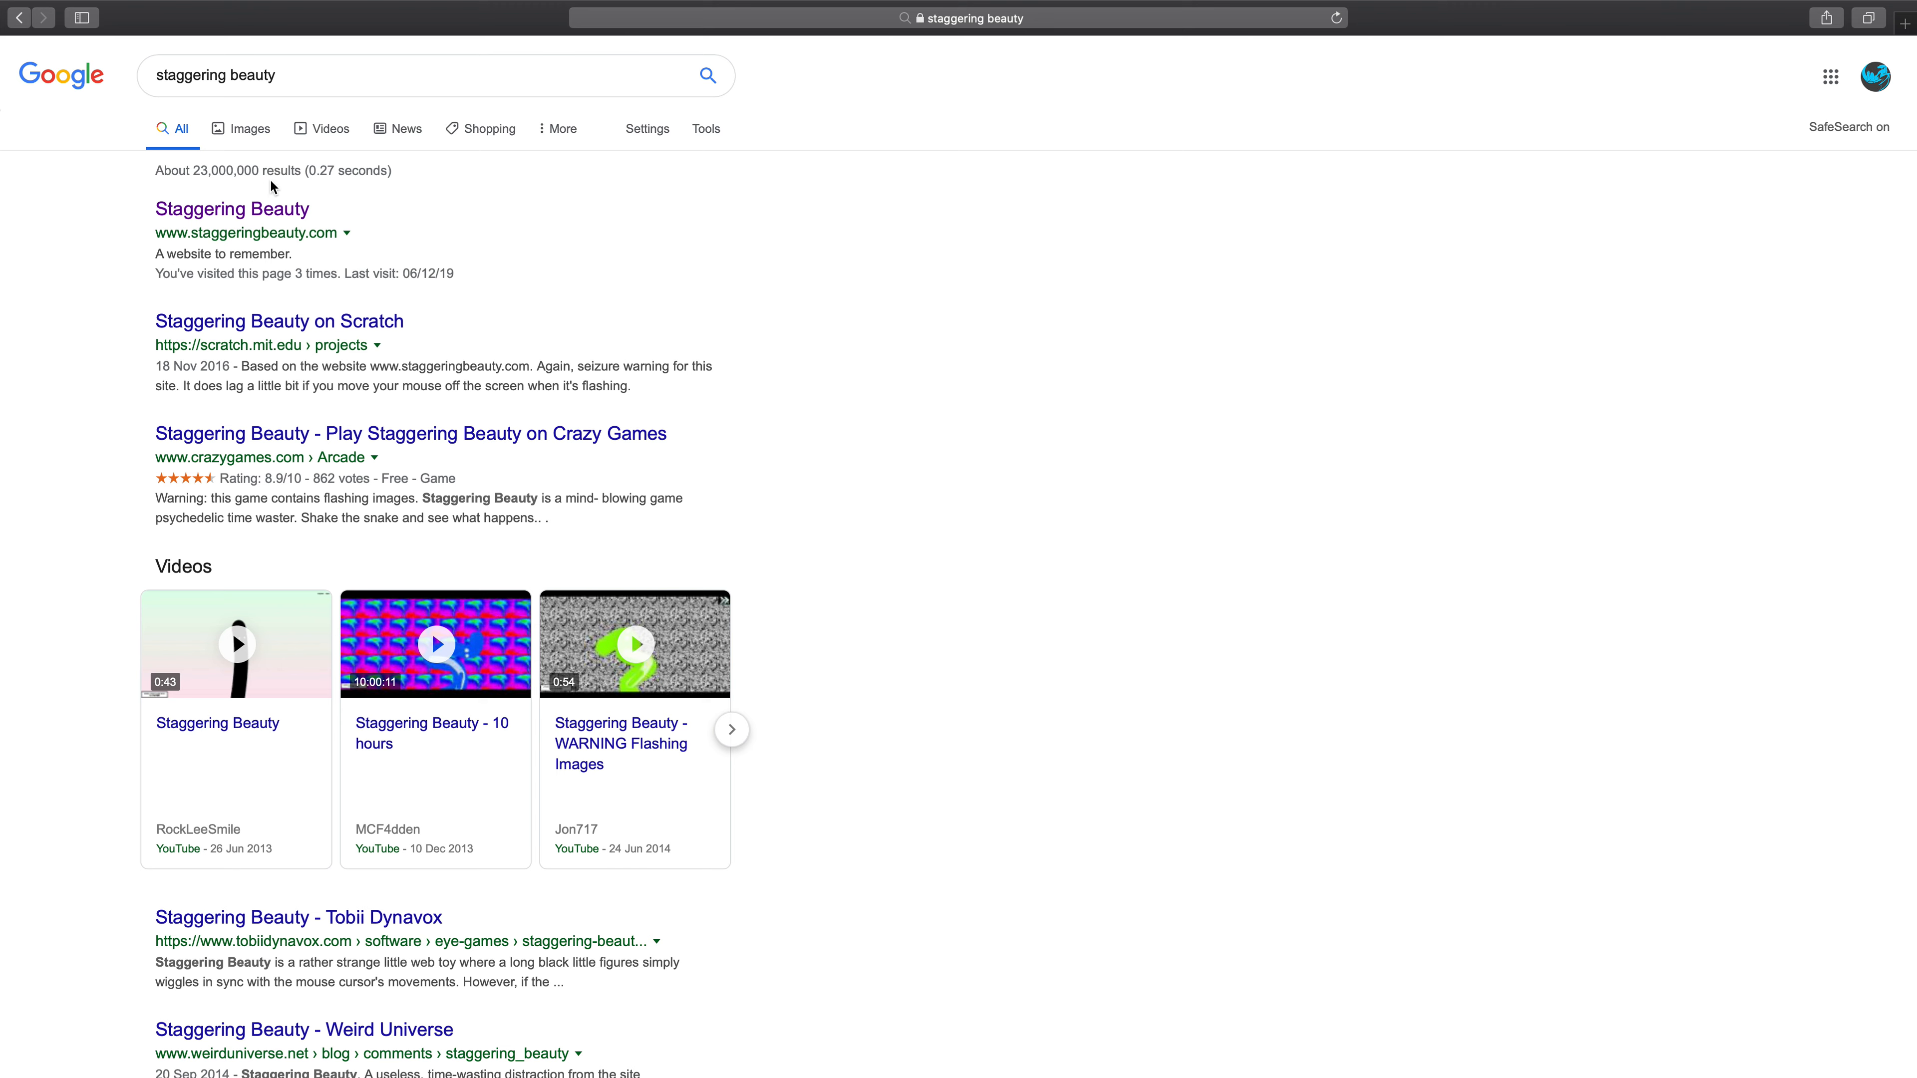
{"action": "left_click", "coordinate": [232, 209]}
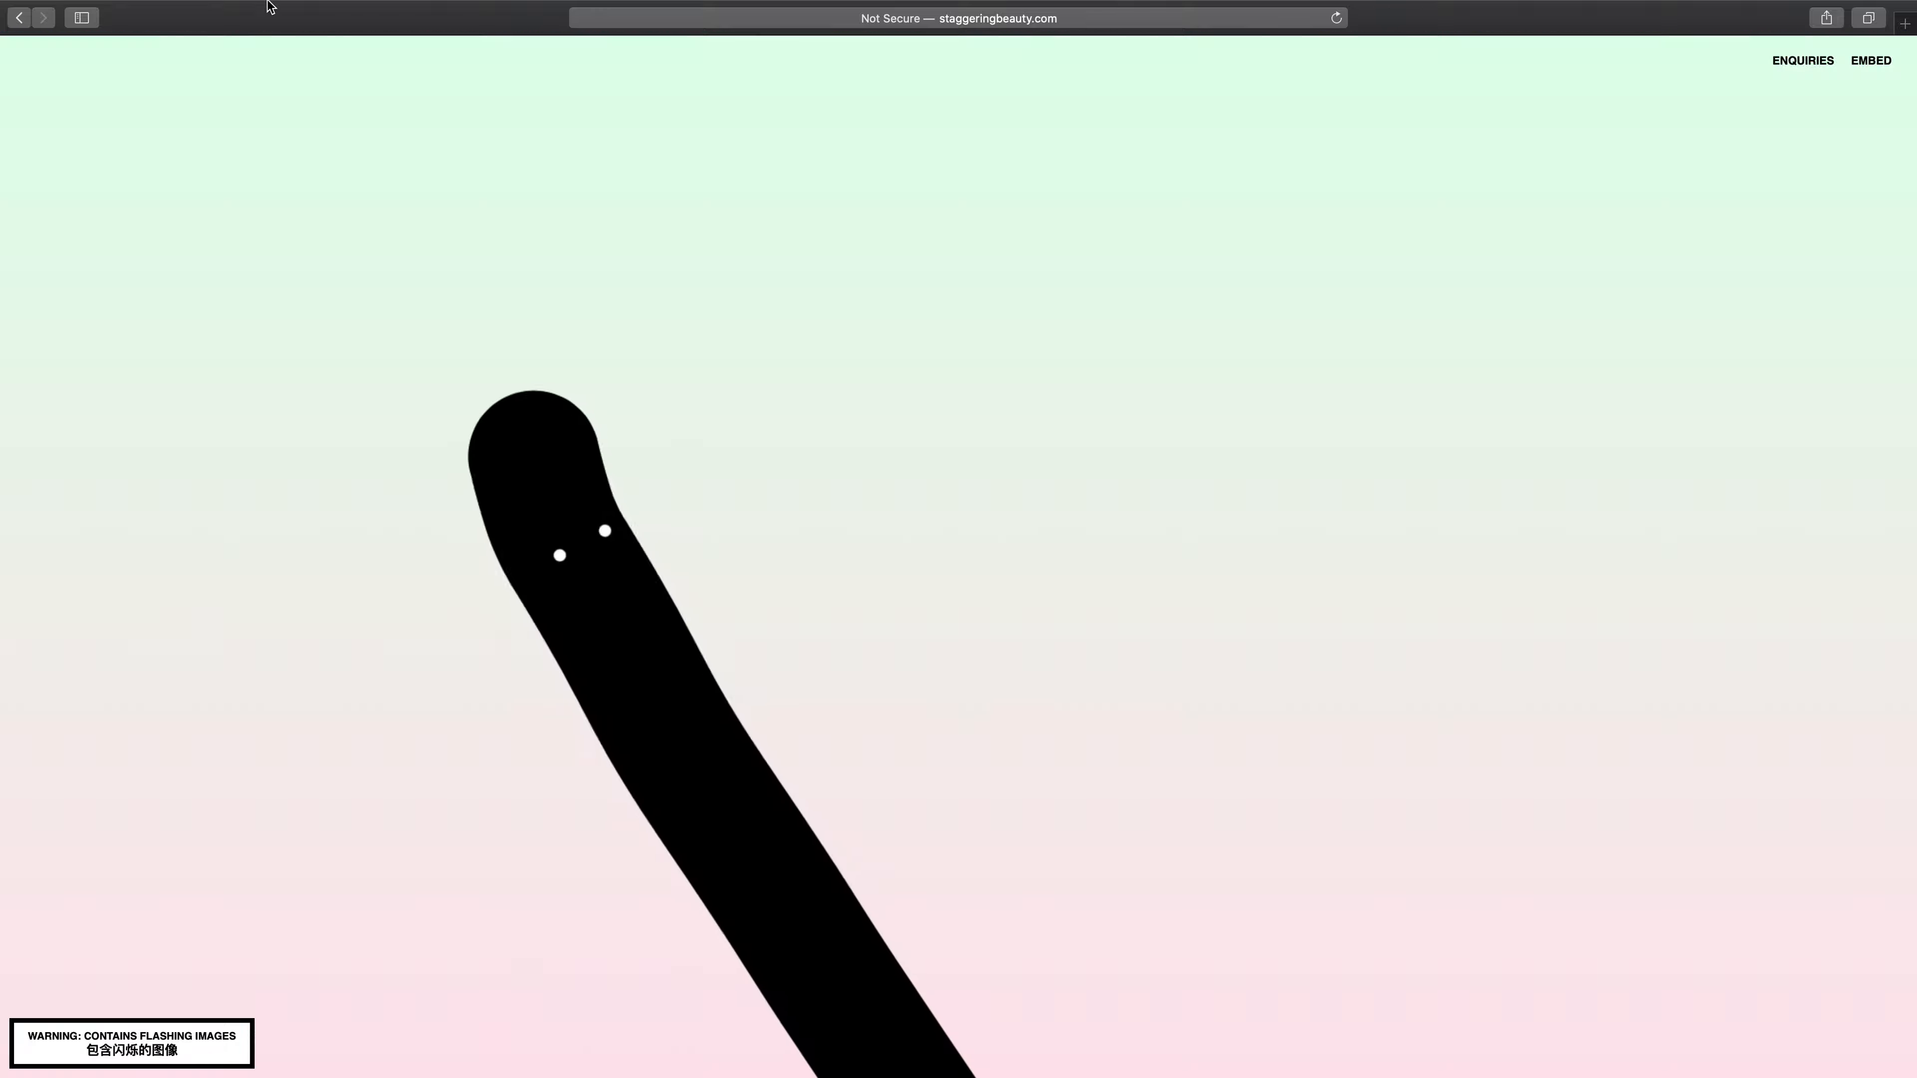
{"action": "left_click", "coordinate": [18, 18]}
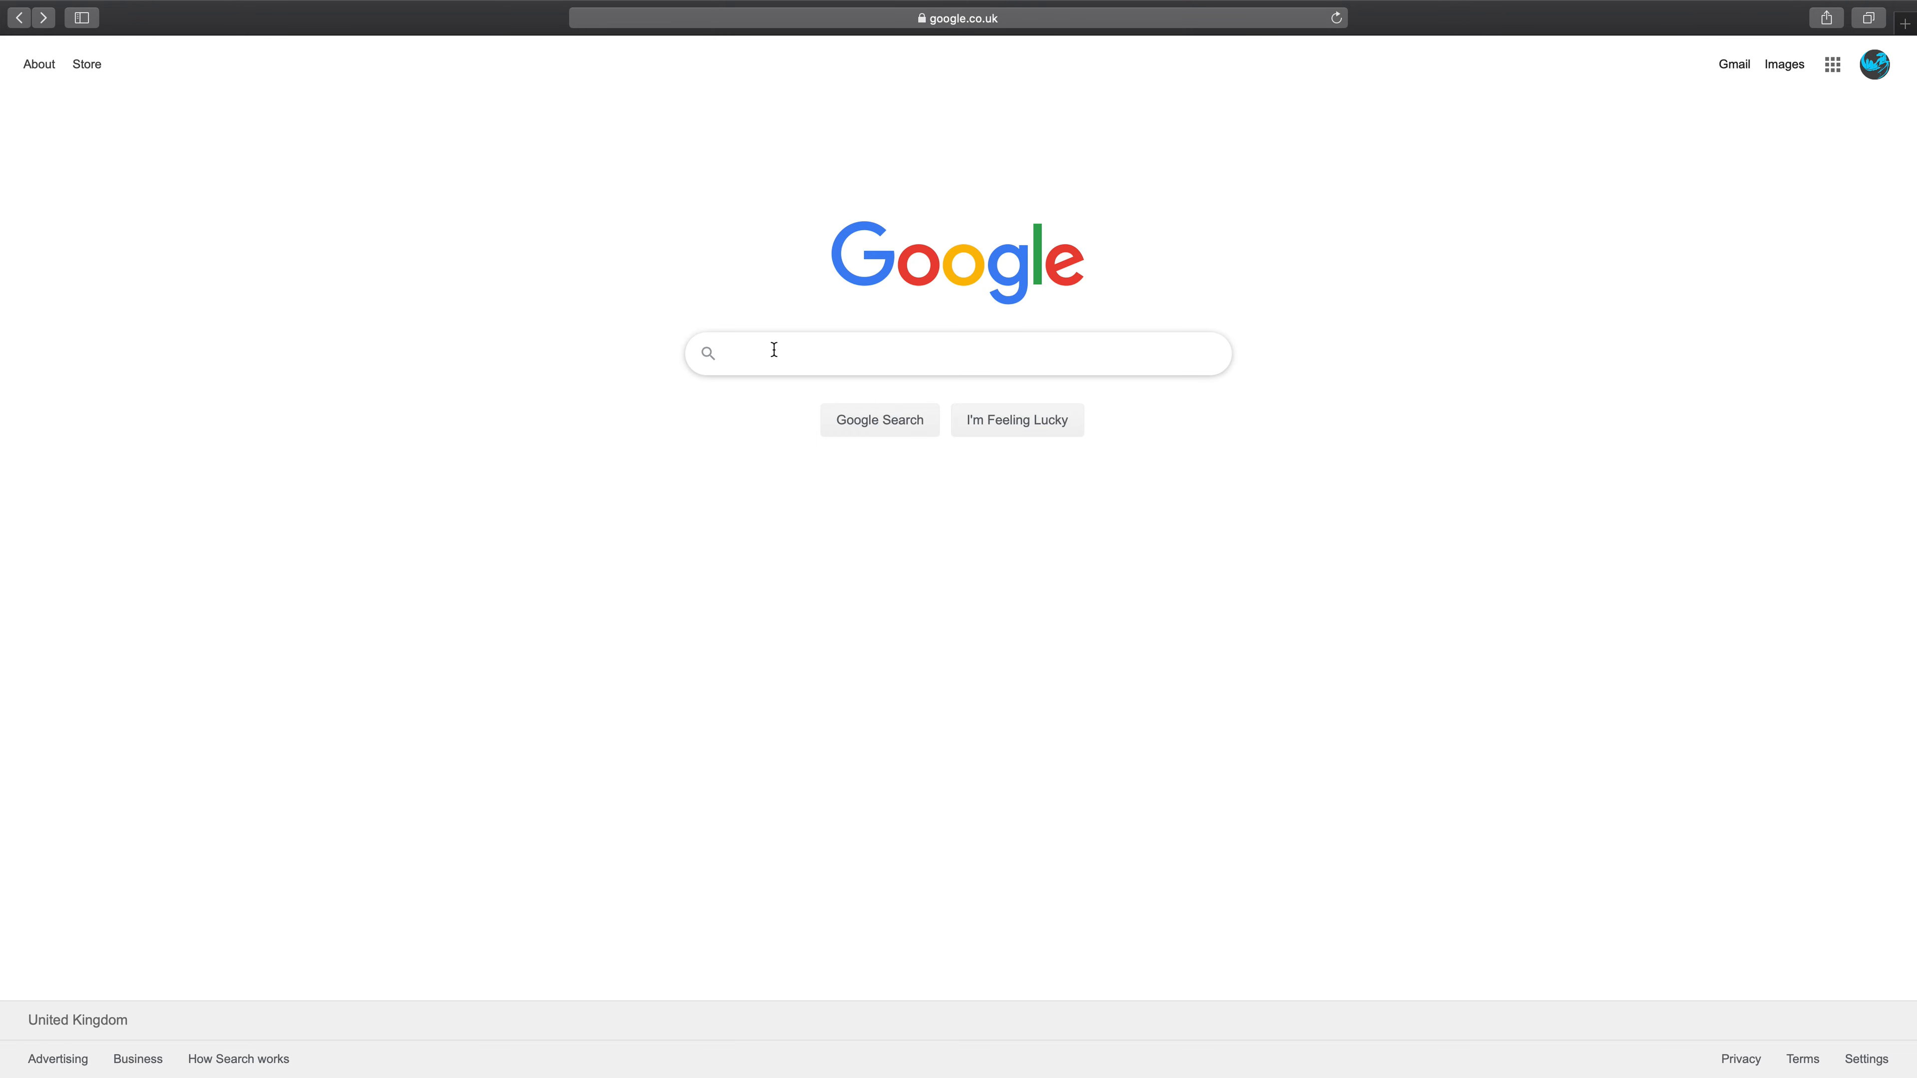
Step: Search Google for 'the very useless website' and open The Useless Web result
{"action": "type", "text": "the very u"}
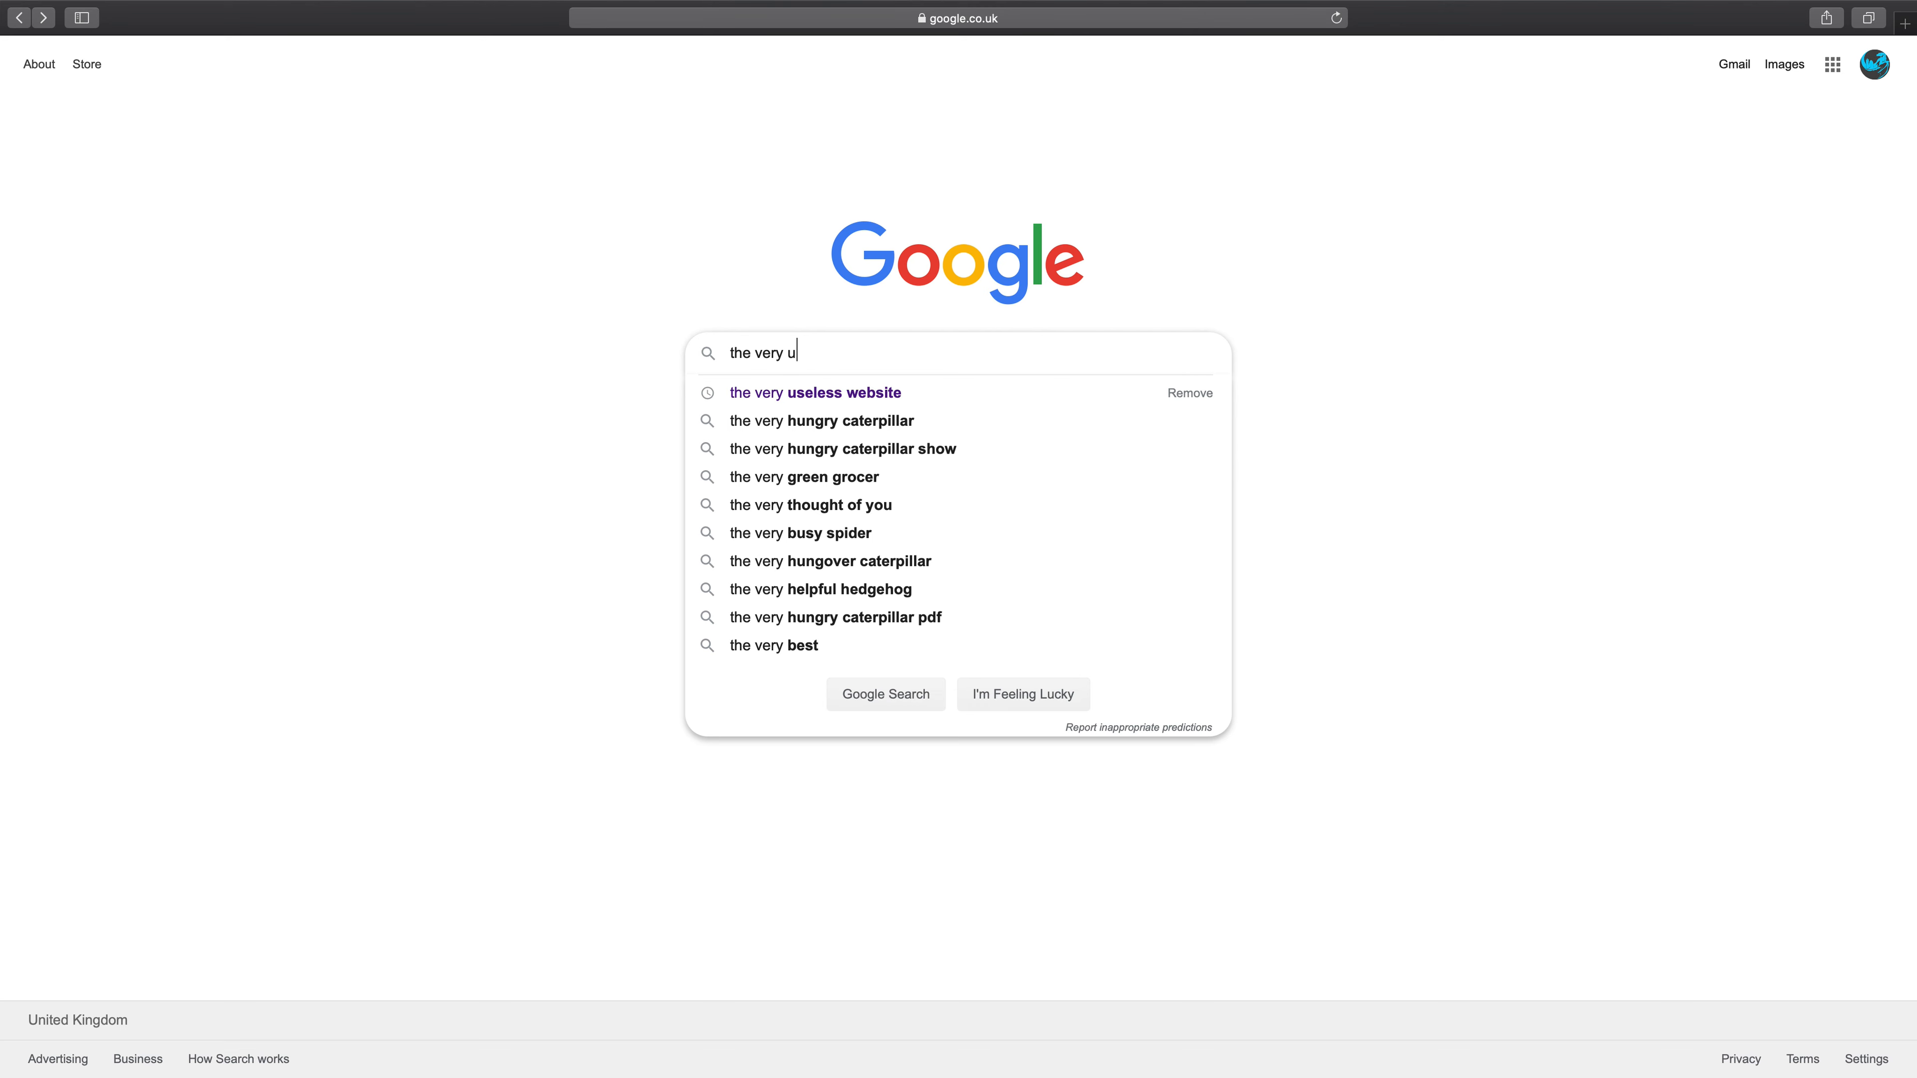
{"action": "type", "text": "seless webs"}
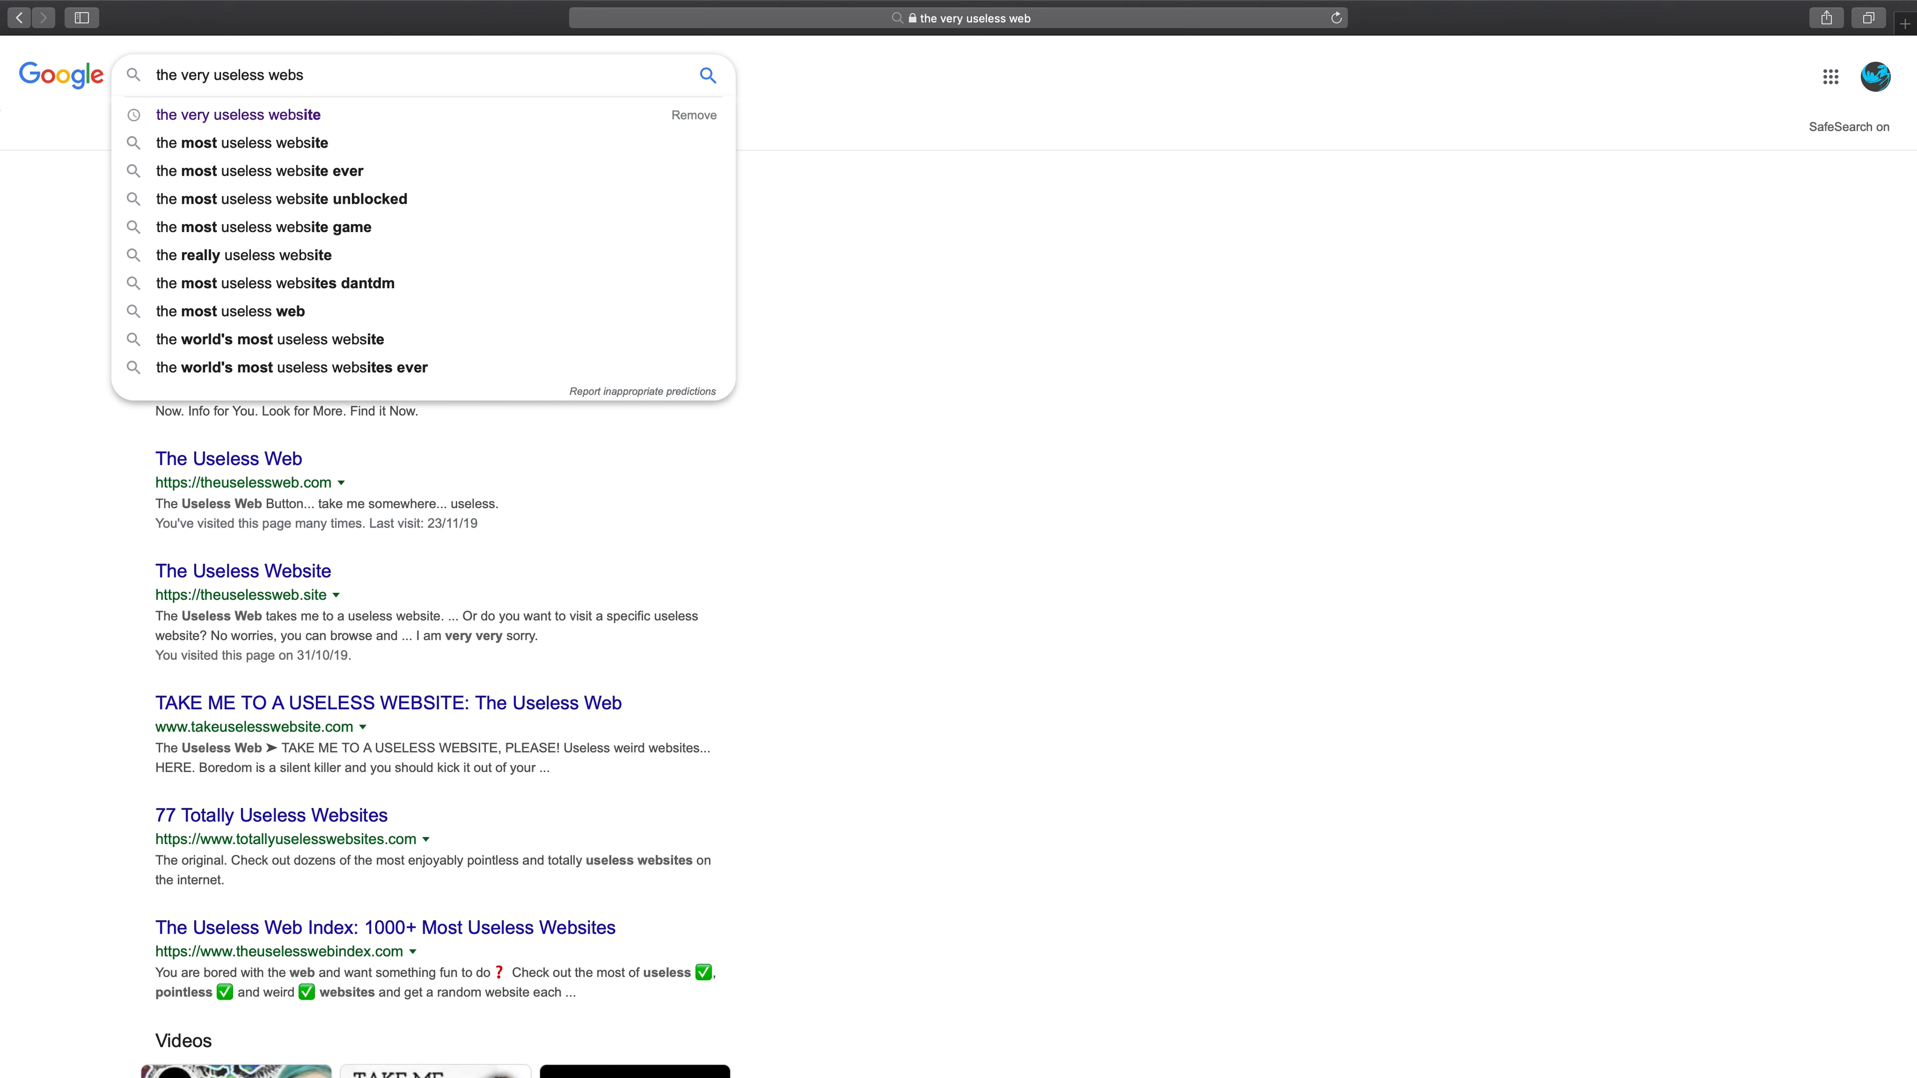
{"action": "left_click", "coordinate": [238, 115]}
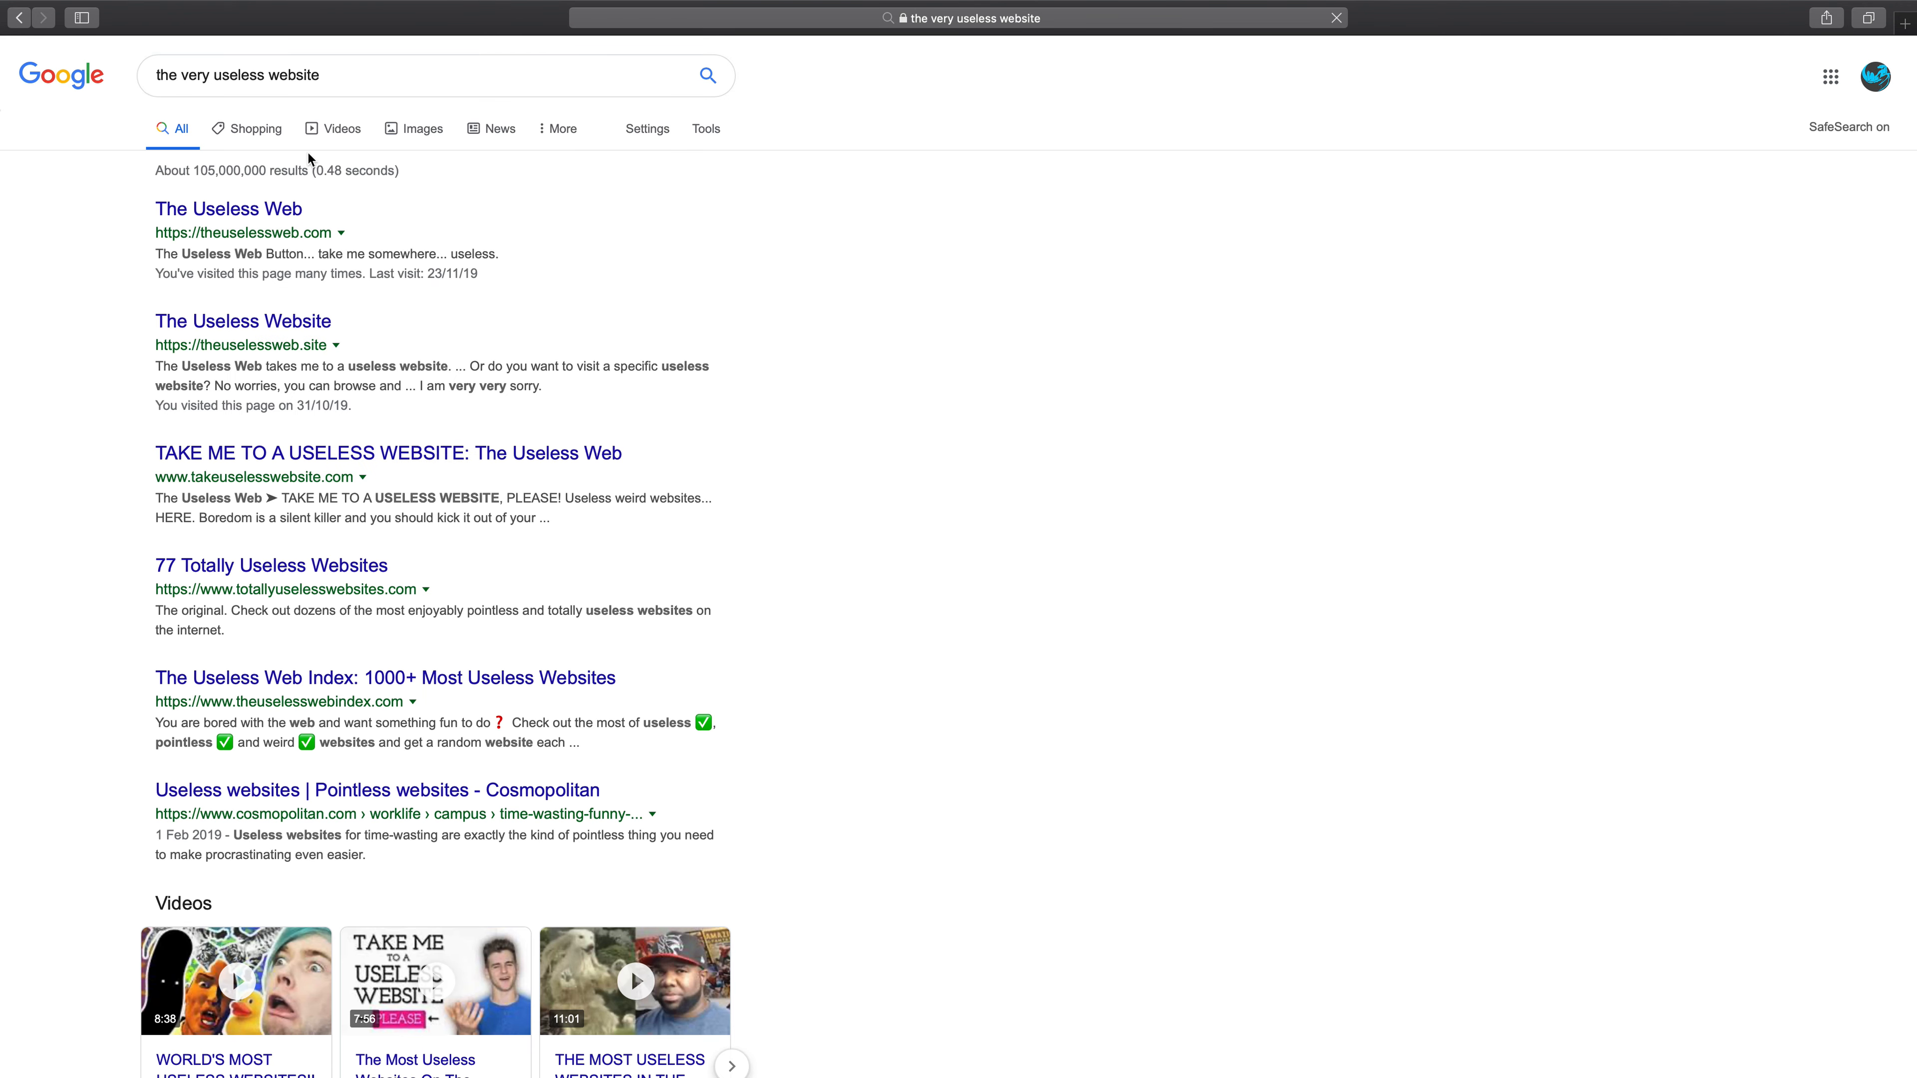
{"action": "left_click", "coordinate": [228, 209]}
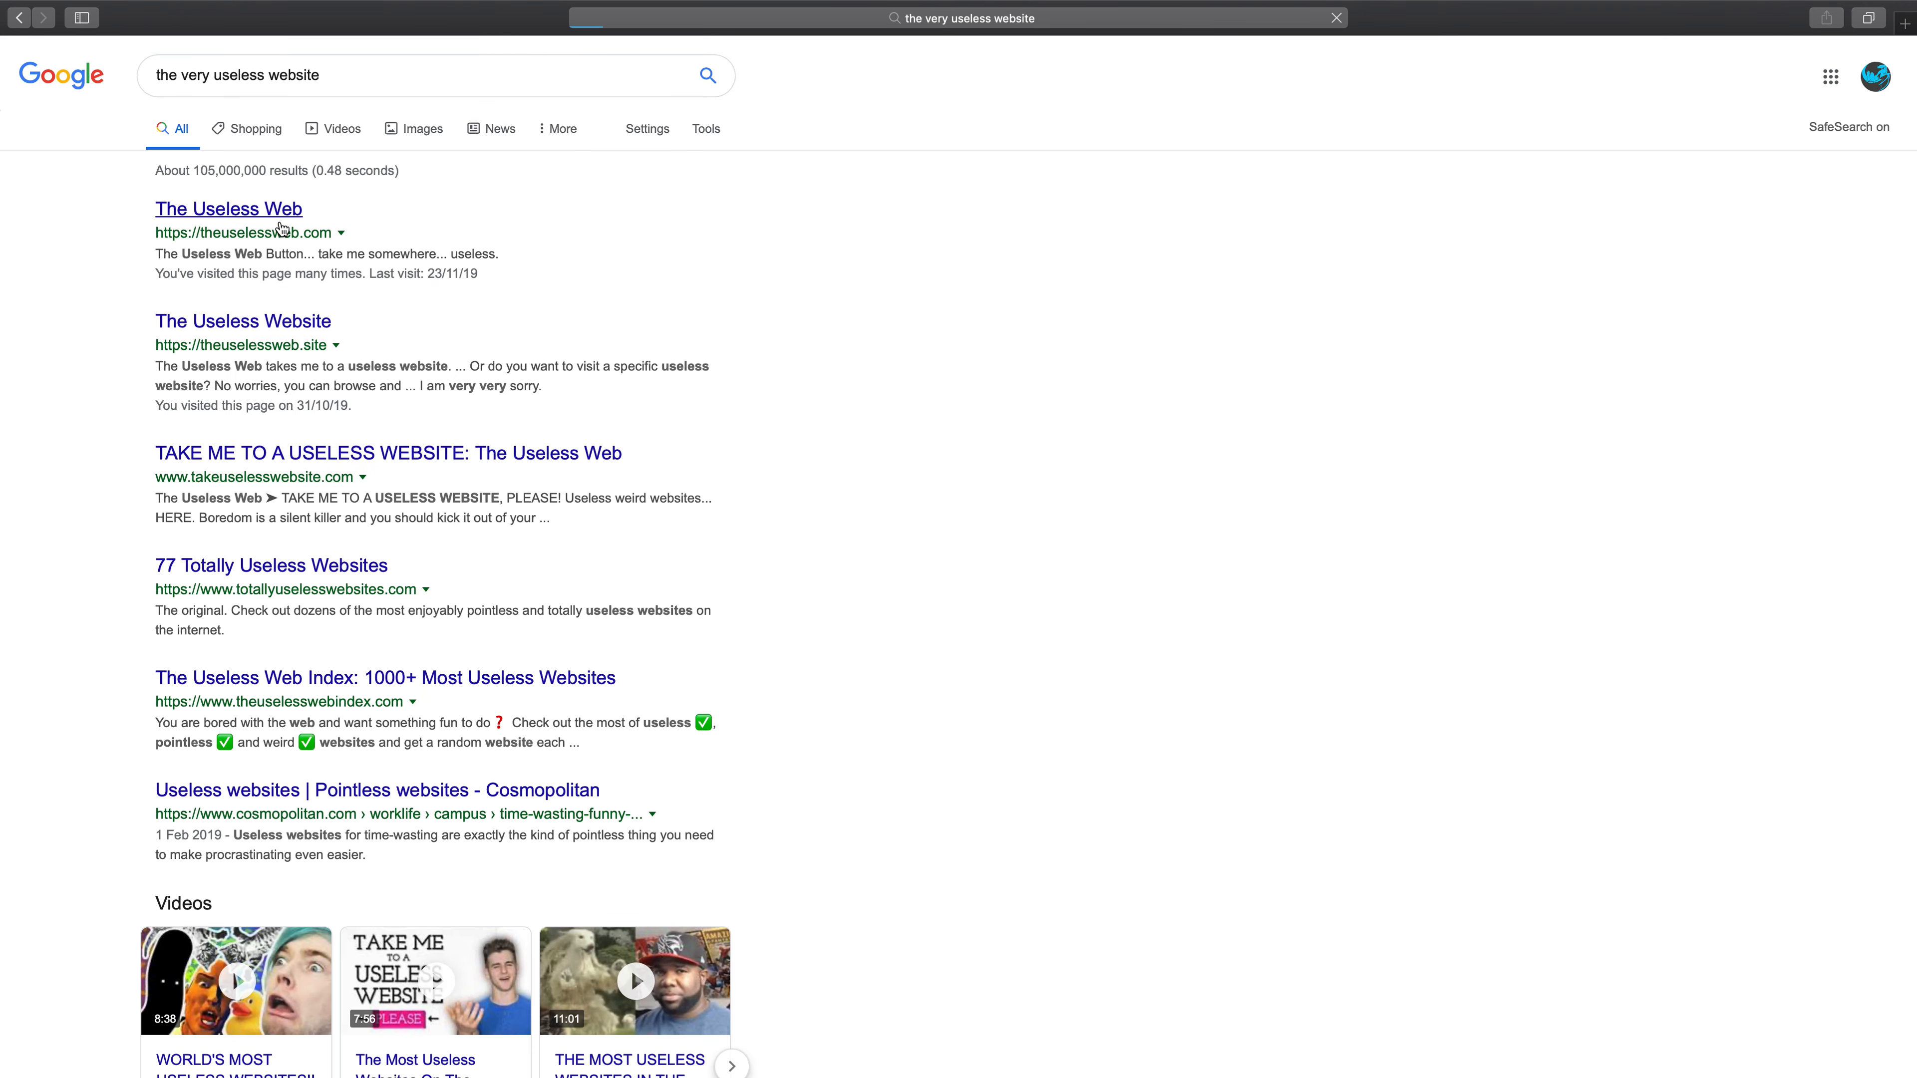
{"action": "left_click", "coordinate": [229, 208]}
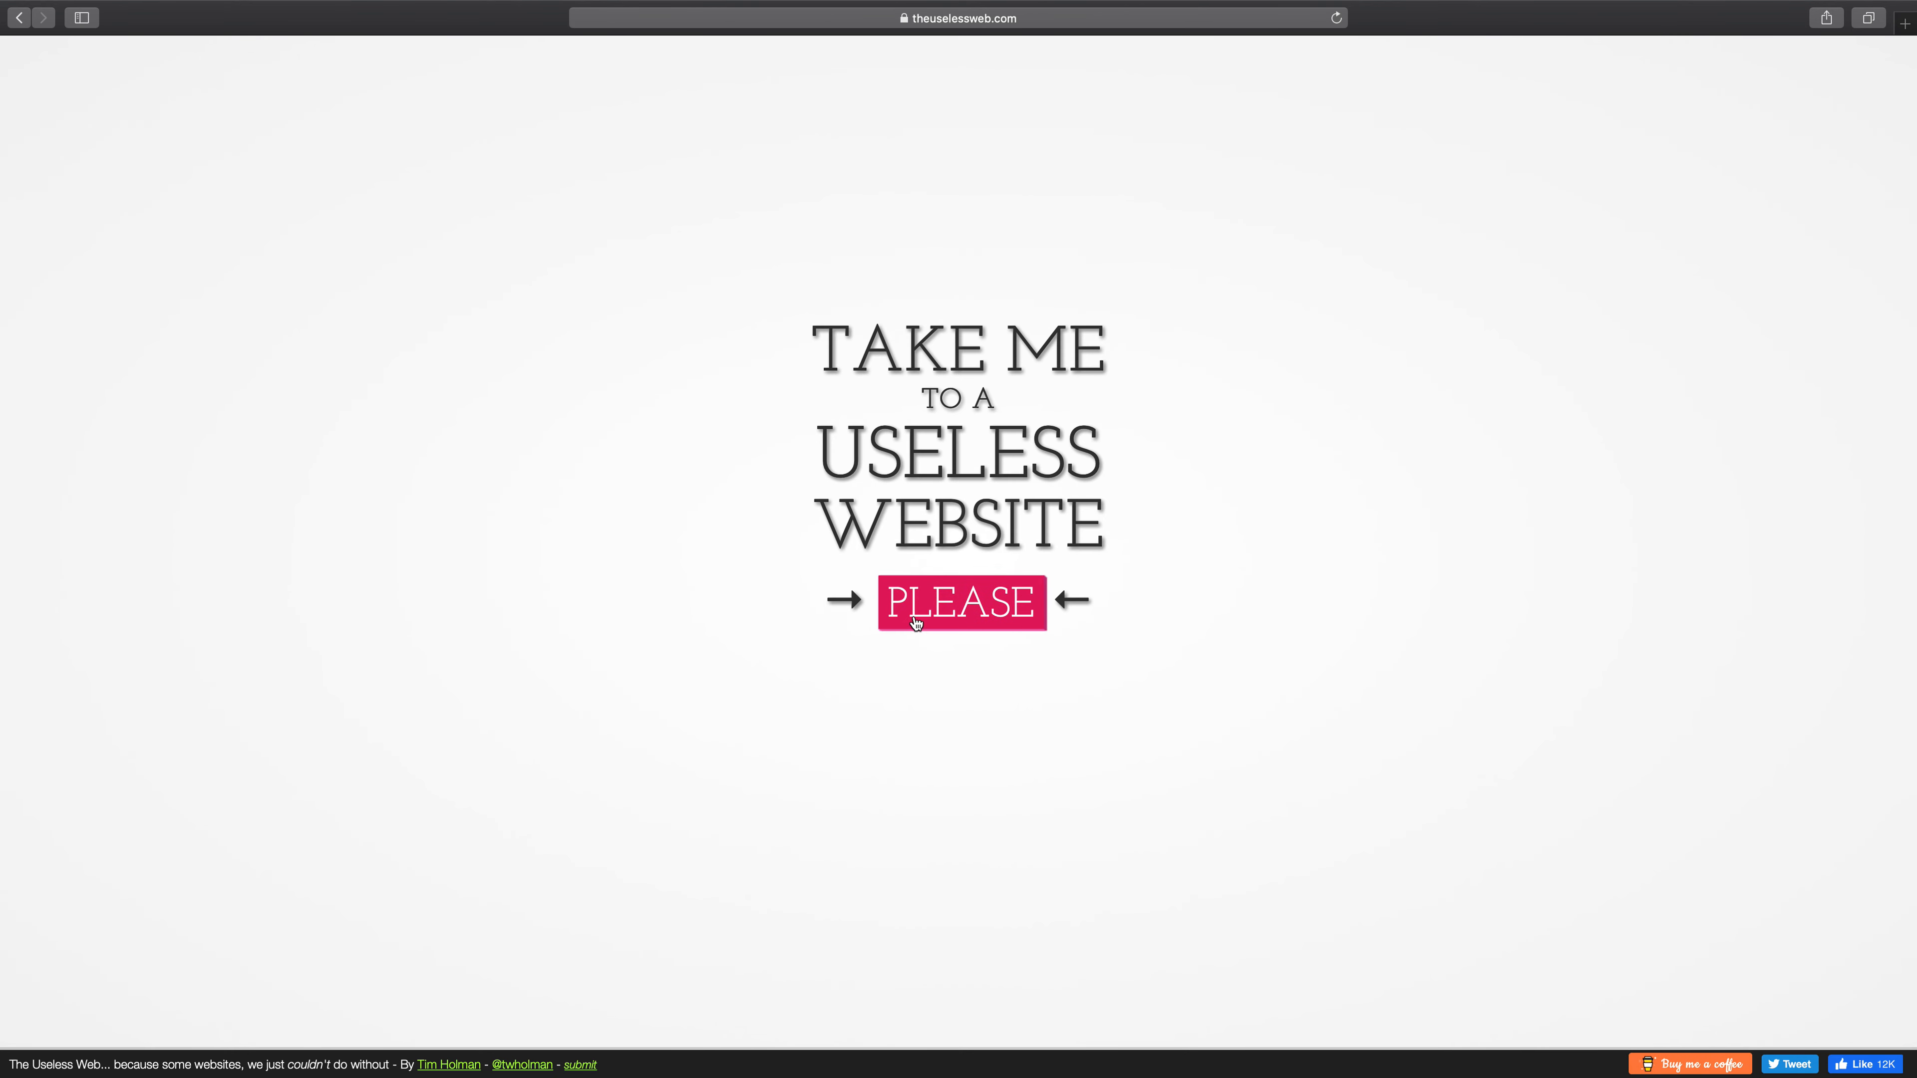
{"action": "left_click", "coordinate": [915, 621]}
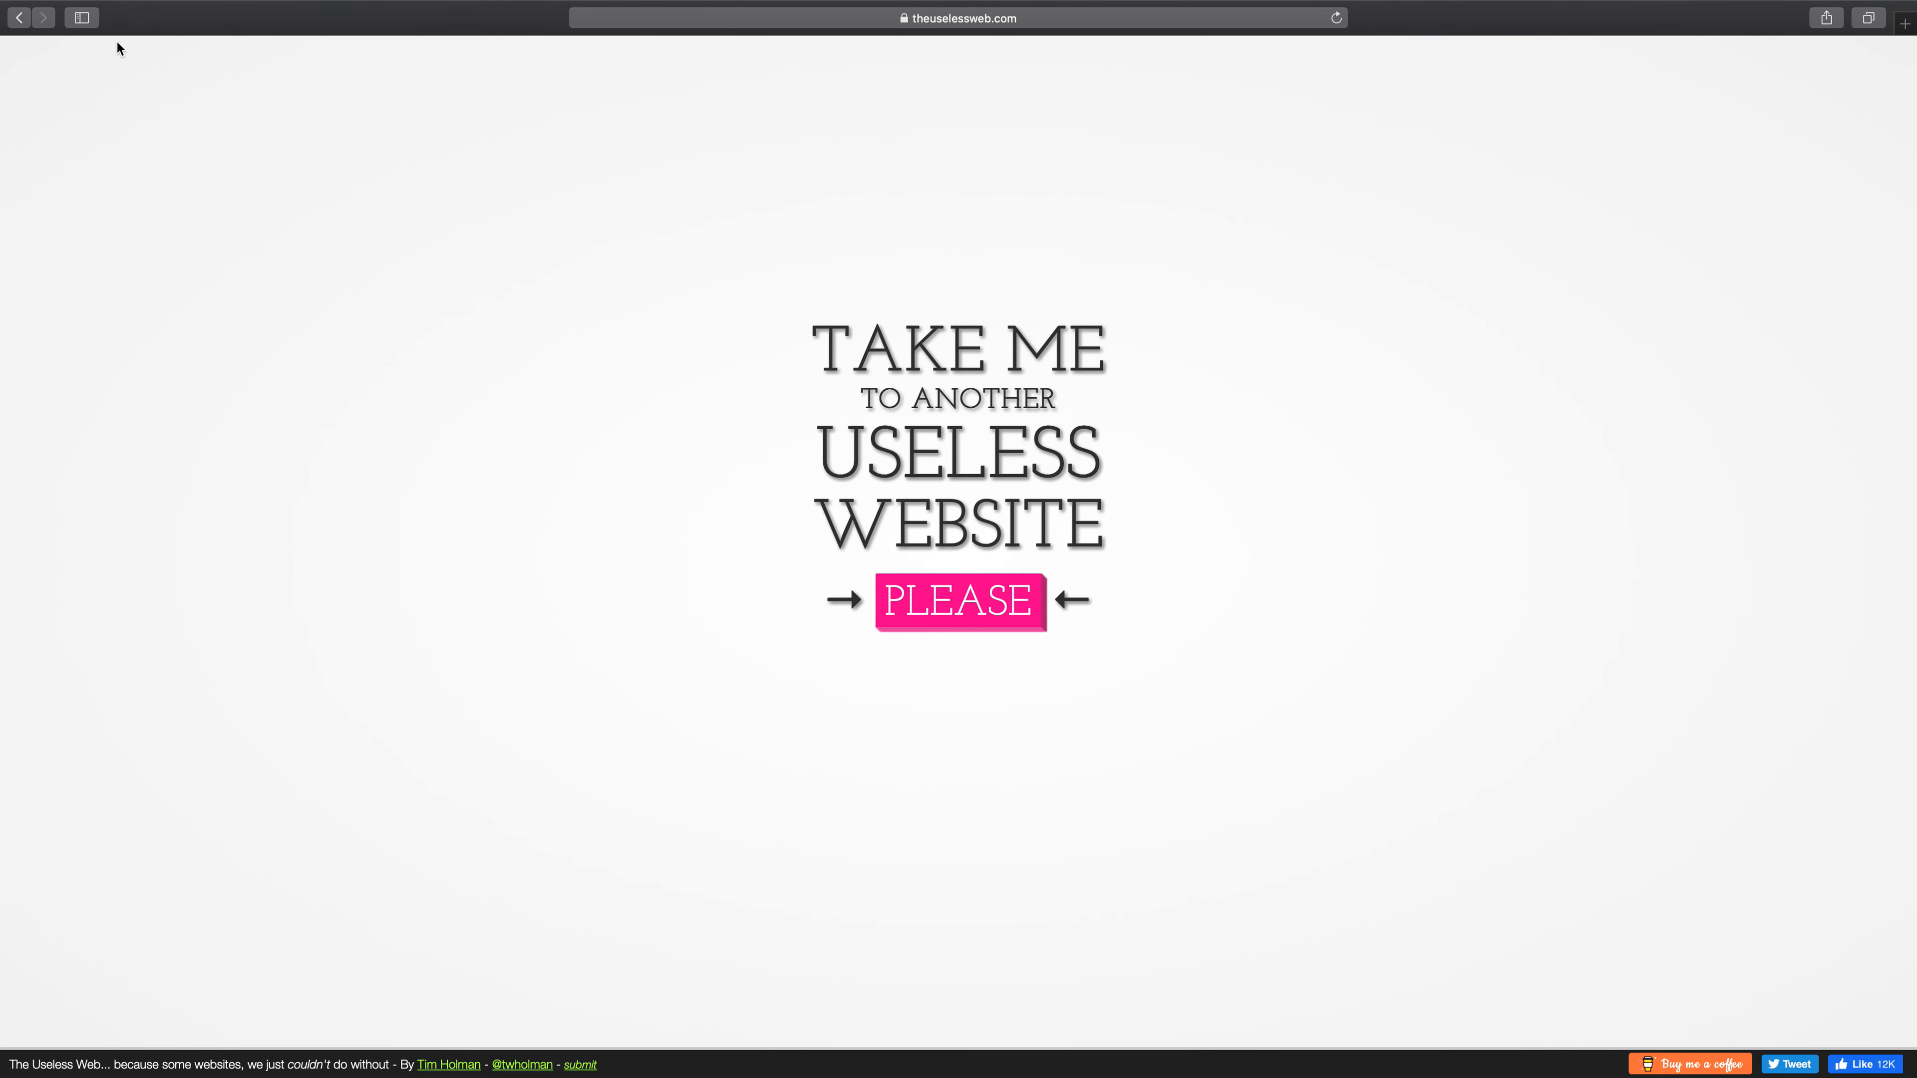
{"action": "left_click", "coordinate": [18, 18]}
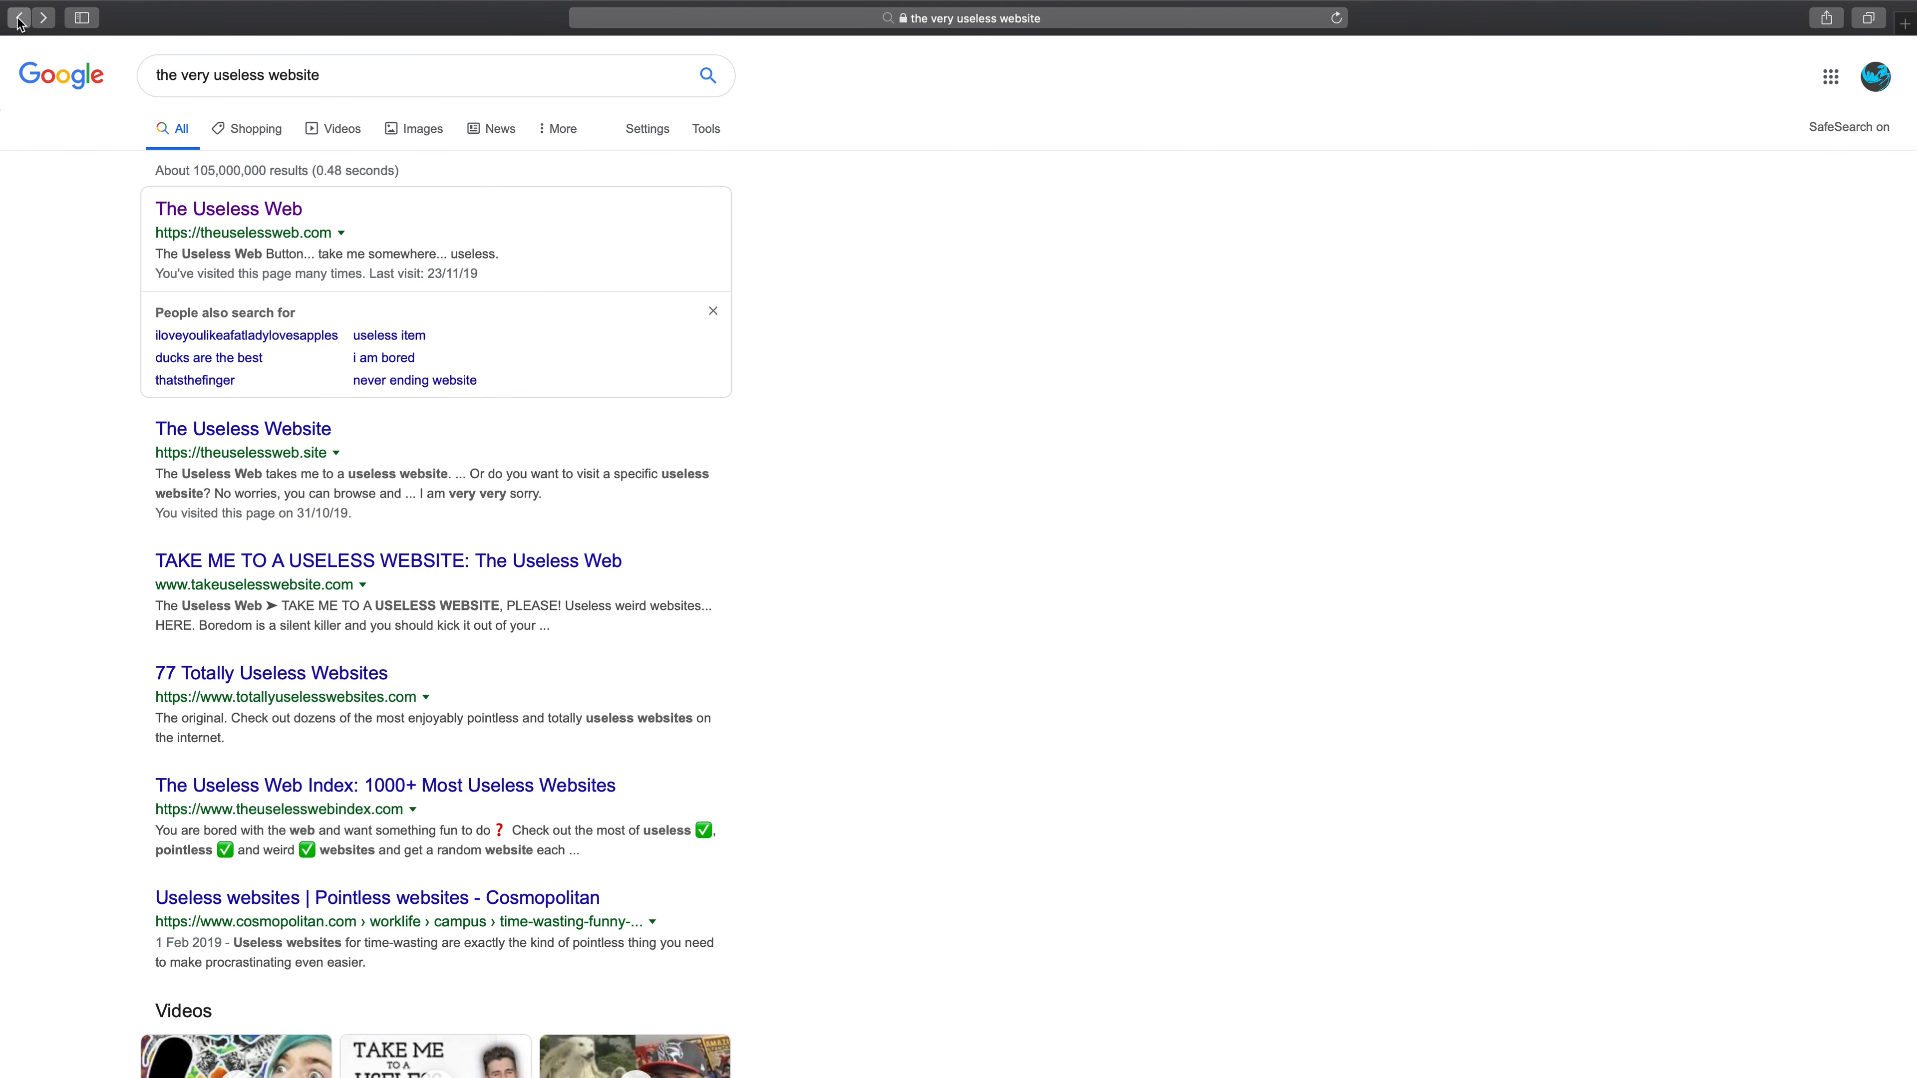